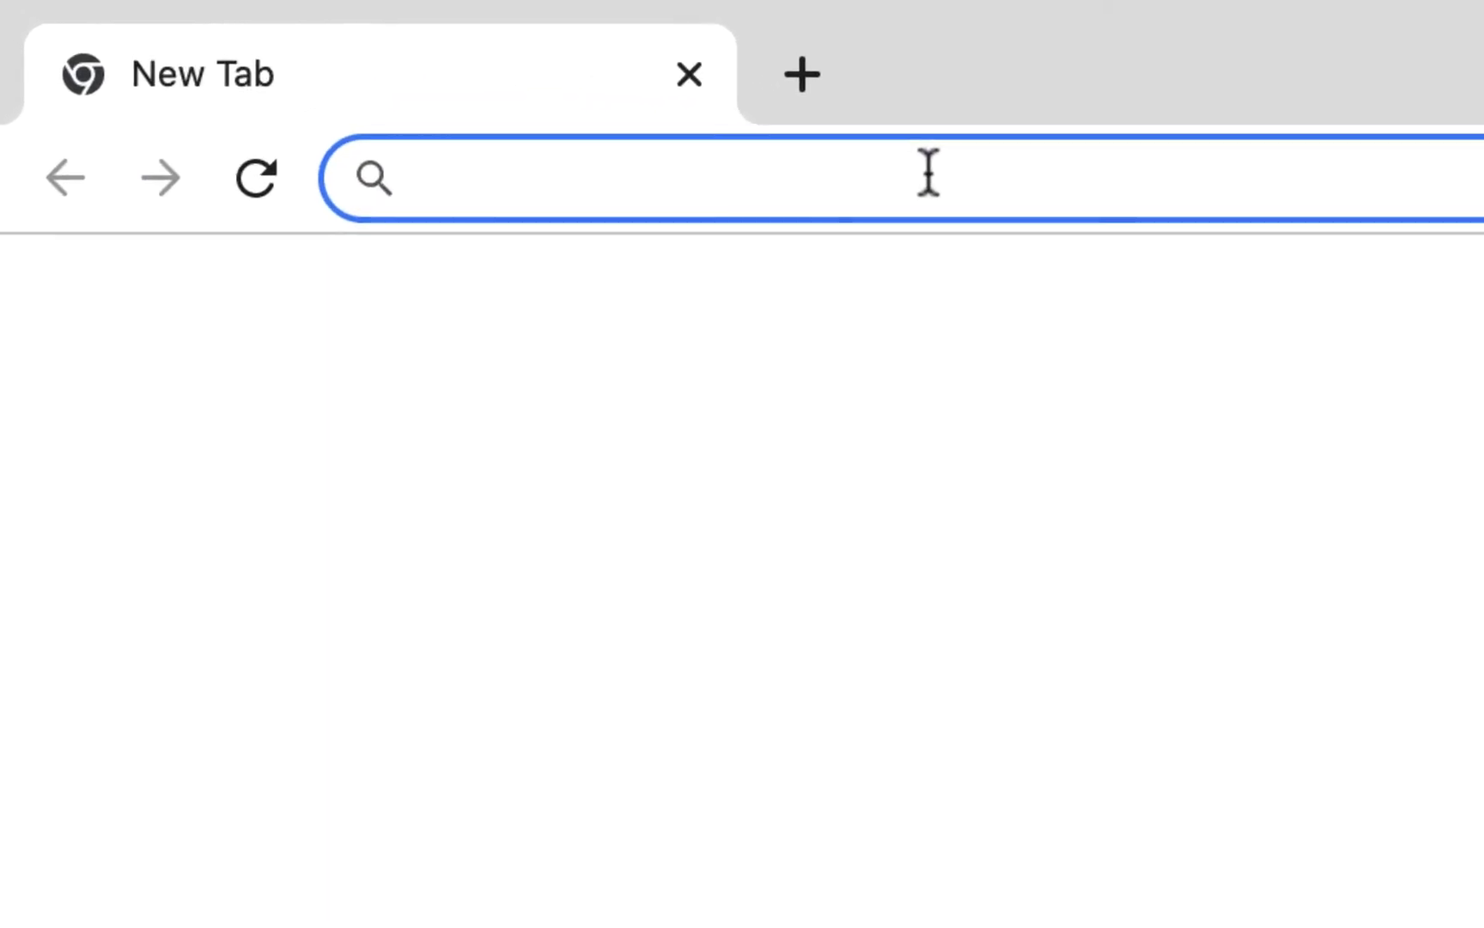
pyautogui.write('zoho.com/des')
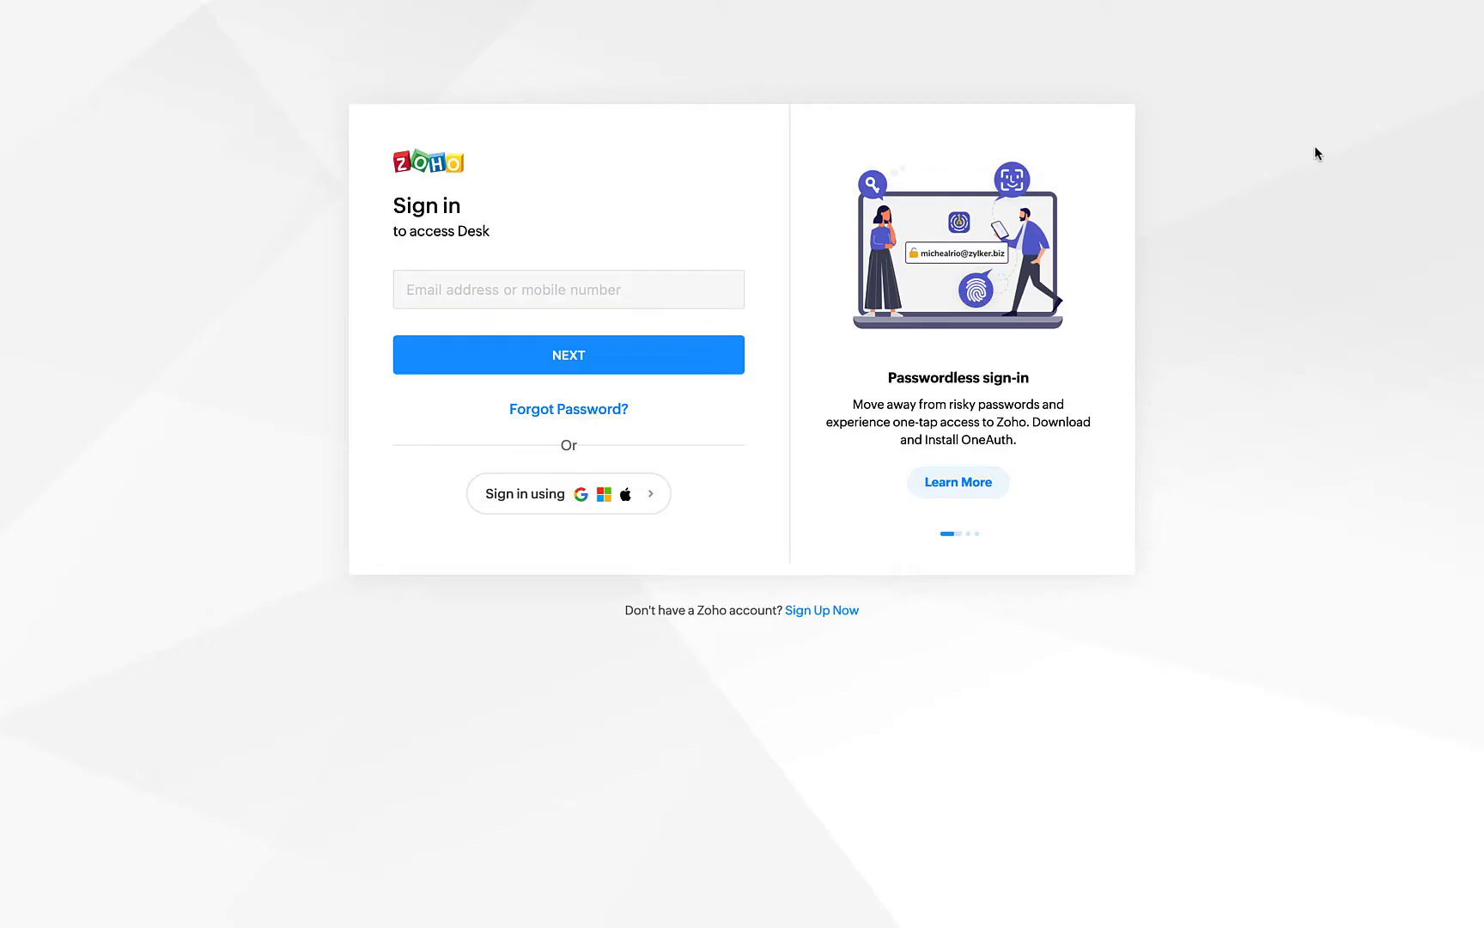
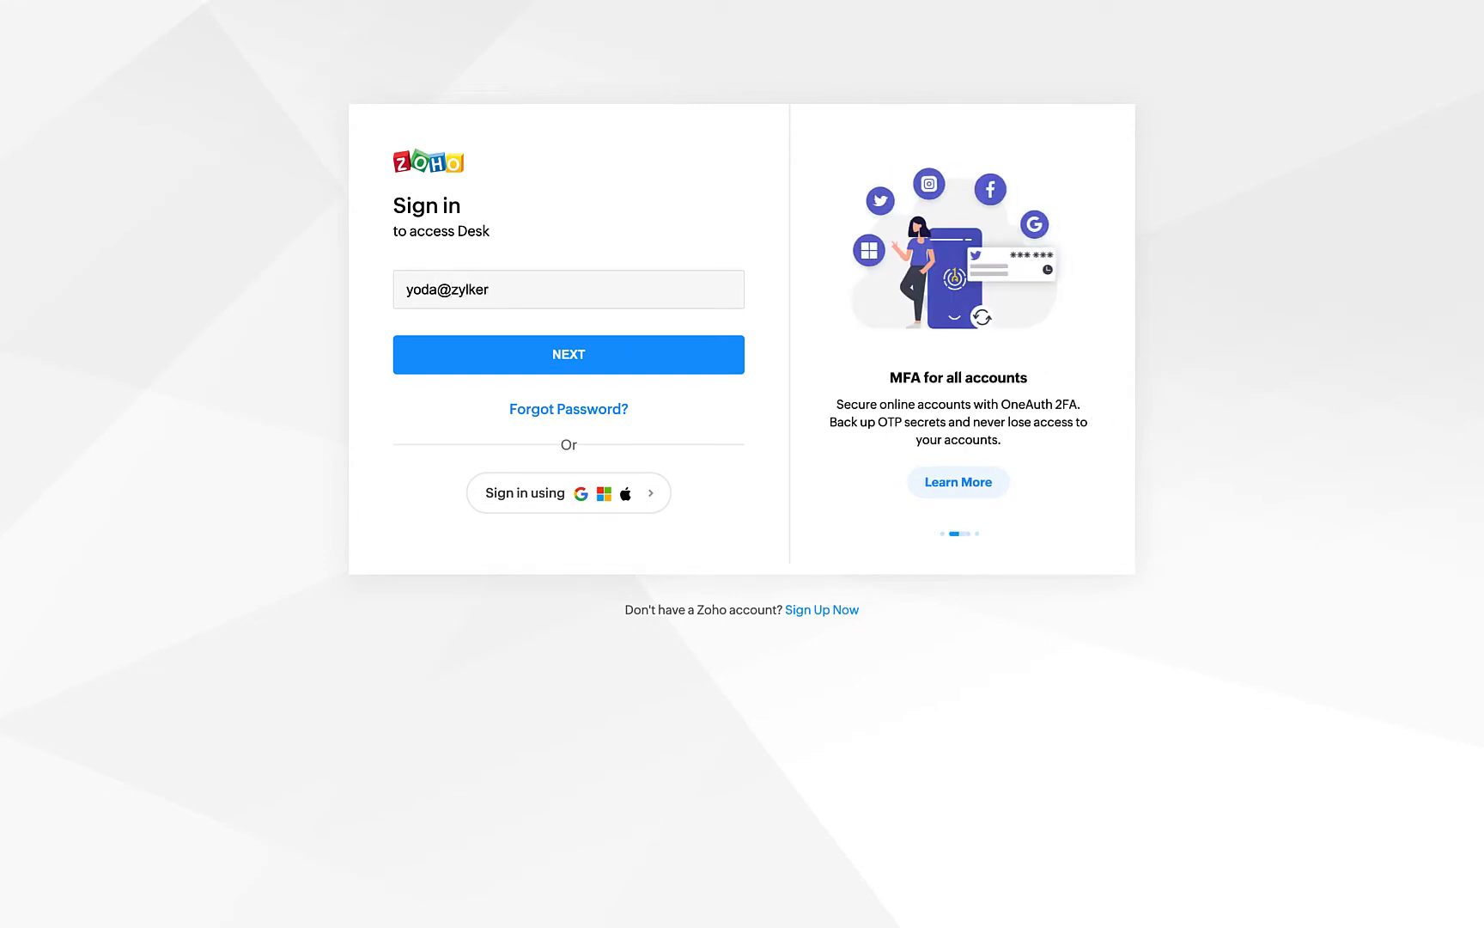
pyautogui.click(568, 354)
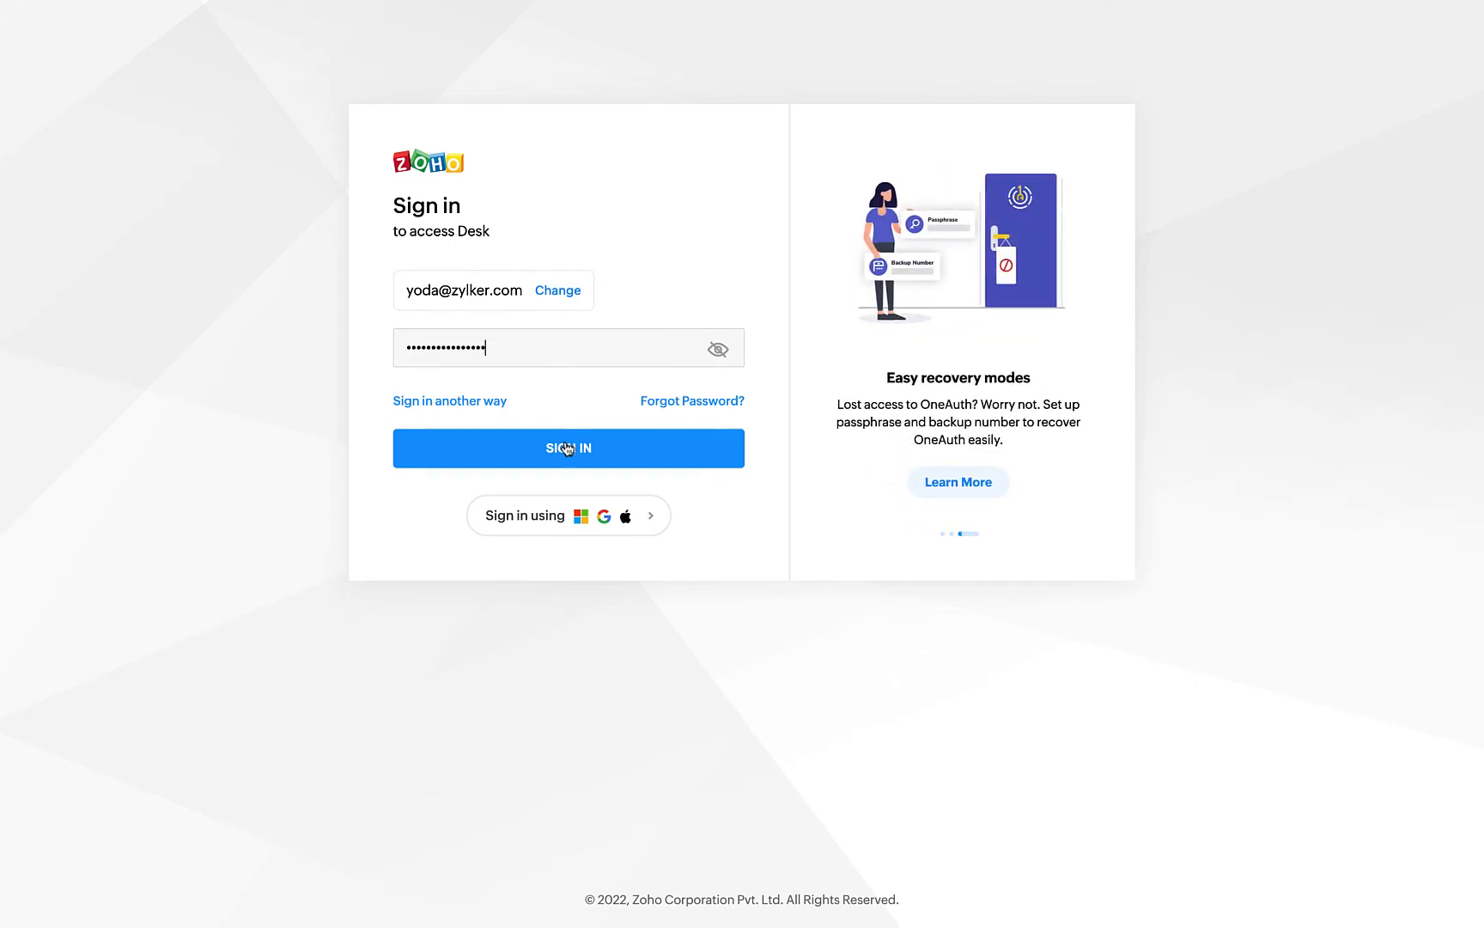
pyautogui.click(568, 448)
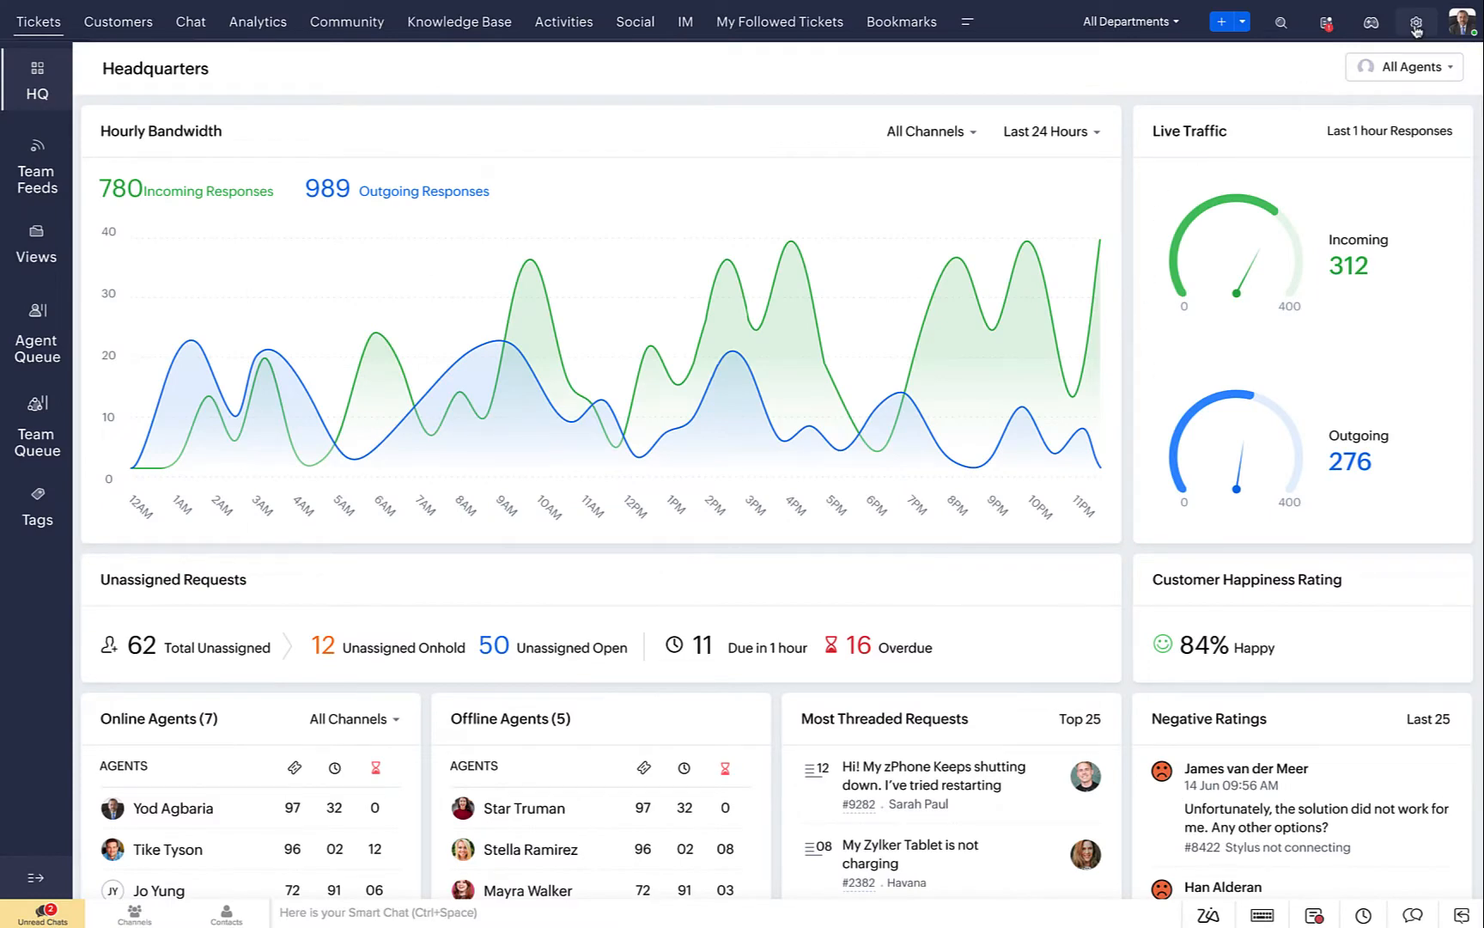
# - Open Setup > Help Center > Zylker Inc. > User Authentication
pyautogui.click(1417, 22)
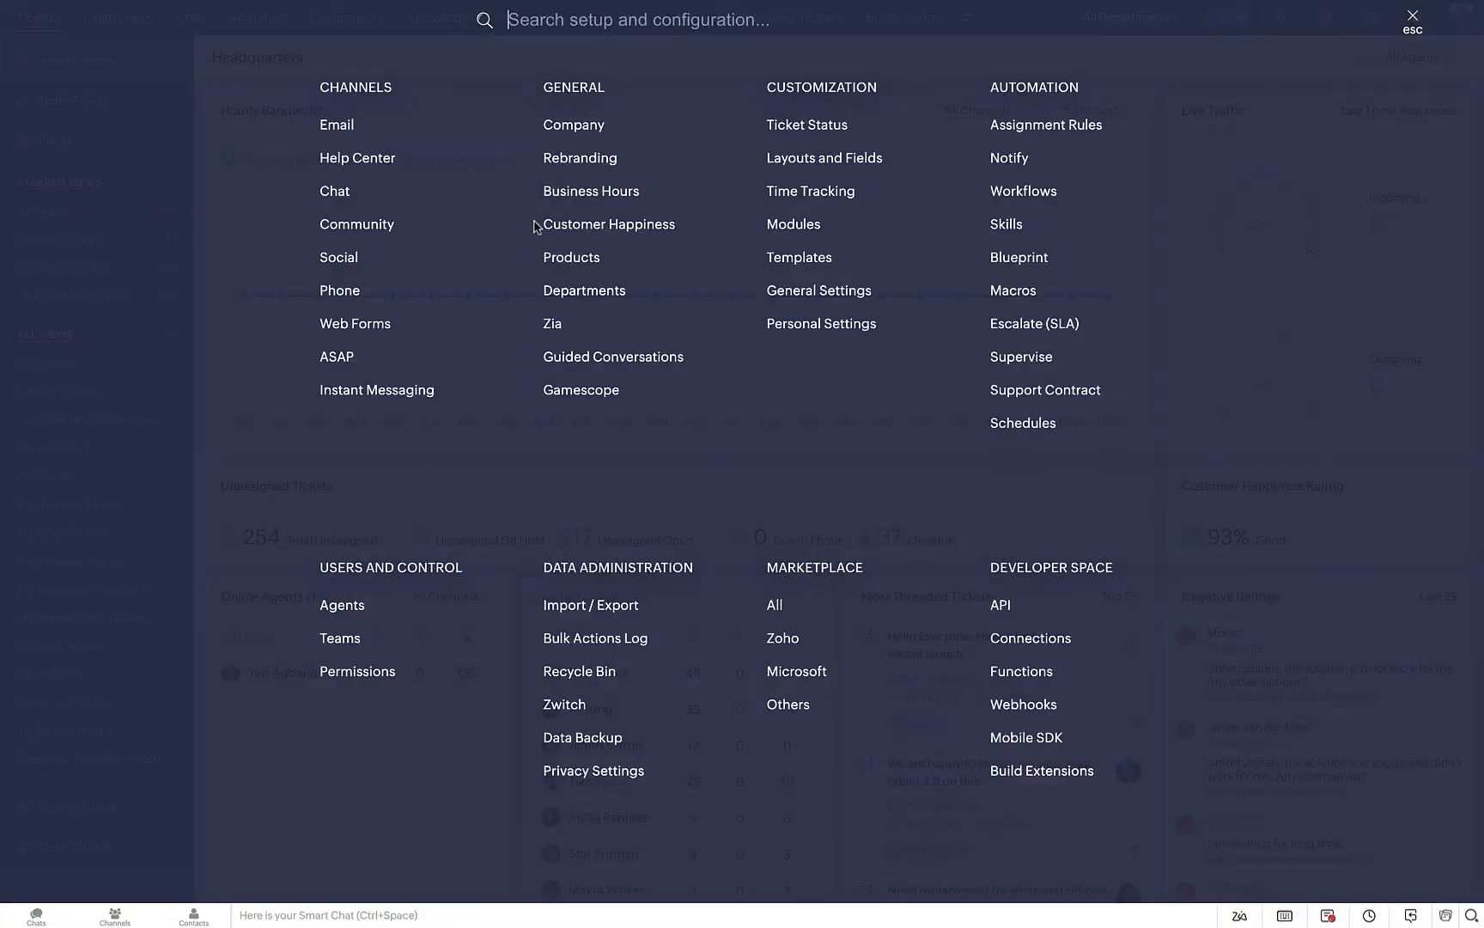
pyautogui.click(356, 157)
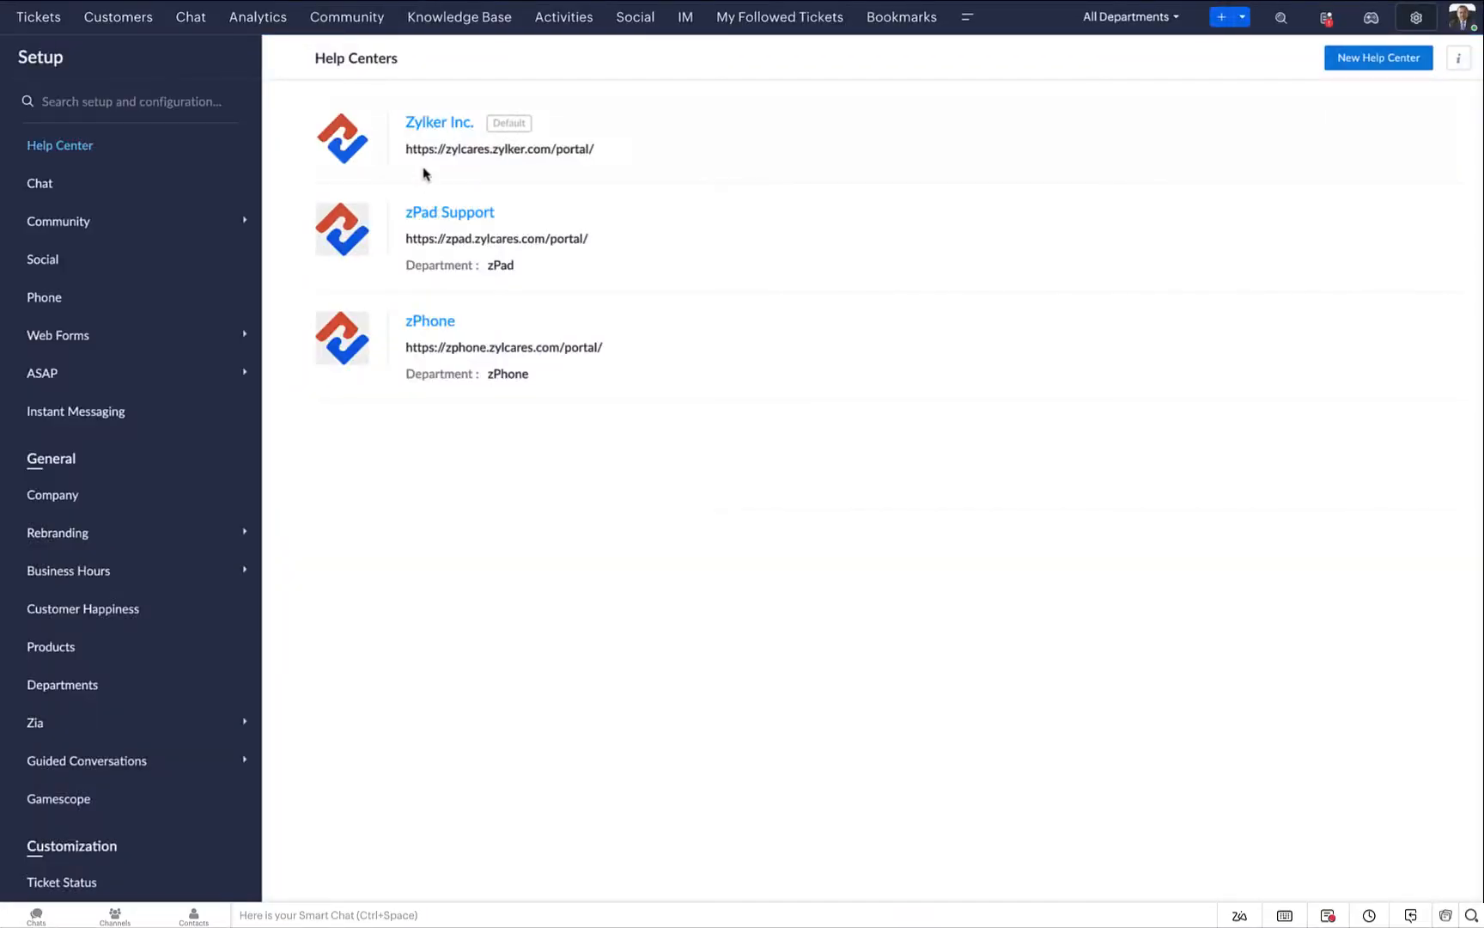
pyautogui.click(438, 122)
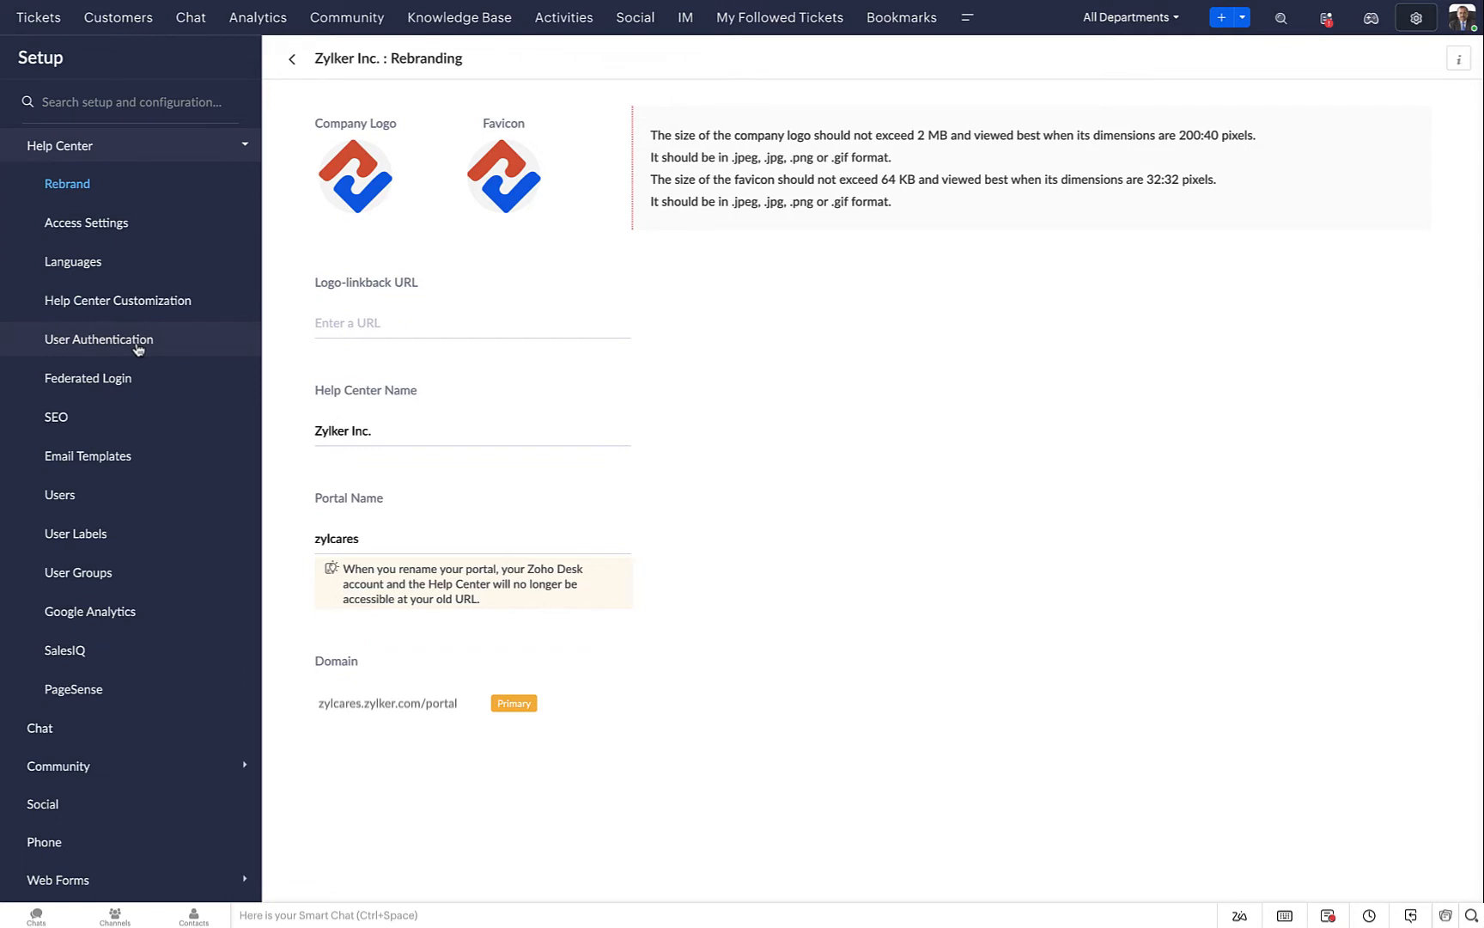
pyautogui.click(99, 339)
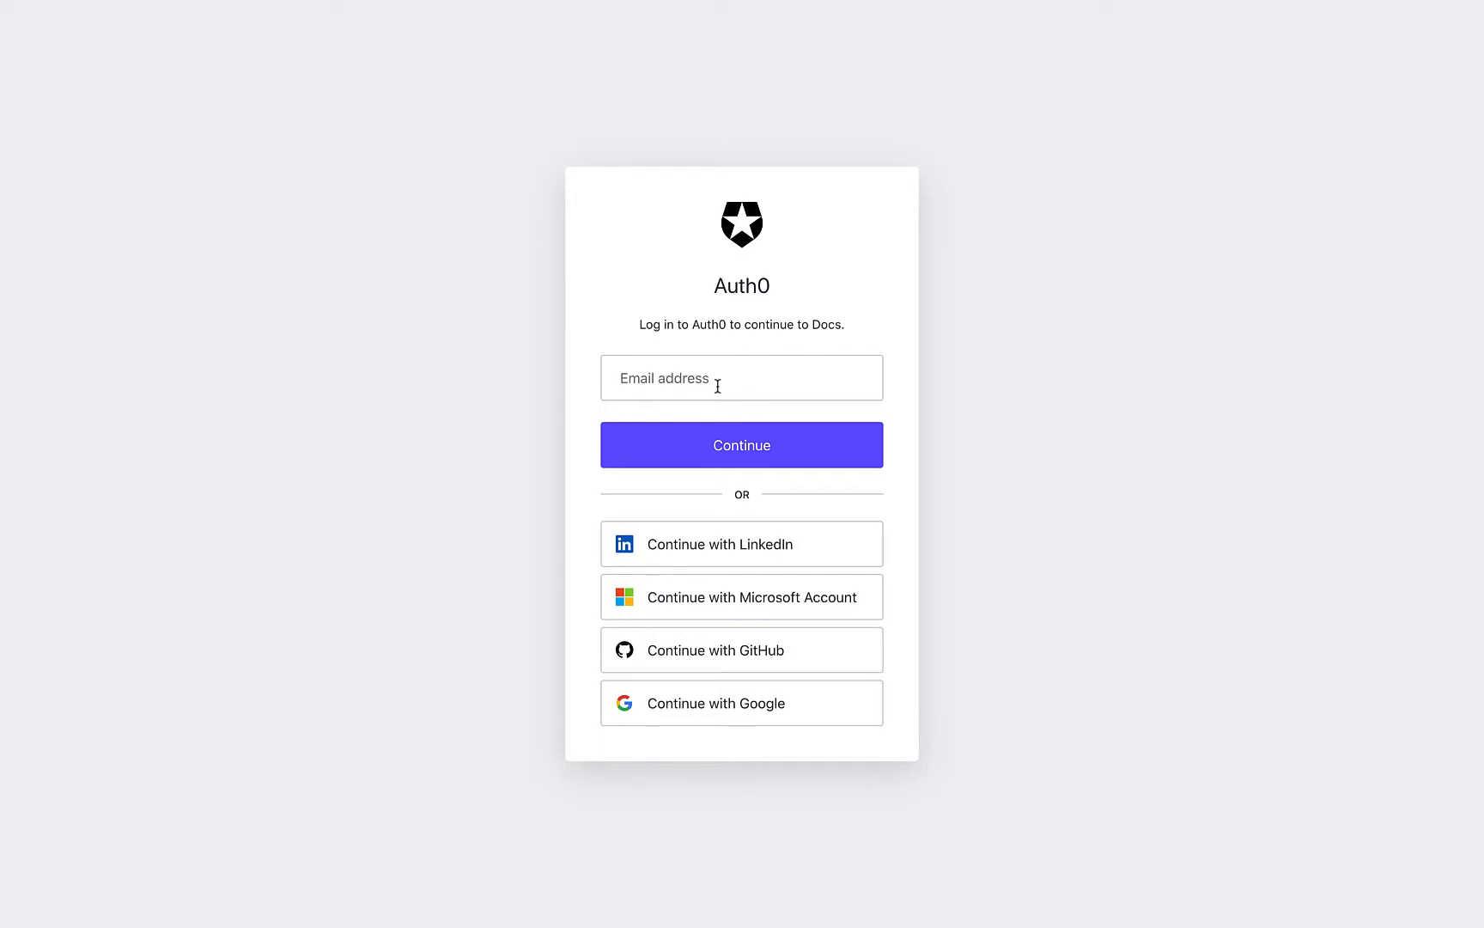
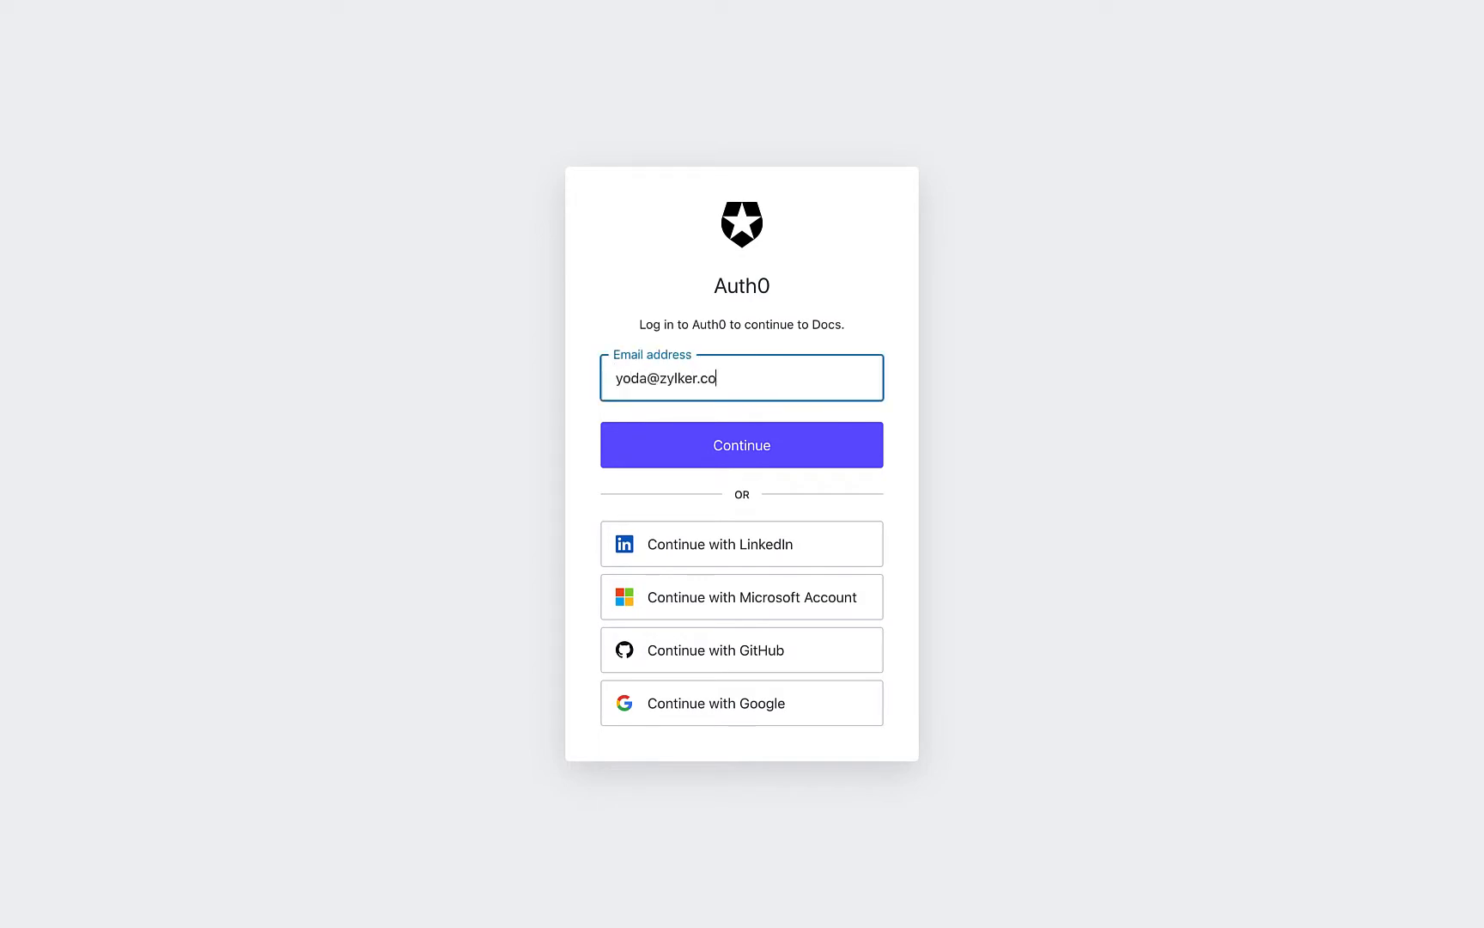
pyautogui.click(741, 444)
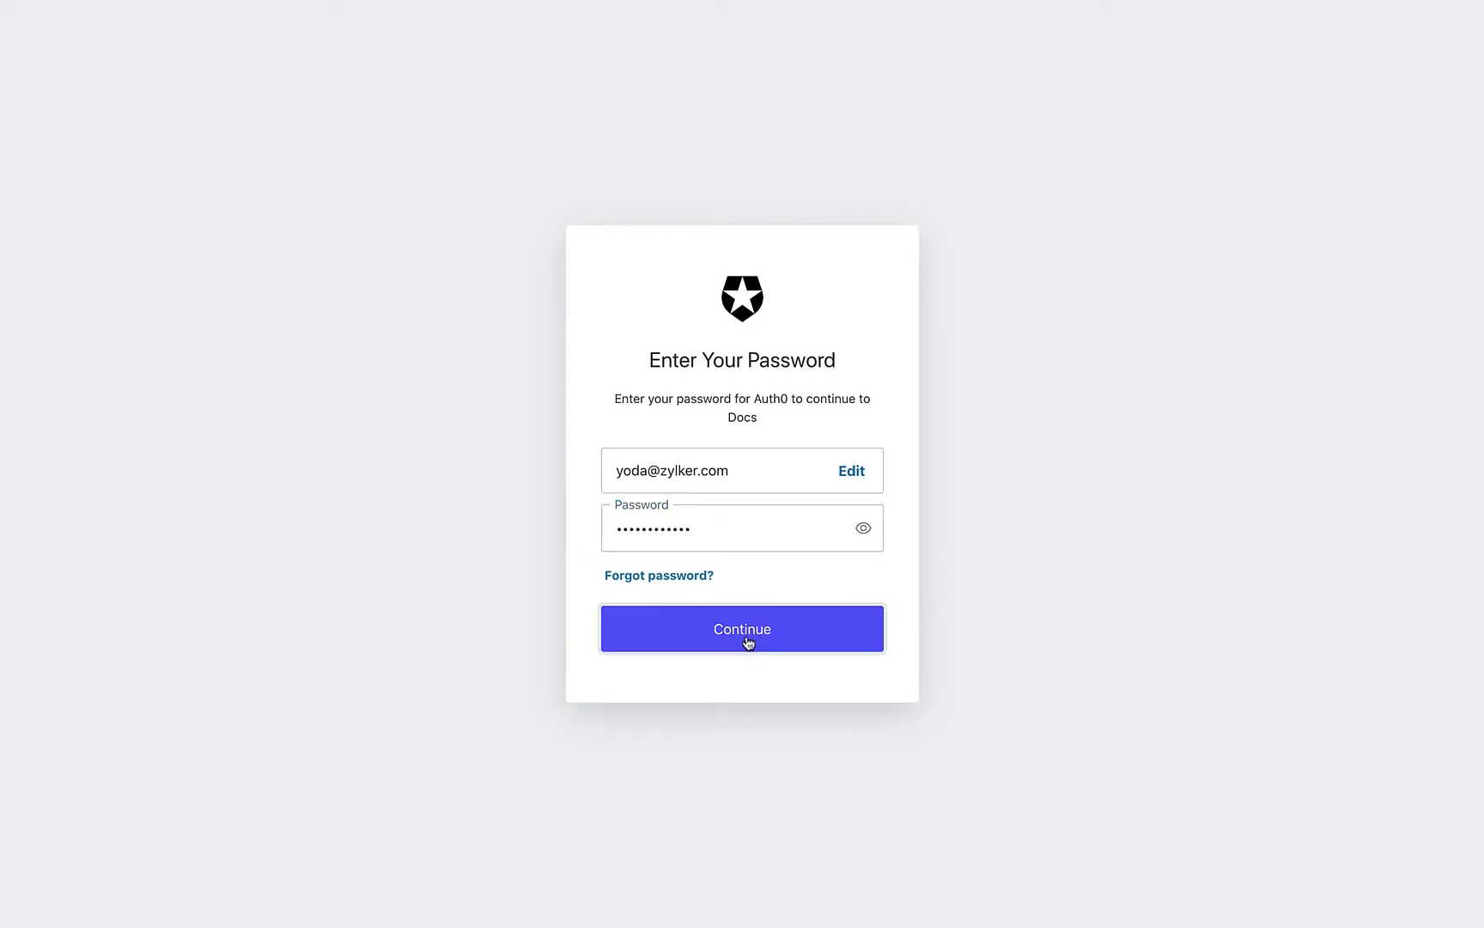
pyautogui.click(741, 629)
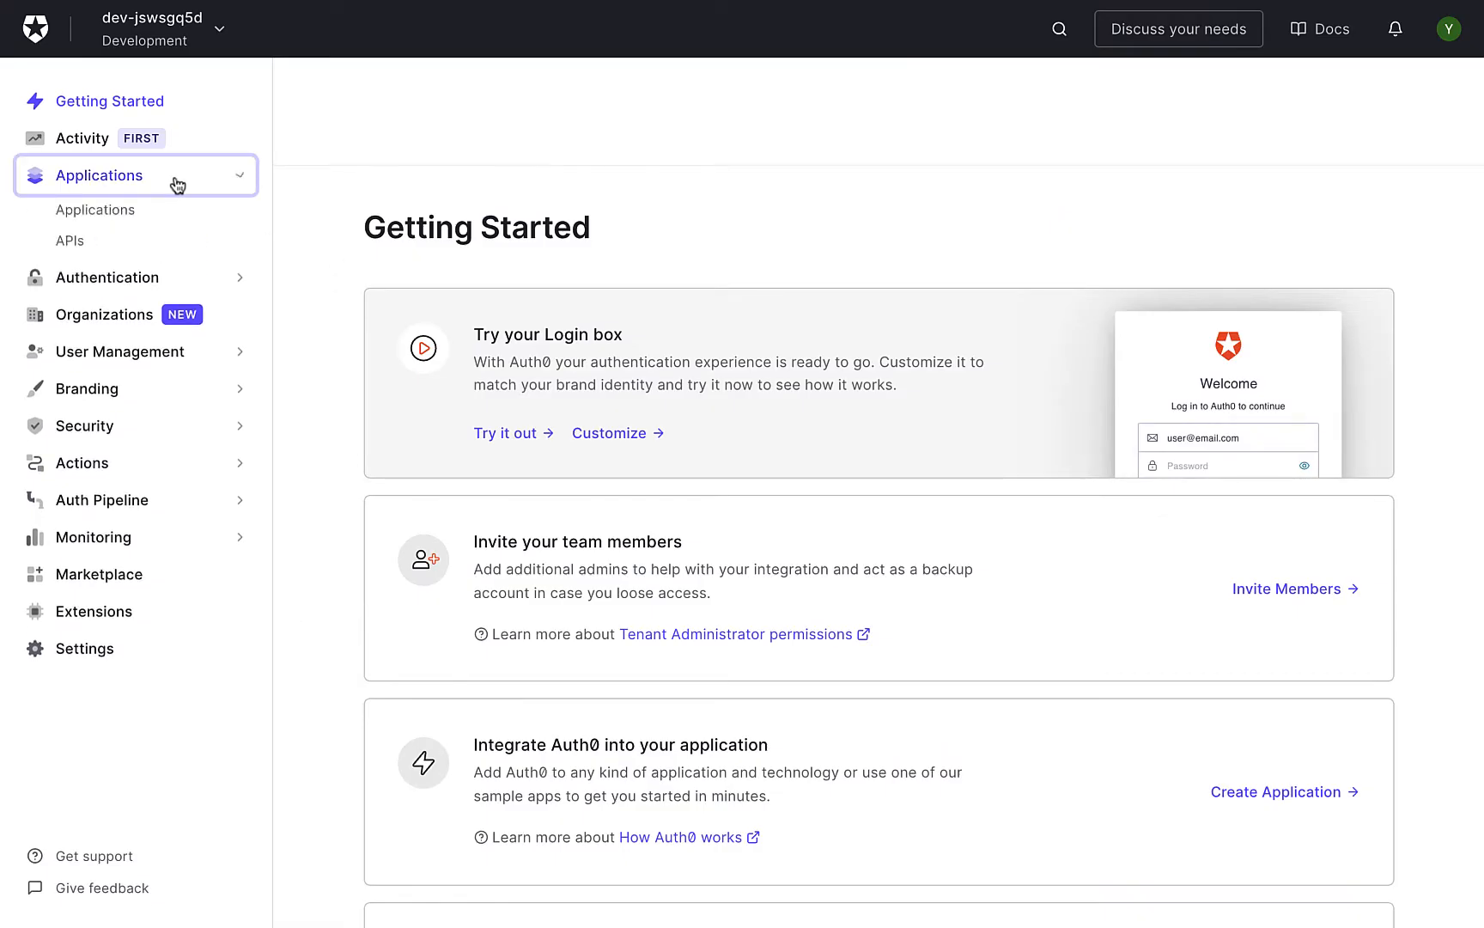
# - Create a Native application named Zylcares from the Applications list
pyautogui.click(94, 210)
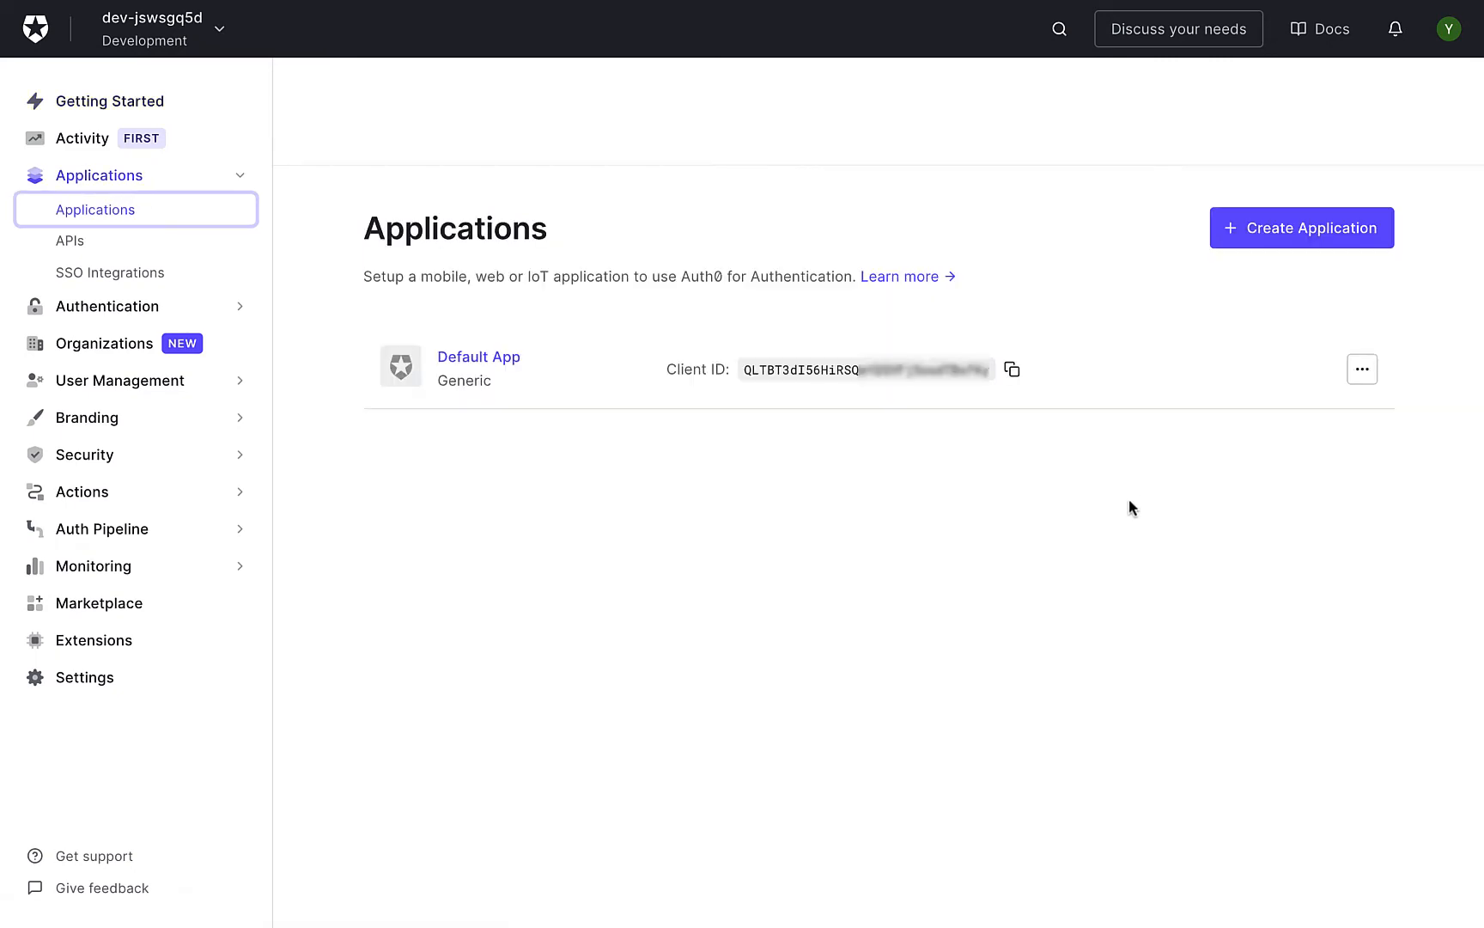
pyautogui.click(1300, 227)
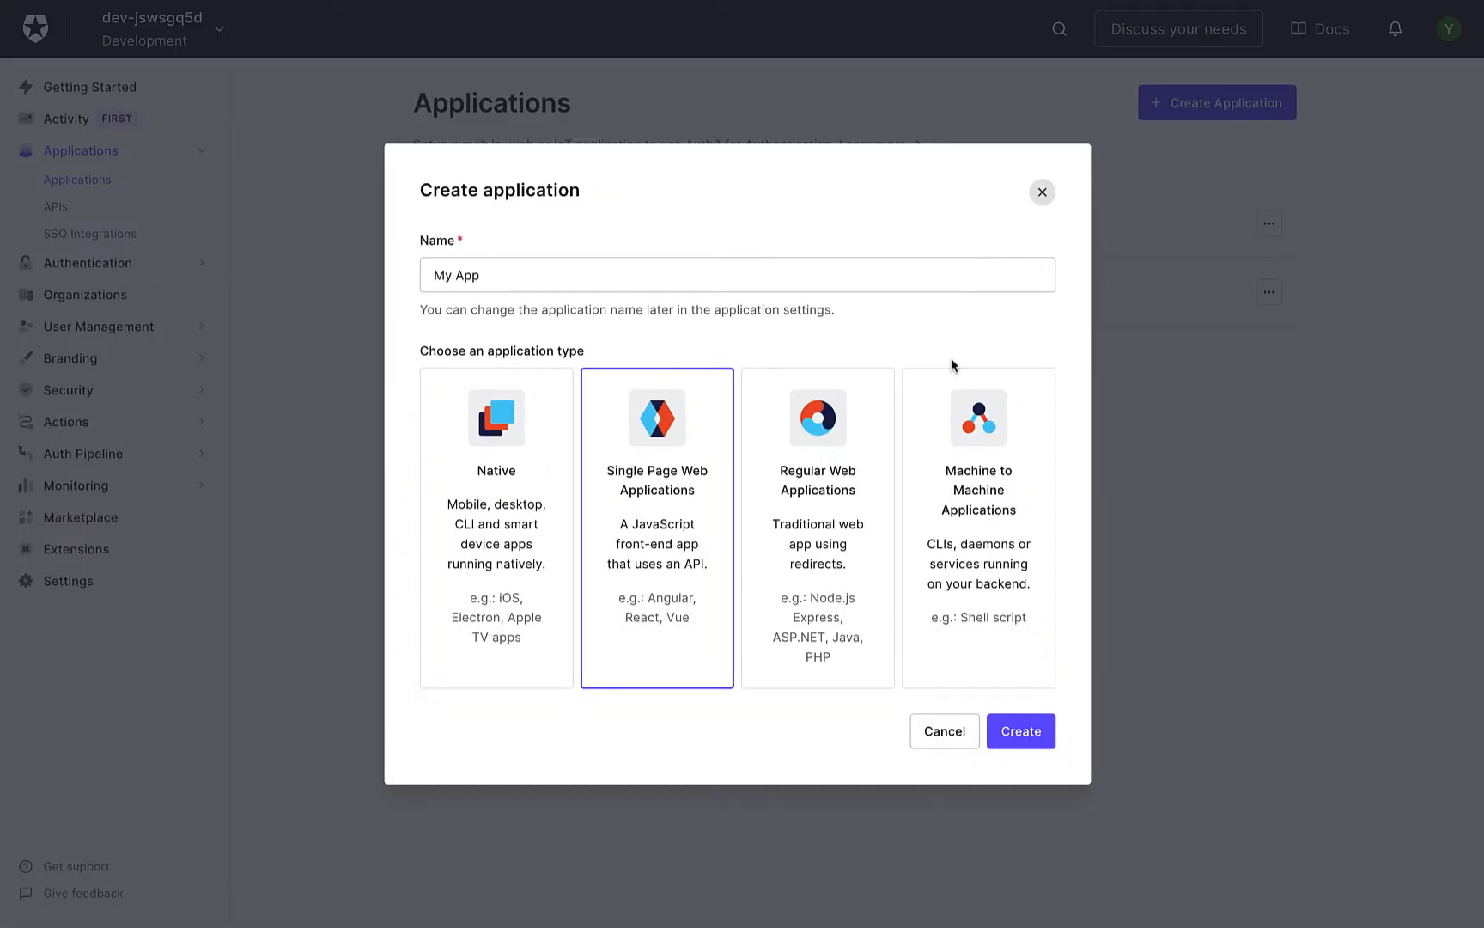
pyautogui.write('Zylc')
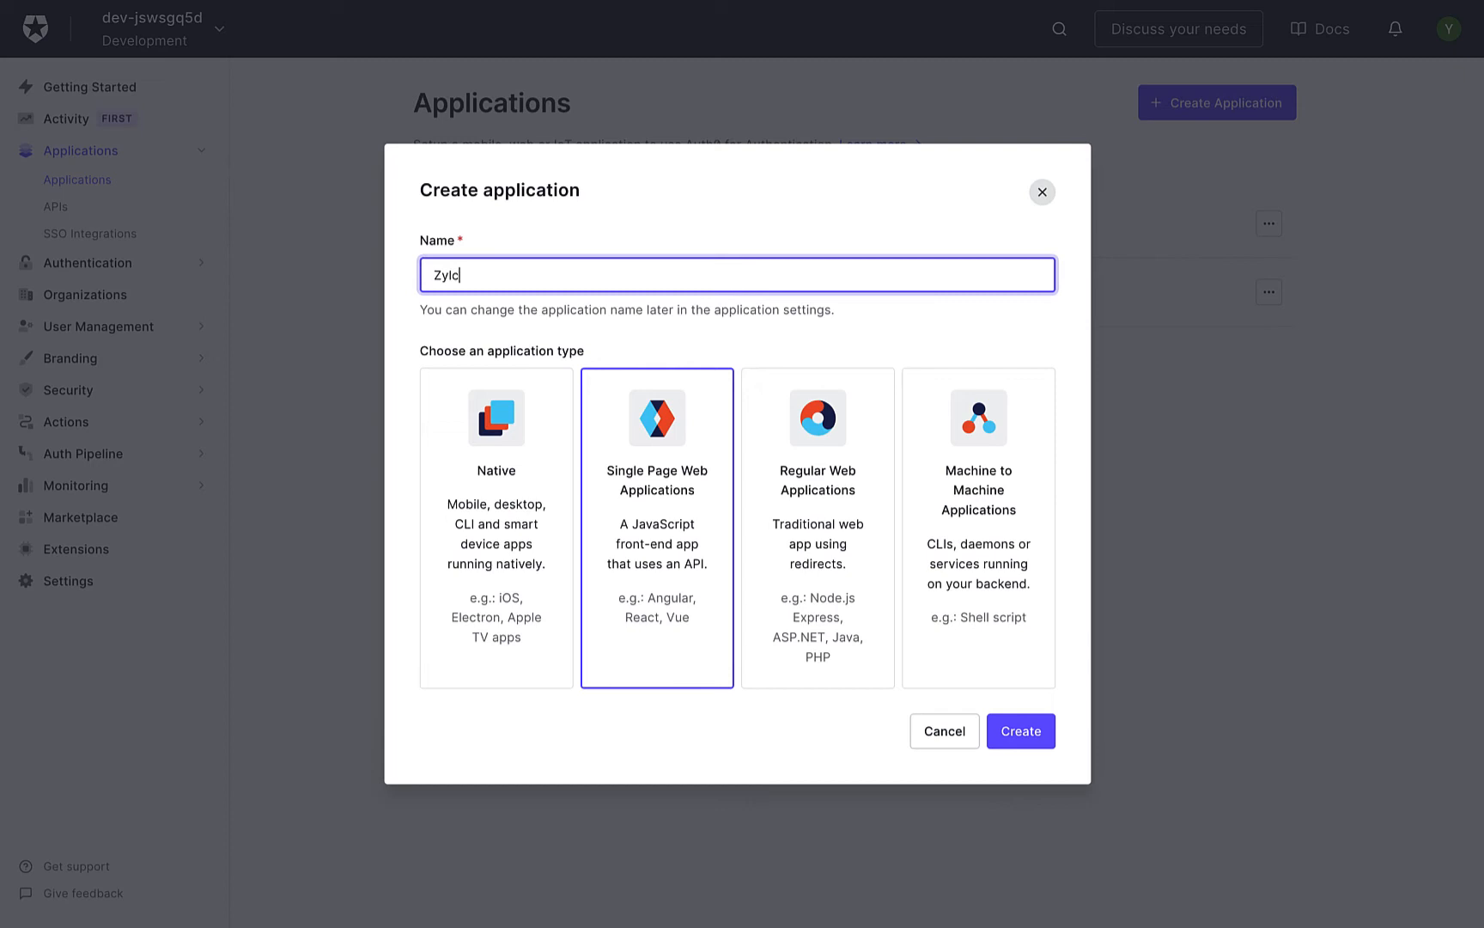
pyautogui.write('ares')
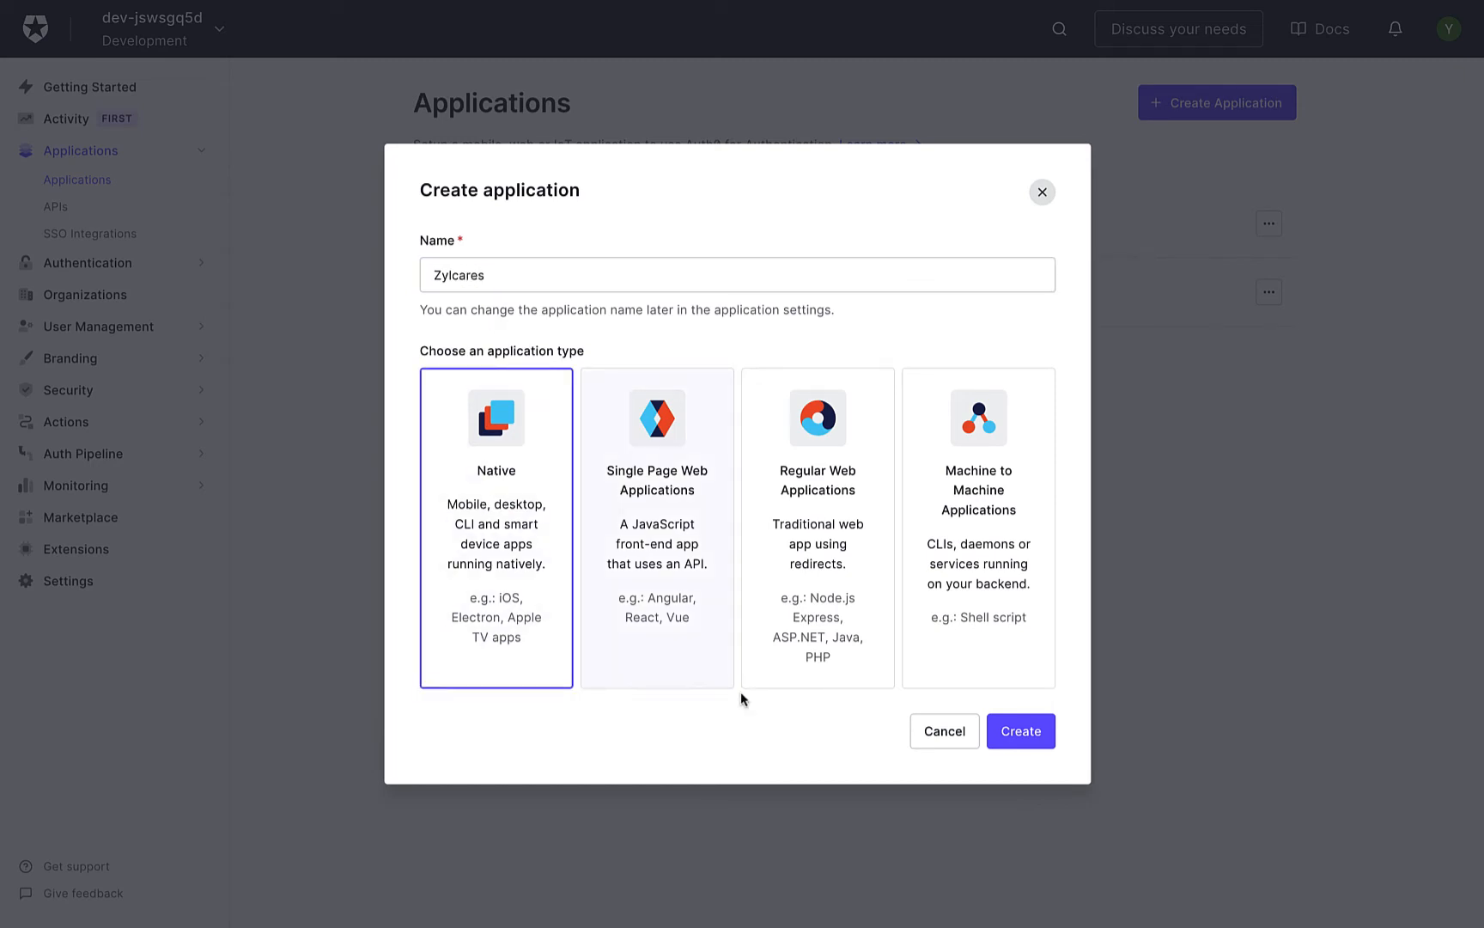
pyautogui.click(1021, 731)
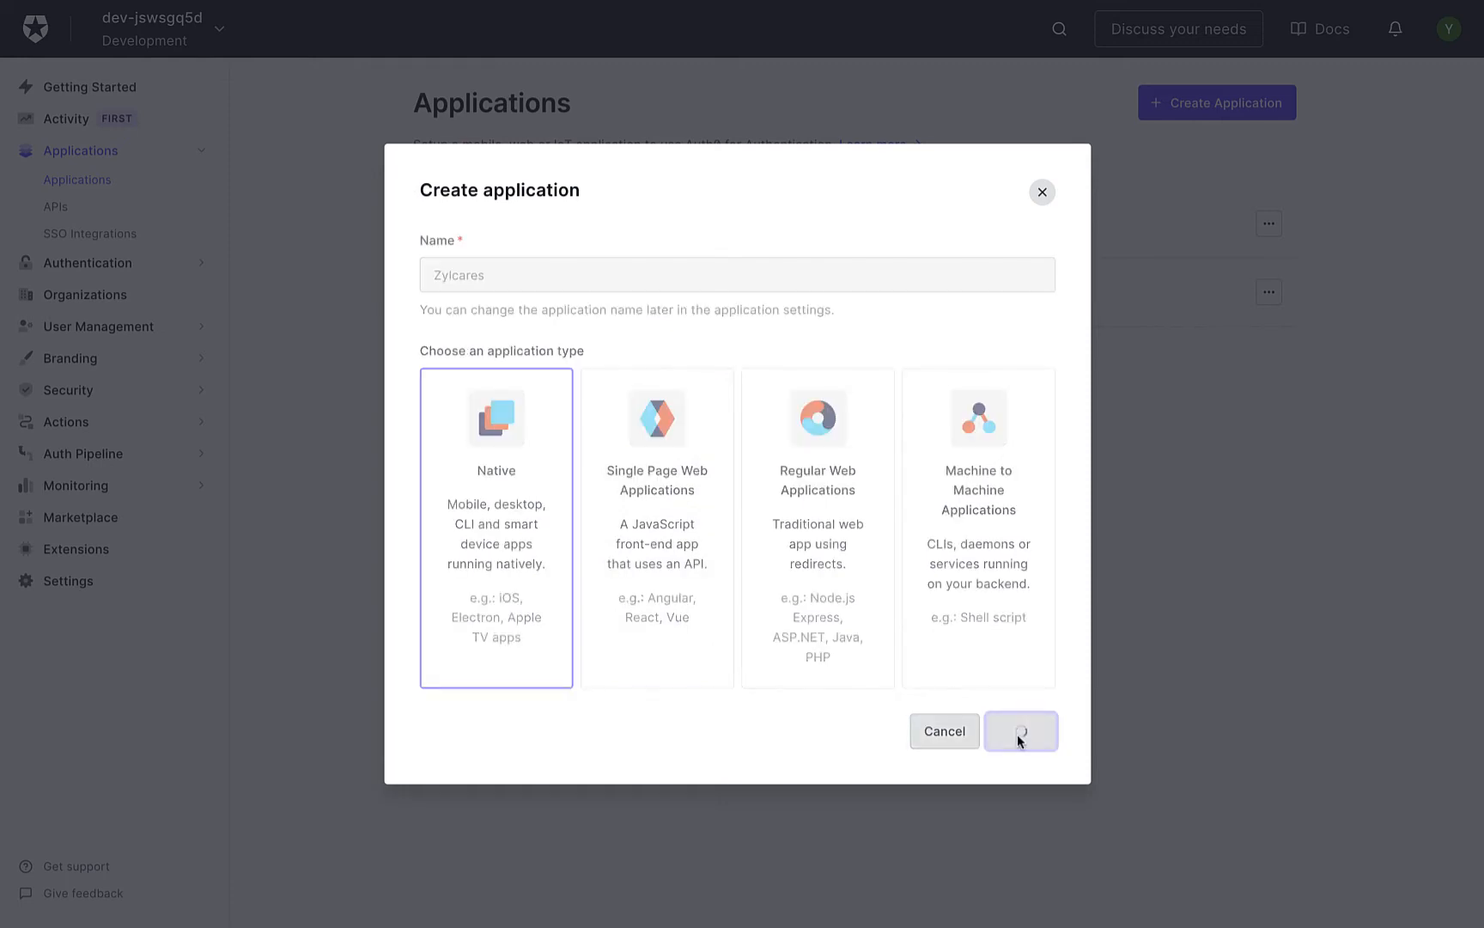
pyautogui.click(1020, 730)
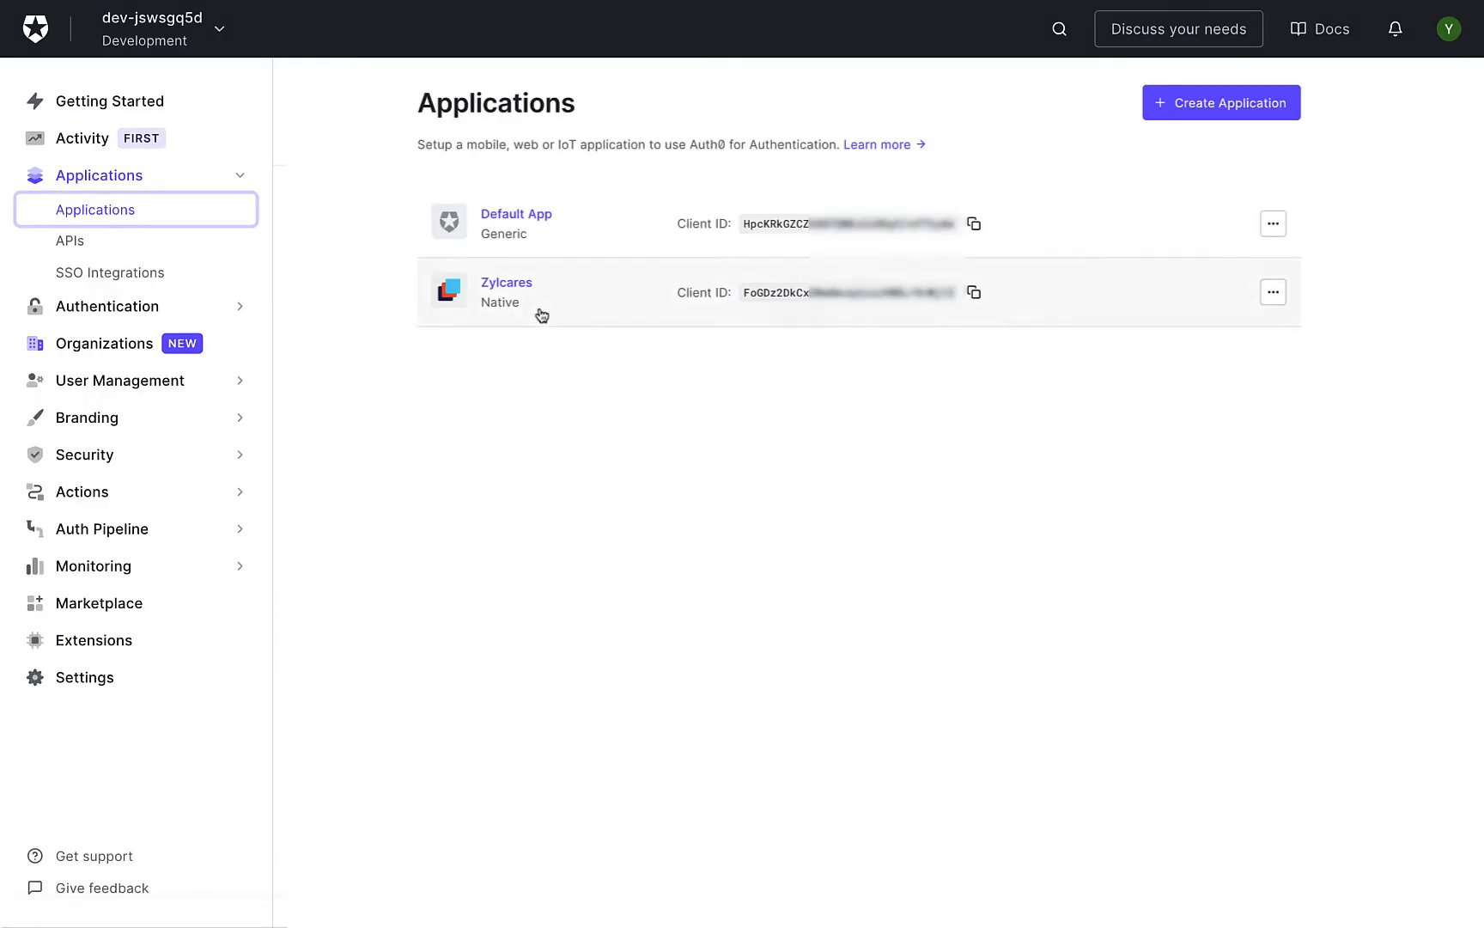
# - Open Zylcares settings and open Advanced Settings' certificate download options
pyautogui.click(507, 281)
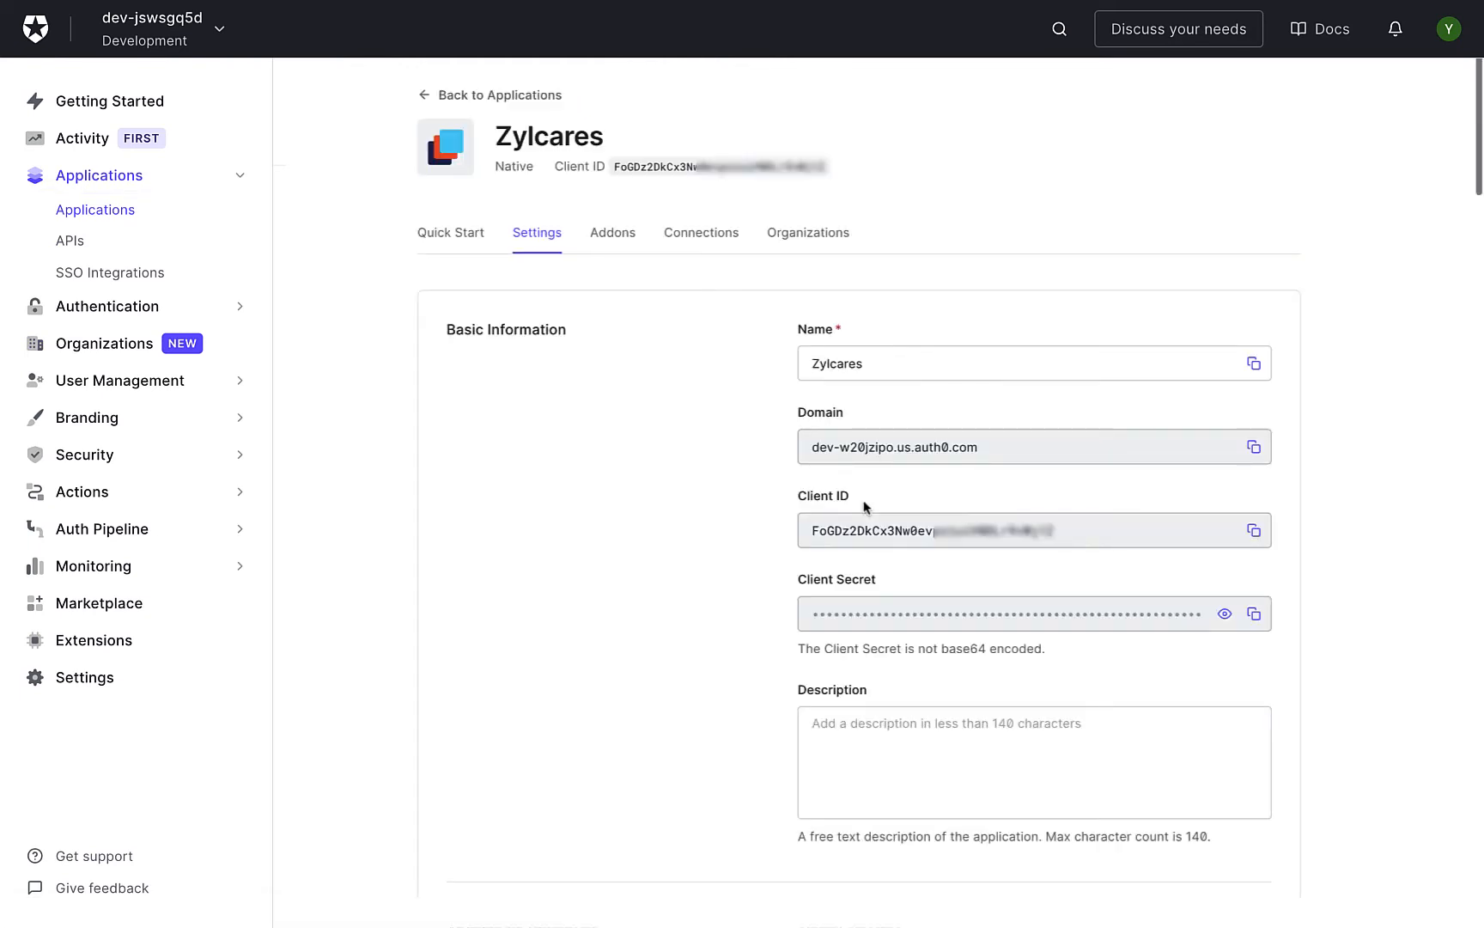
pyautogui.moveTo(722, 509)
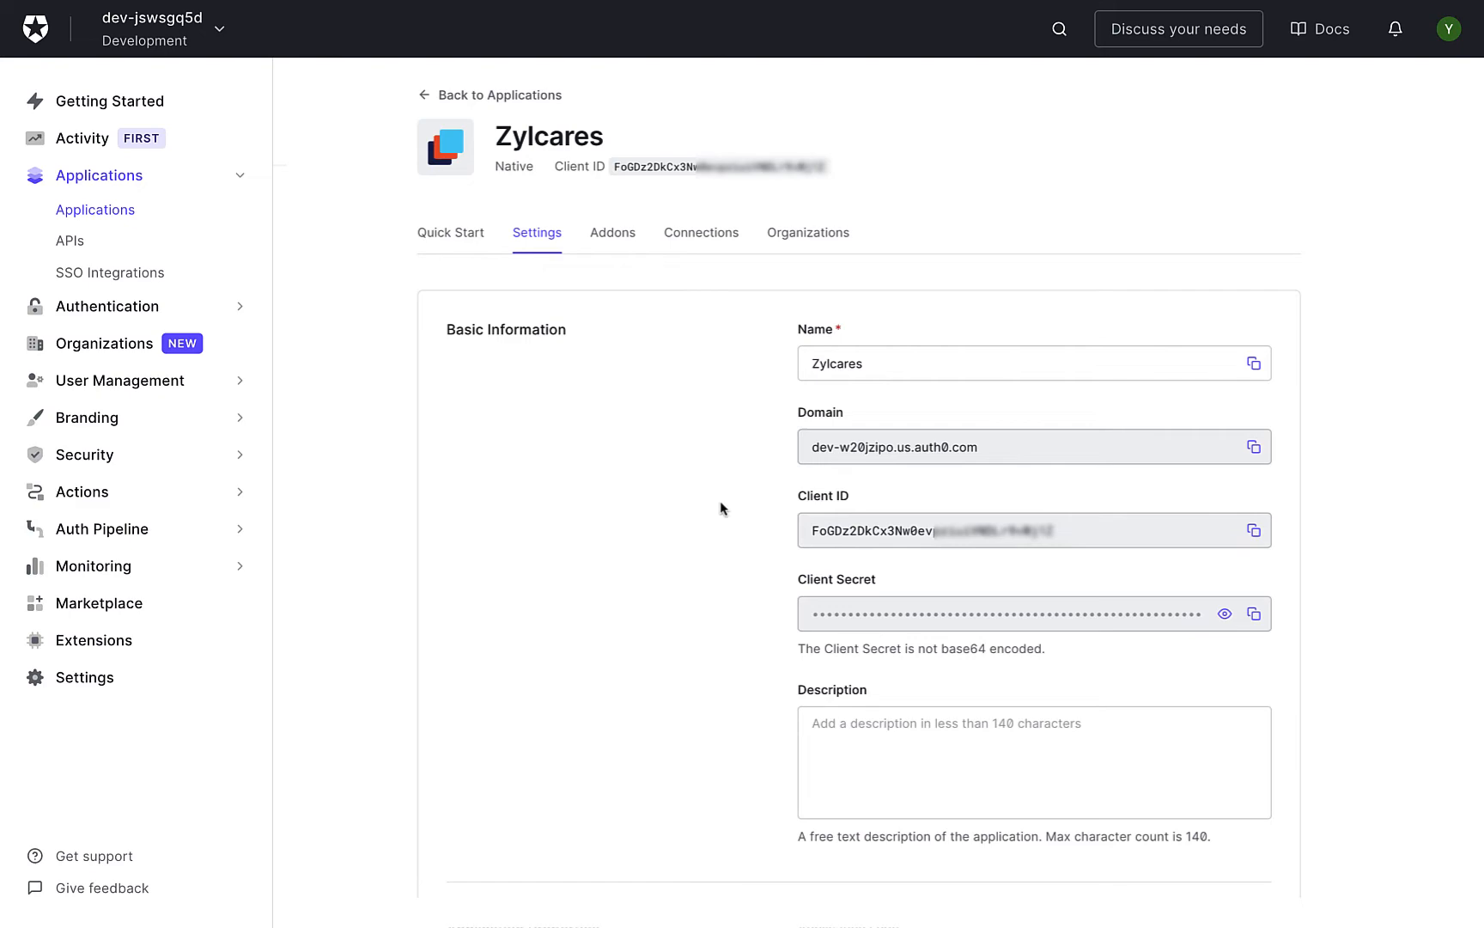
pyautogui.scroll(-3)
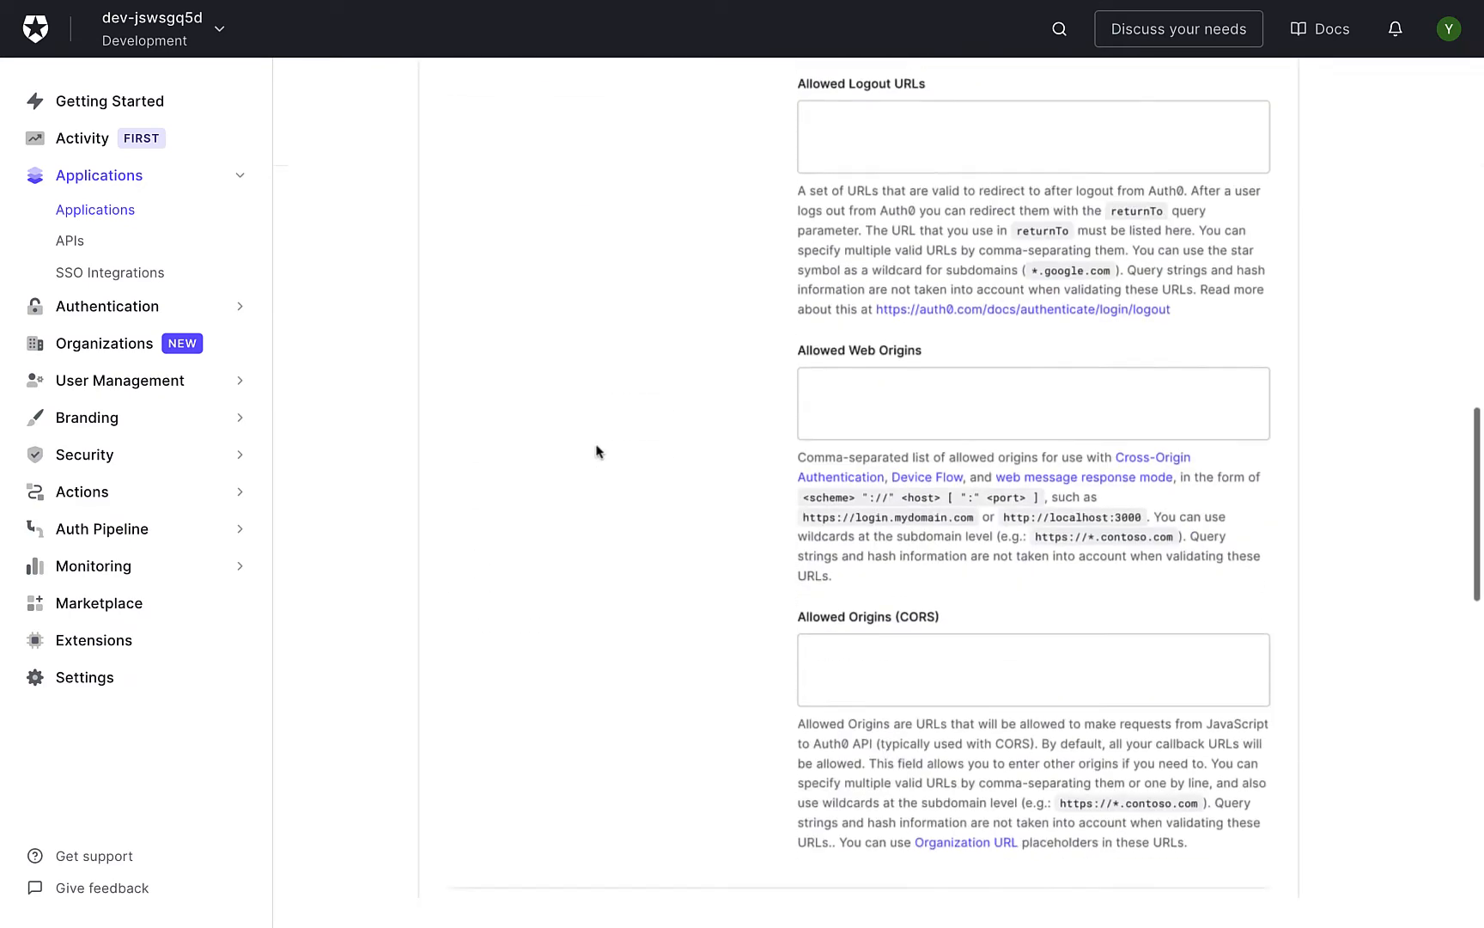
pyautogui.scroll(-3)
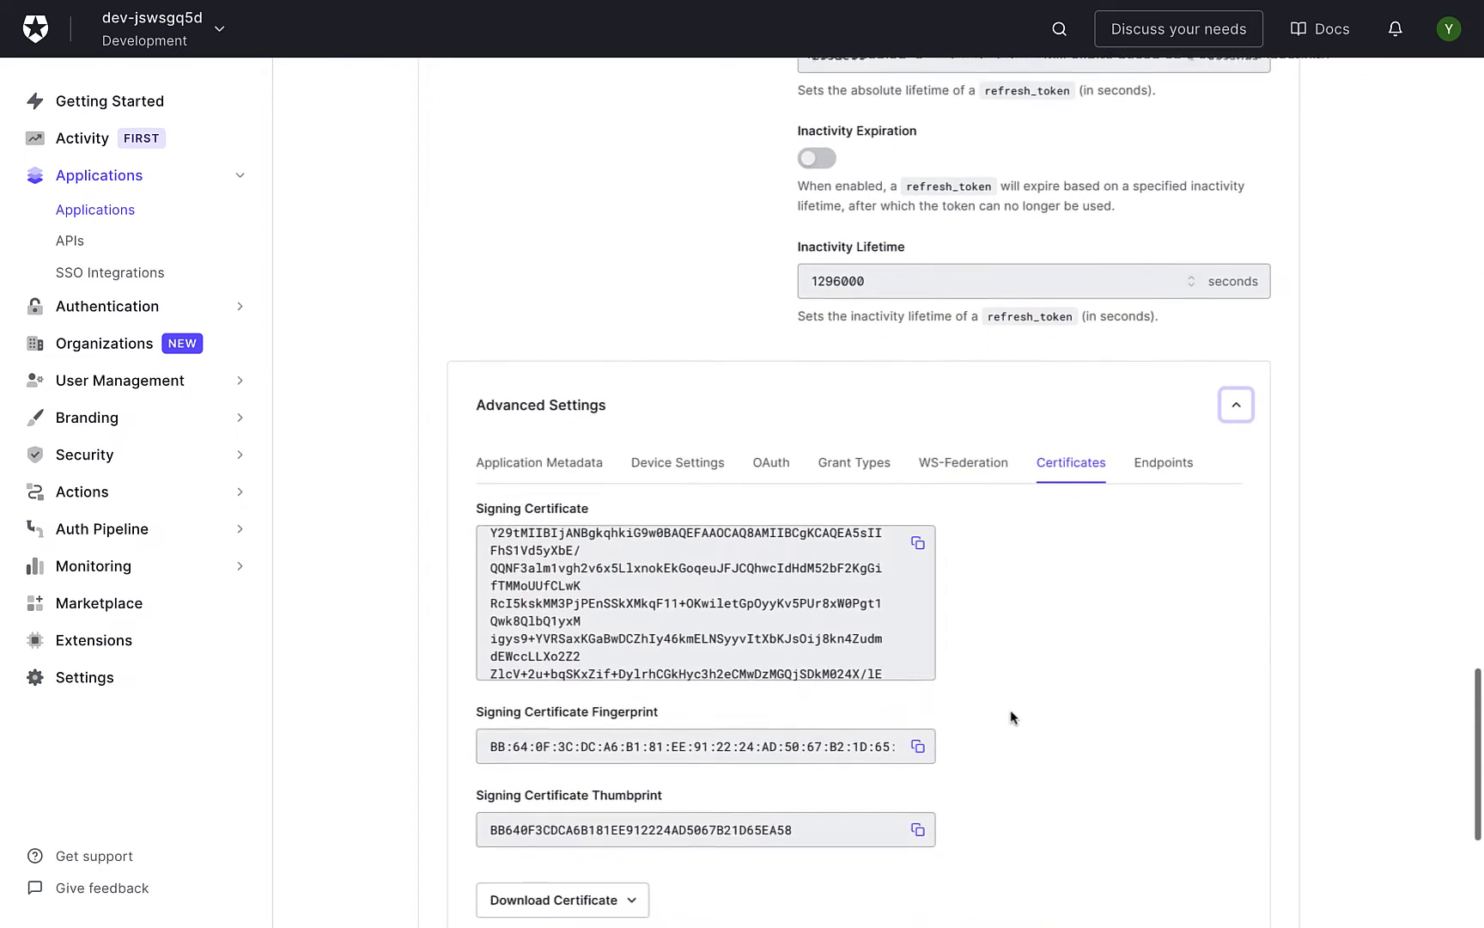
pyautogui.scroll(-3)
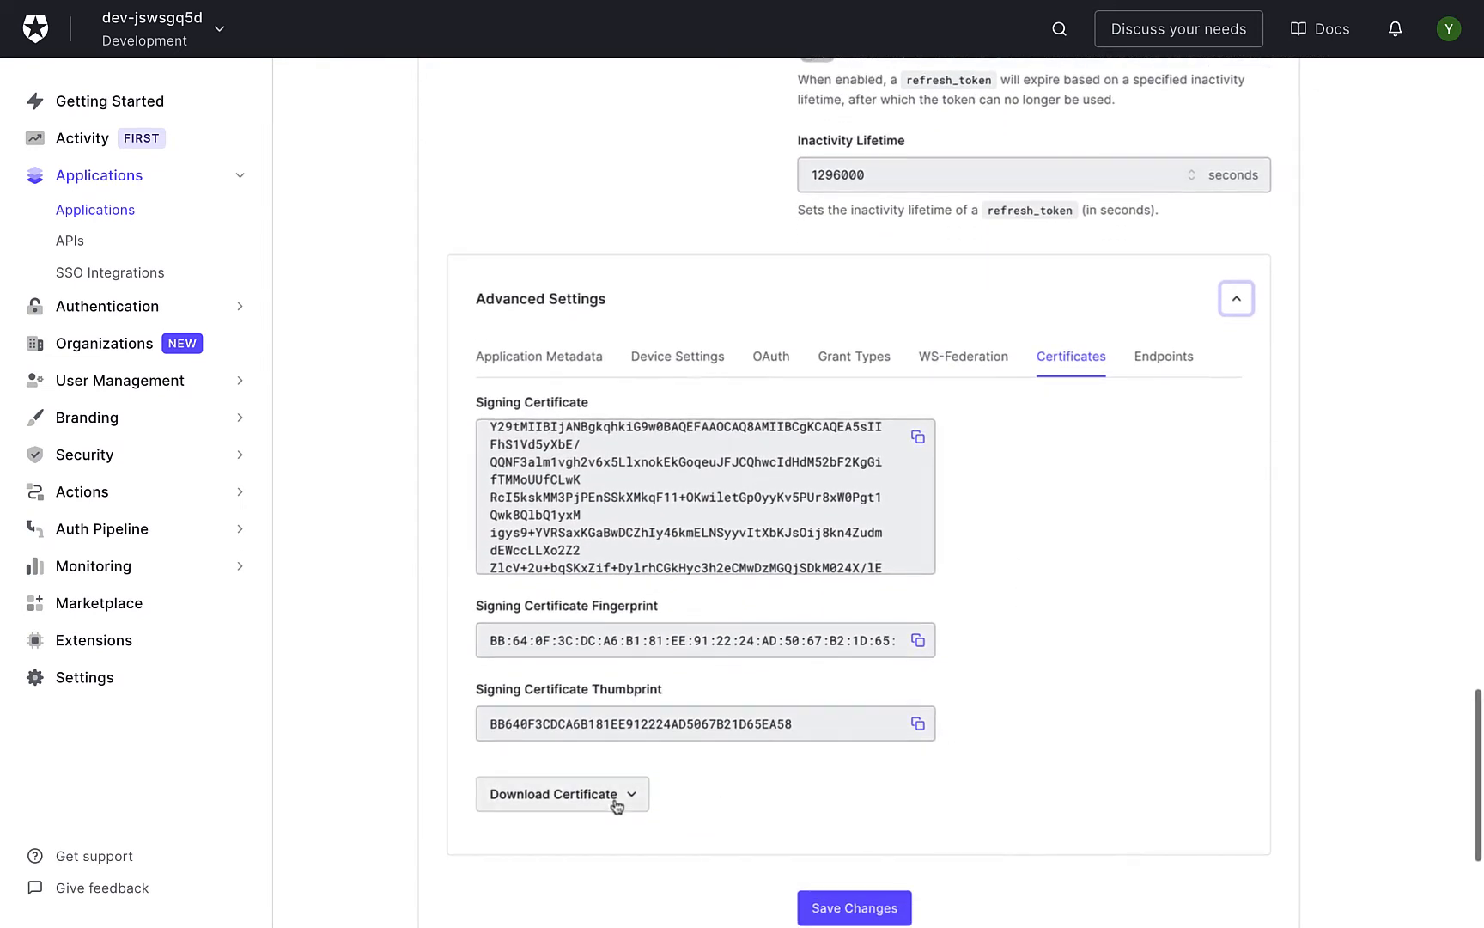
pyautogui.click(559, 794)
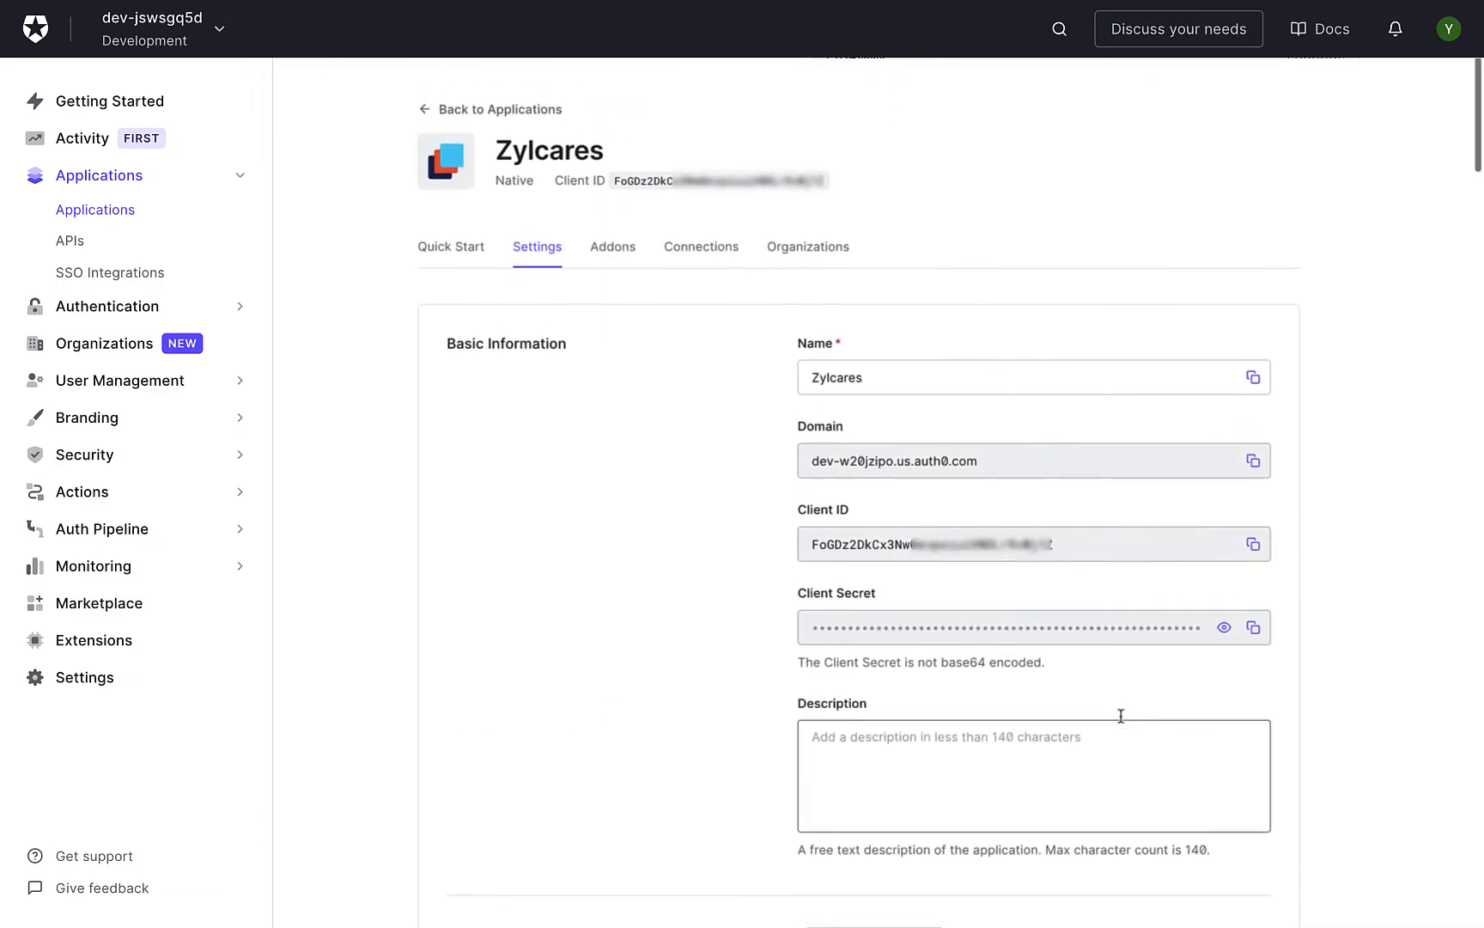
pyautogui.click(612, 247)
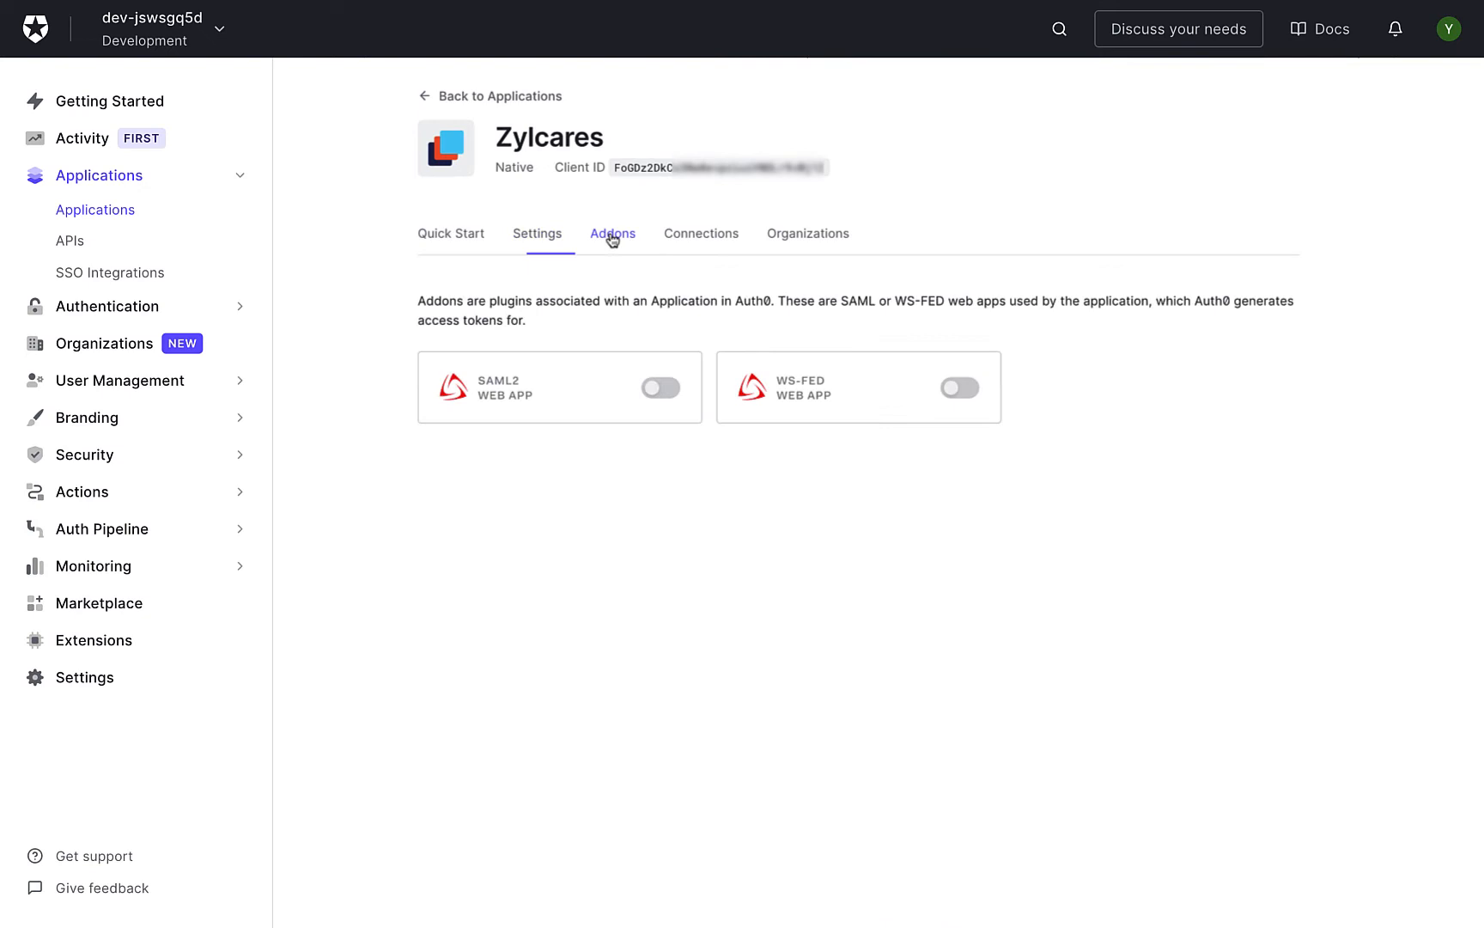
pyautogui.click(613, 234)
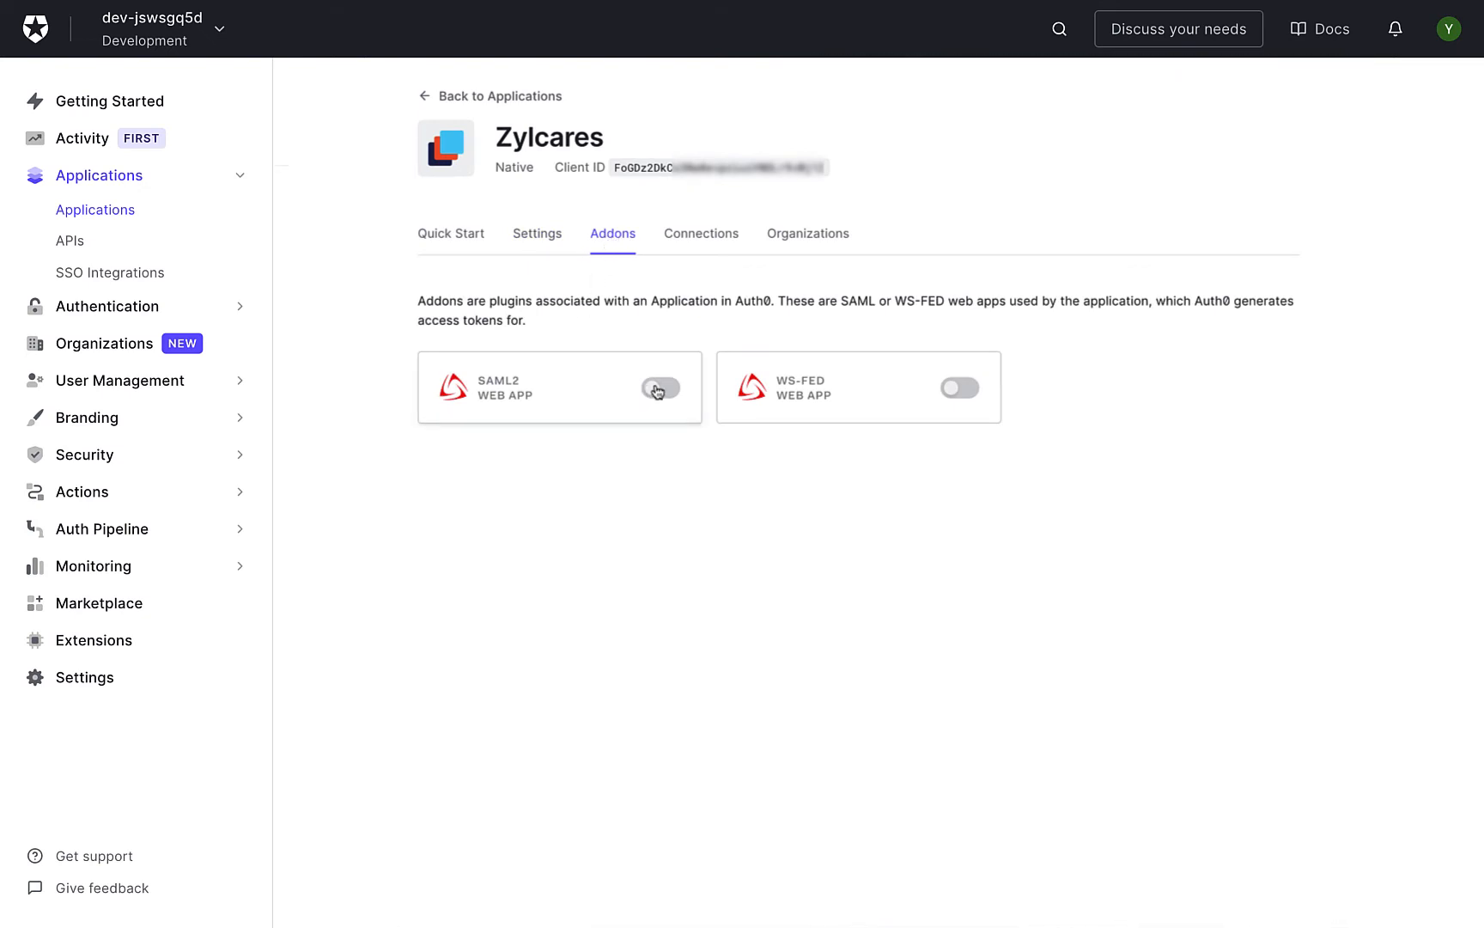
pyautogui.click(659, 387)
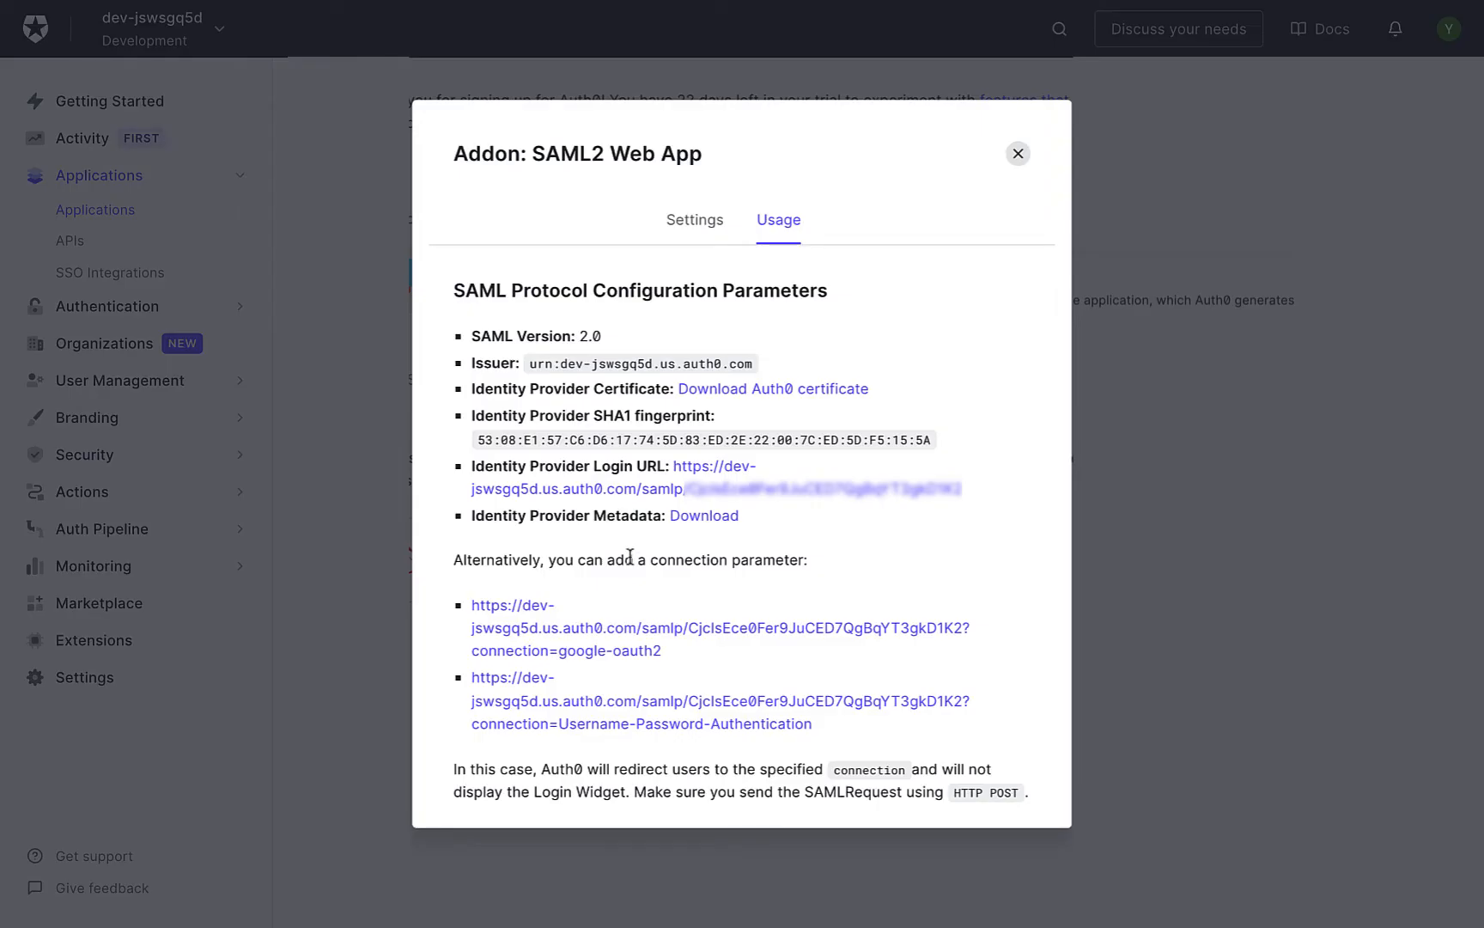
pyautogui.click(694, 220)
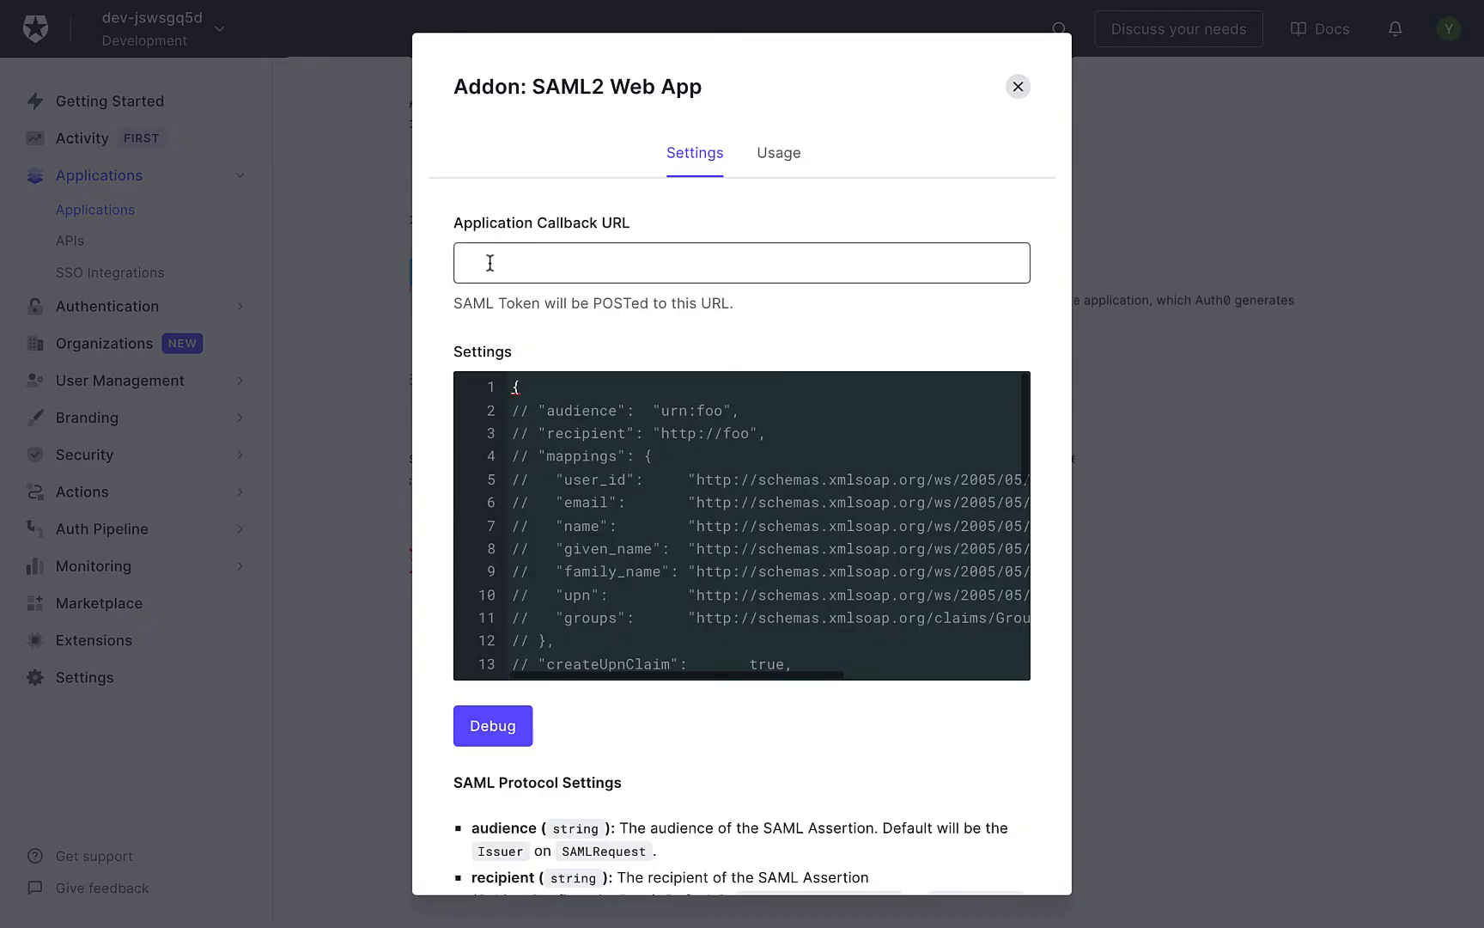
pyautogui.write('https://accounts.zohoportal.com/accounts/csamlresponse')
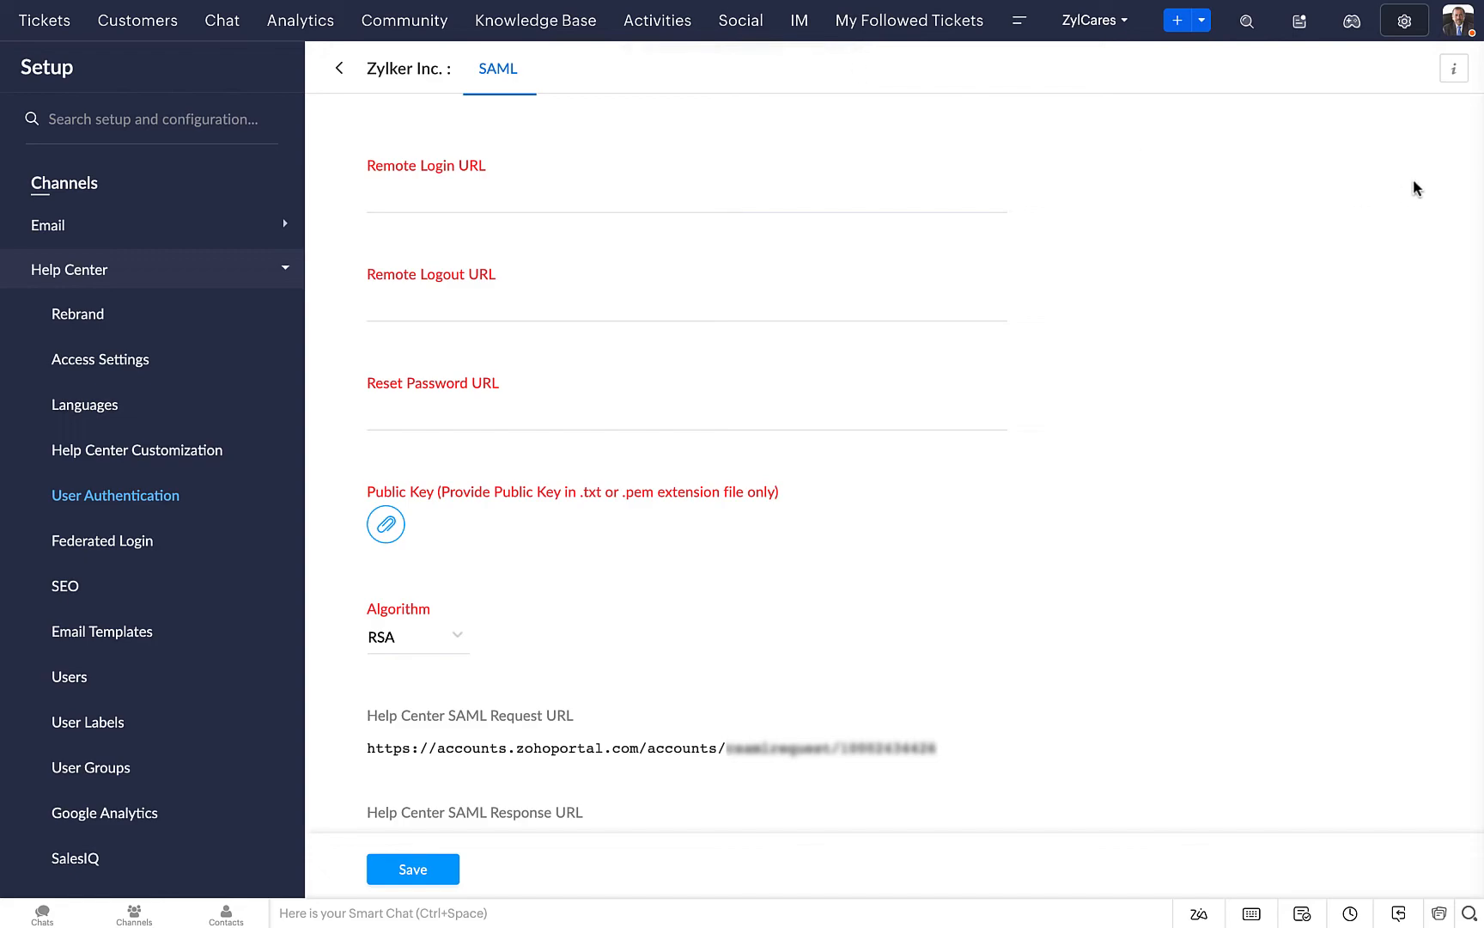
# - Open and scroll through the help article on Help Center SAML single sign-on
pyautogui.click(1456, 68)
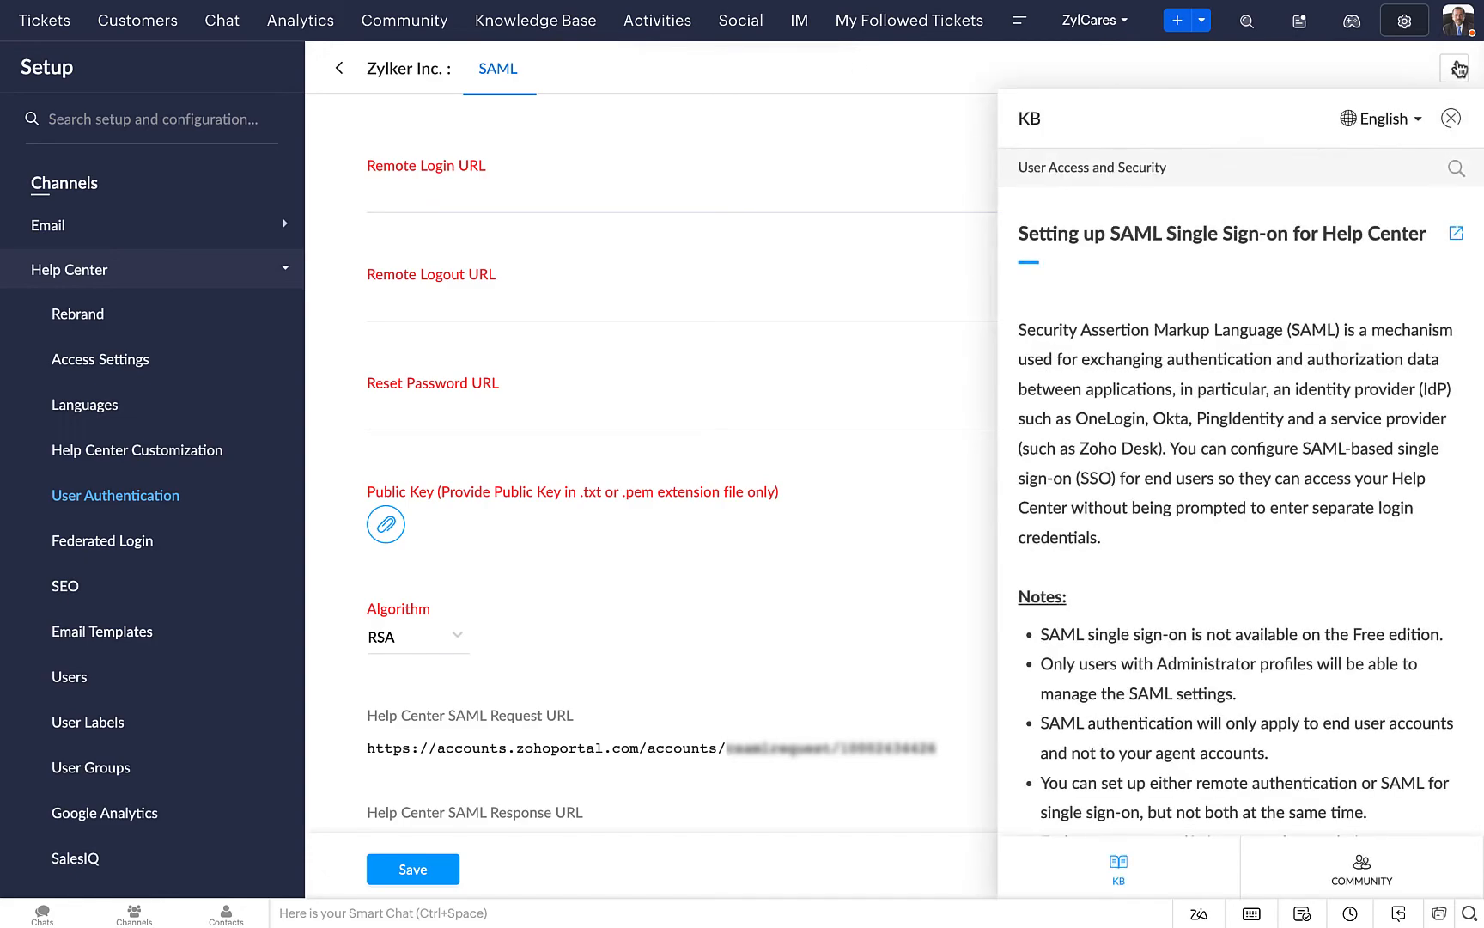
pyautogui.scroll(-3)
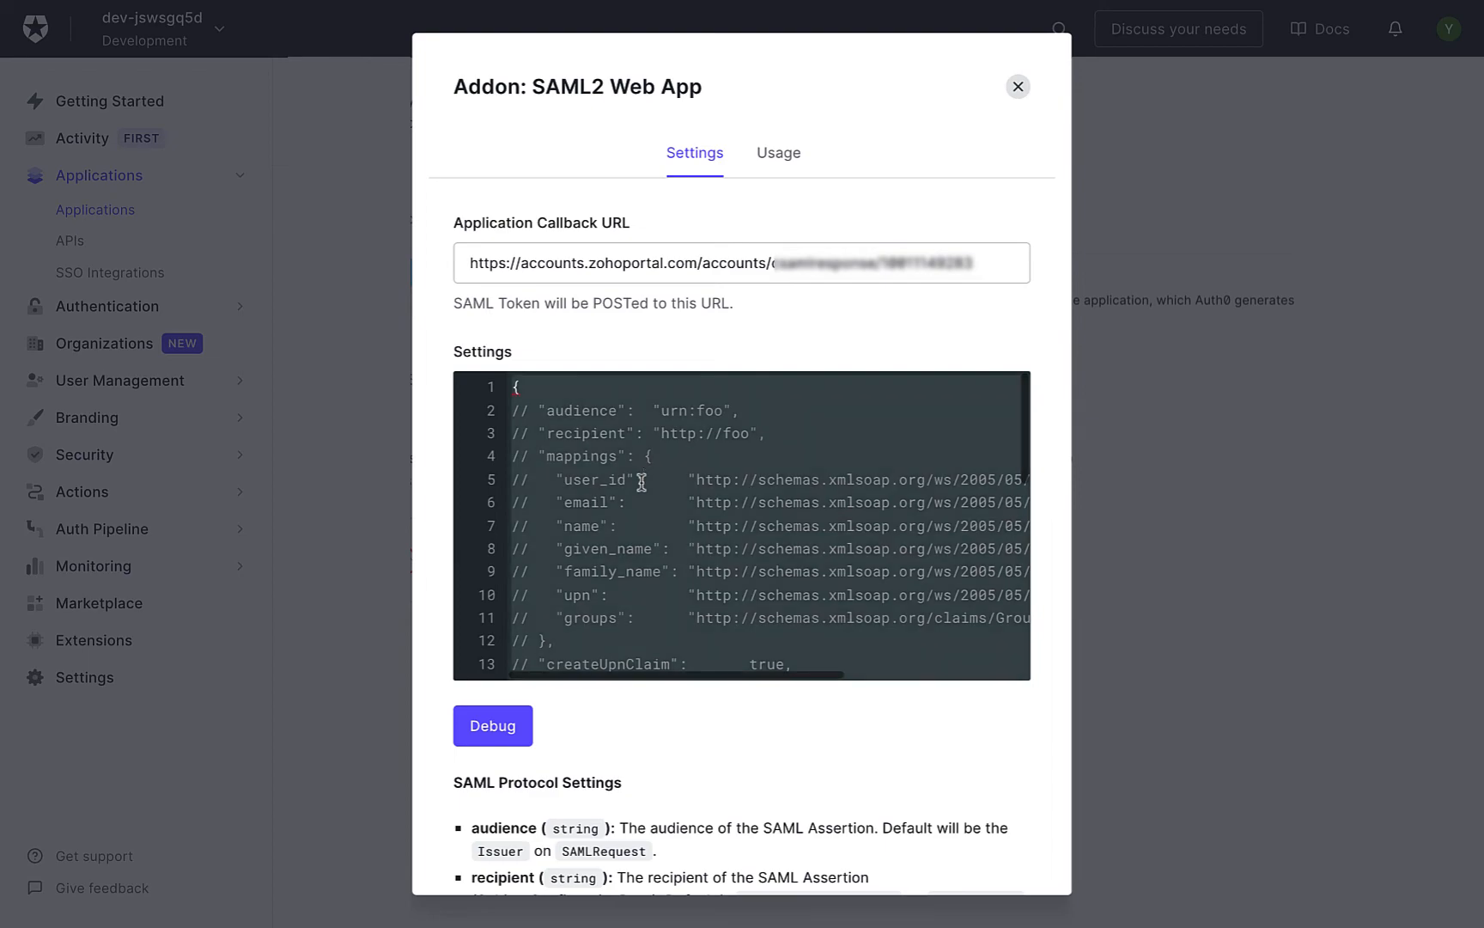
# - Apply the email, given-name and family-name mapping JSON, then view the Usage tab
pyautogui.scroll(-3)
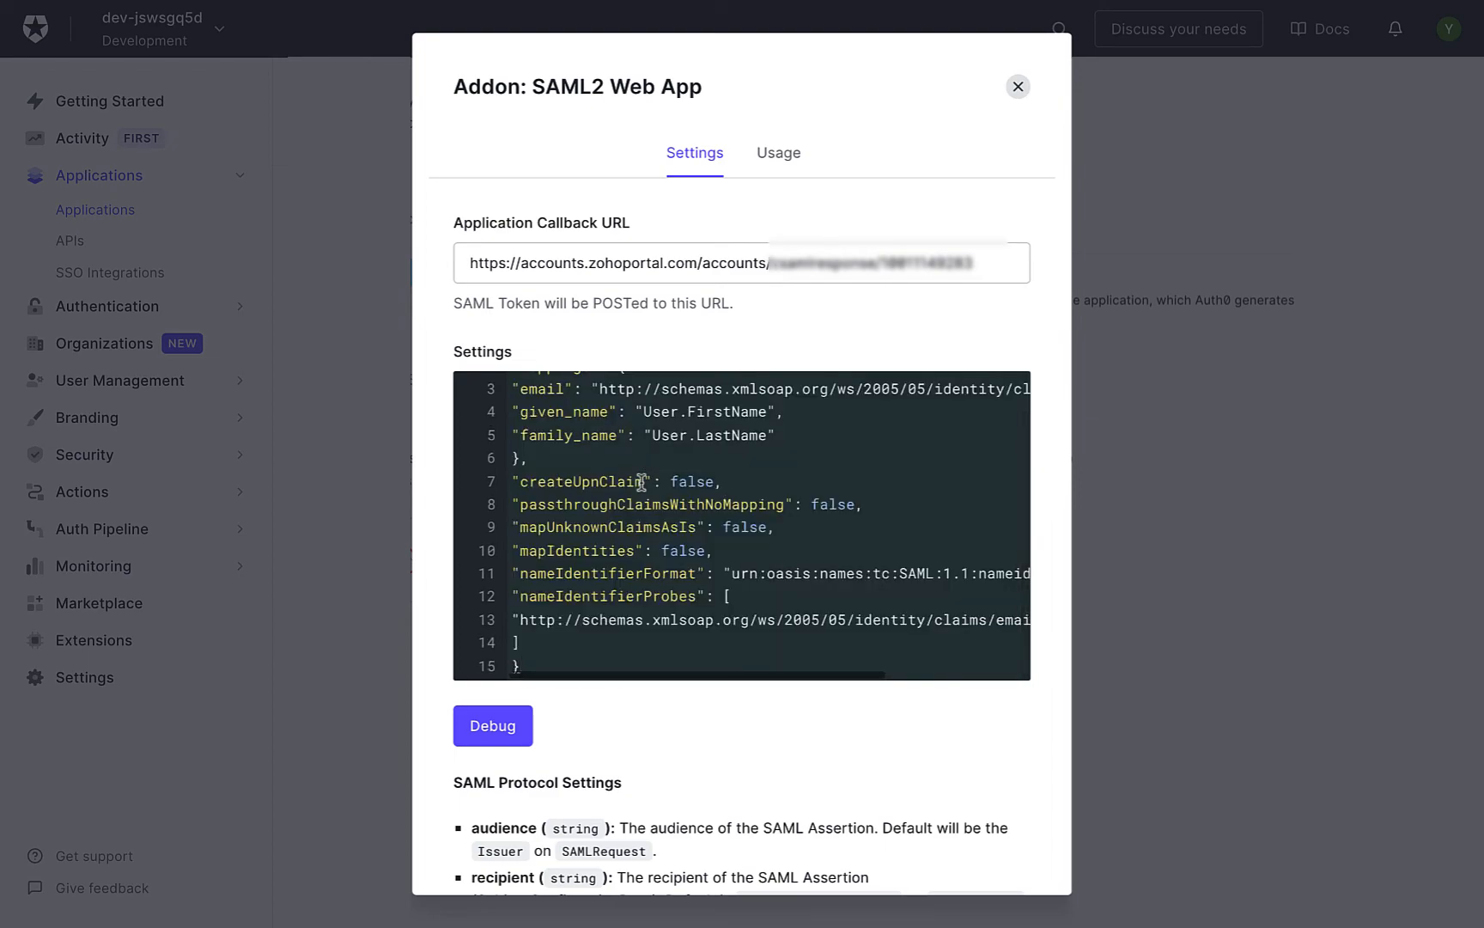
pyautogui.scroll(-3)
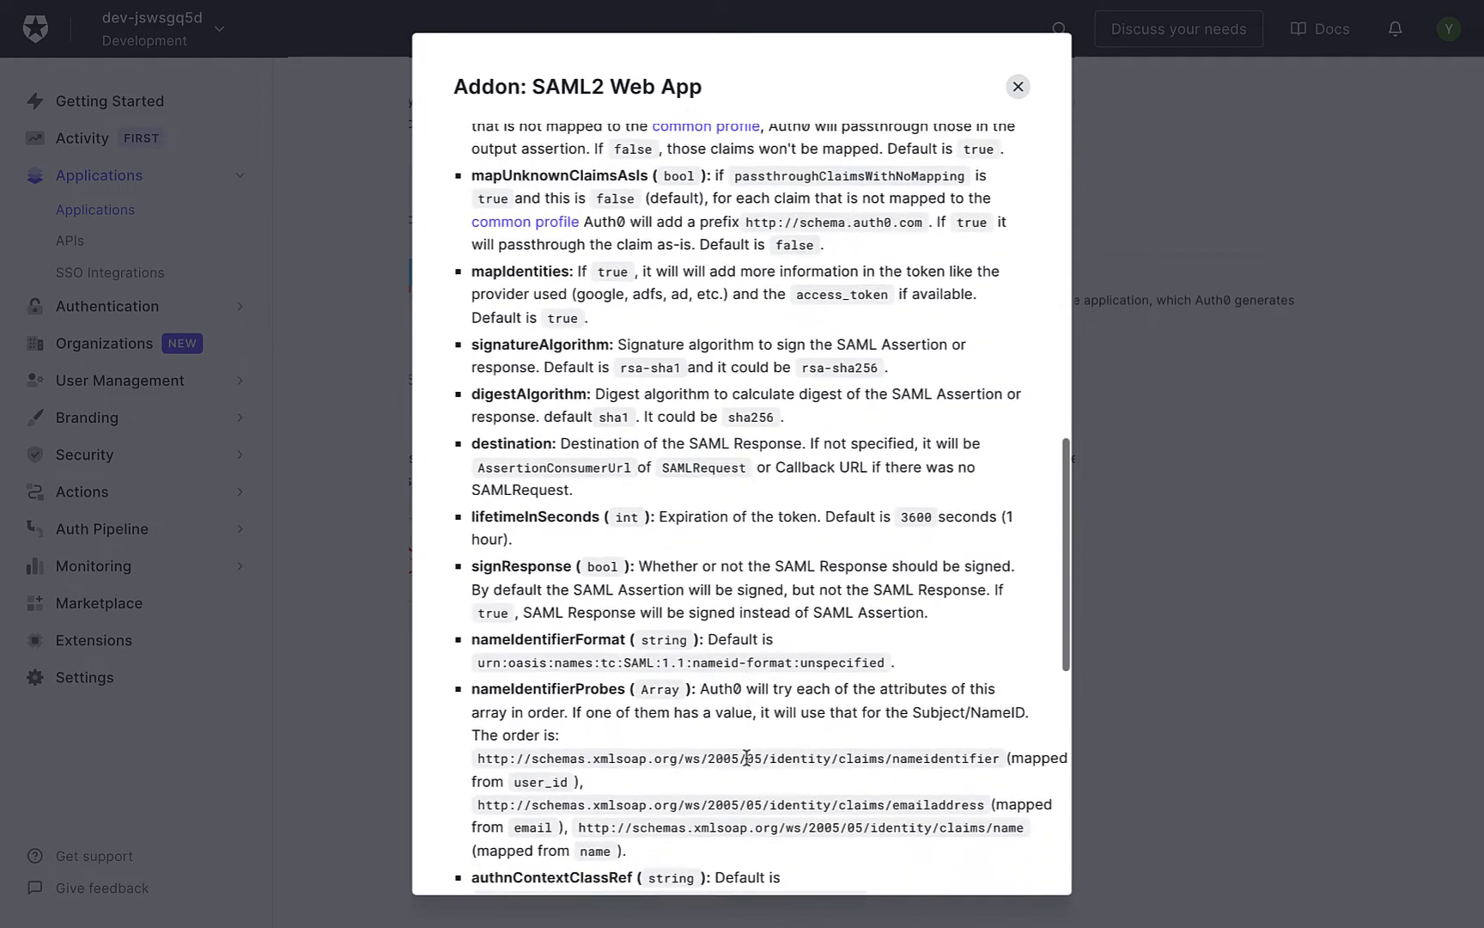
pyautogui.click(880, 854)
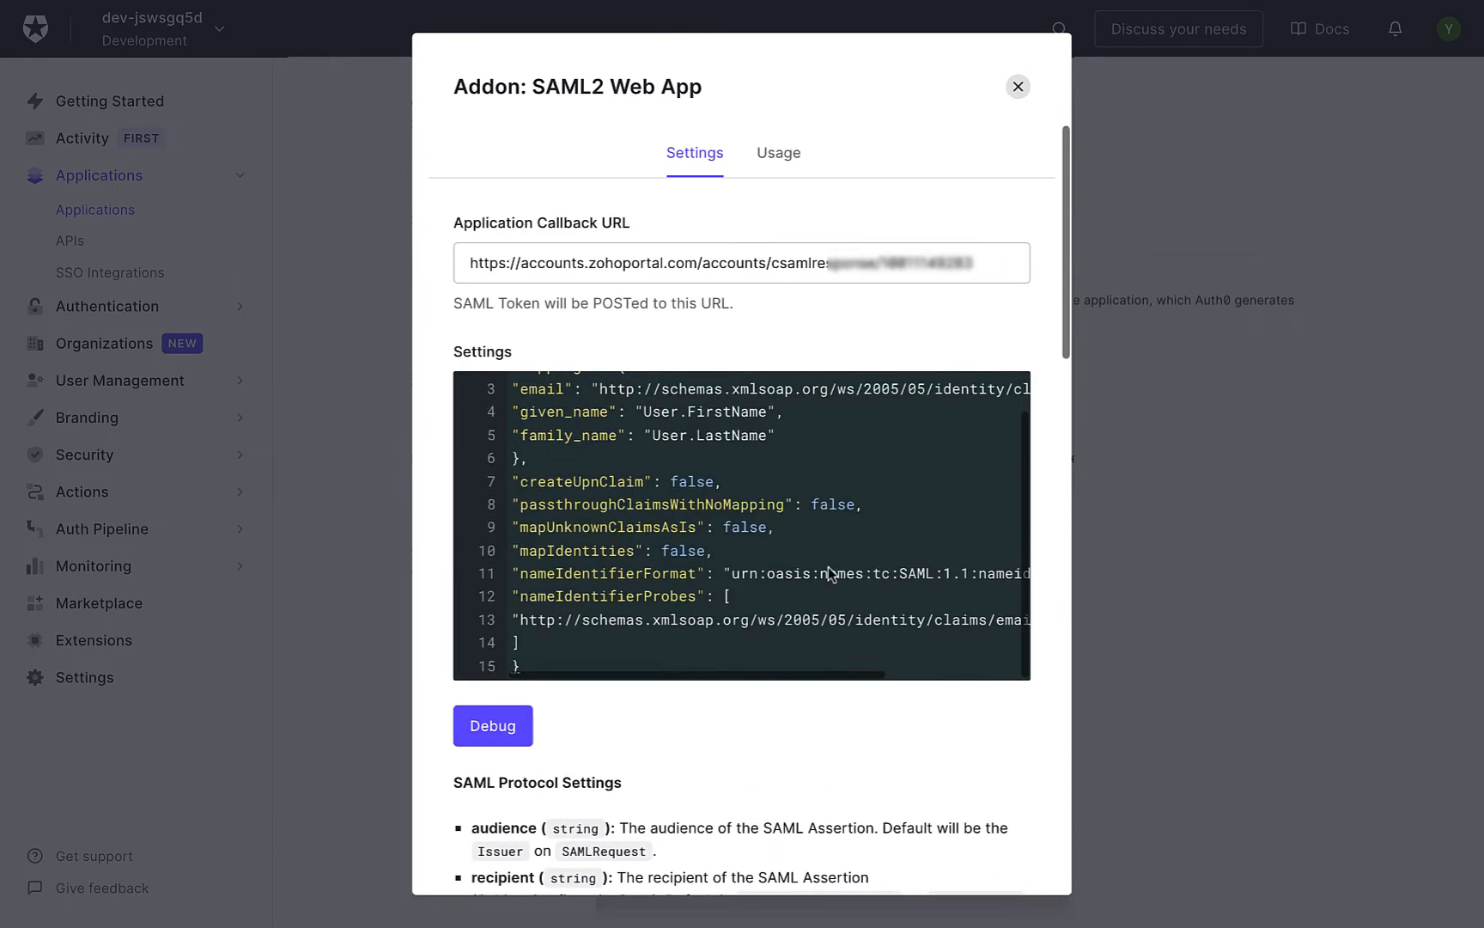
pyautogui.click(777, 152)
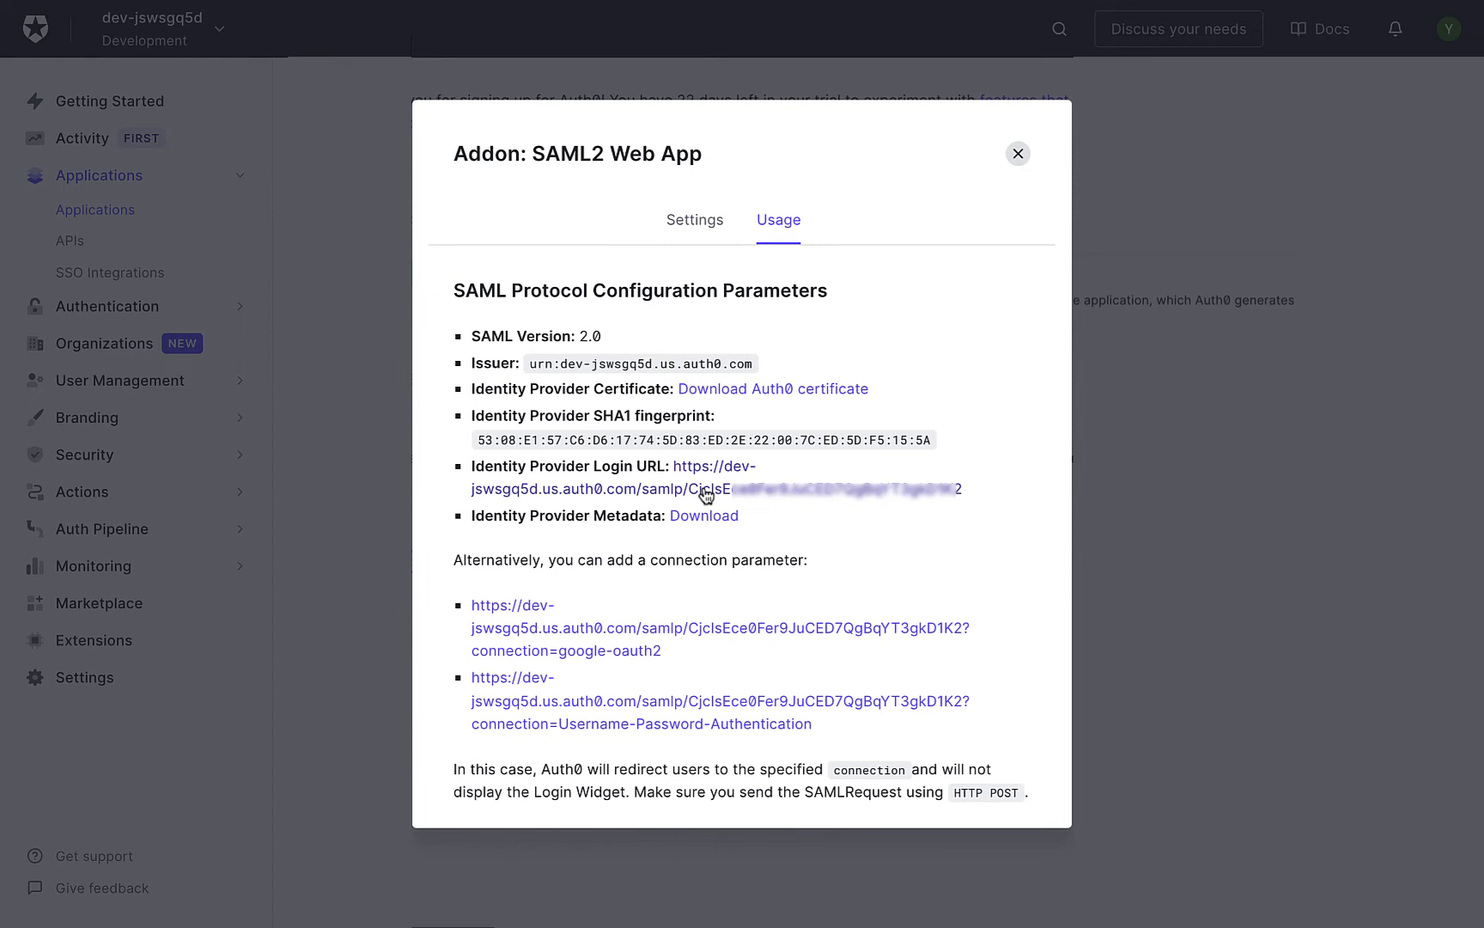
# - Copy the Identity Provider Login URL from the Usage tab
pyautogui.rightClick(705, 490)
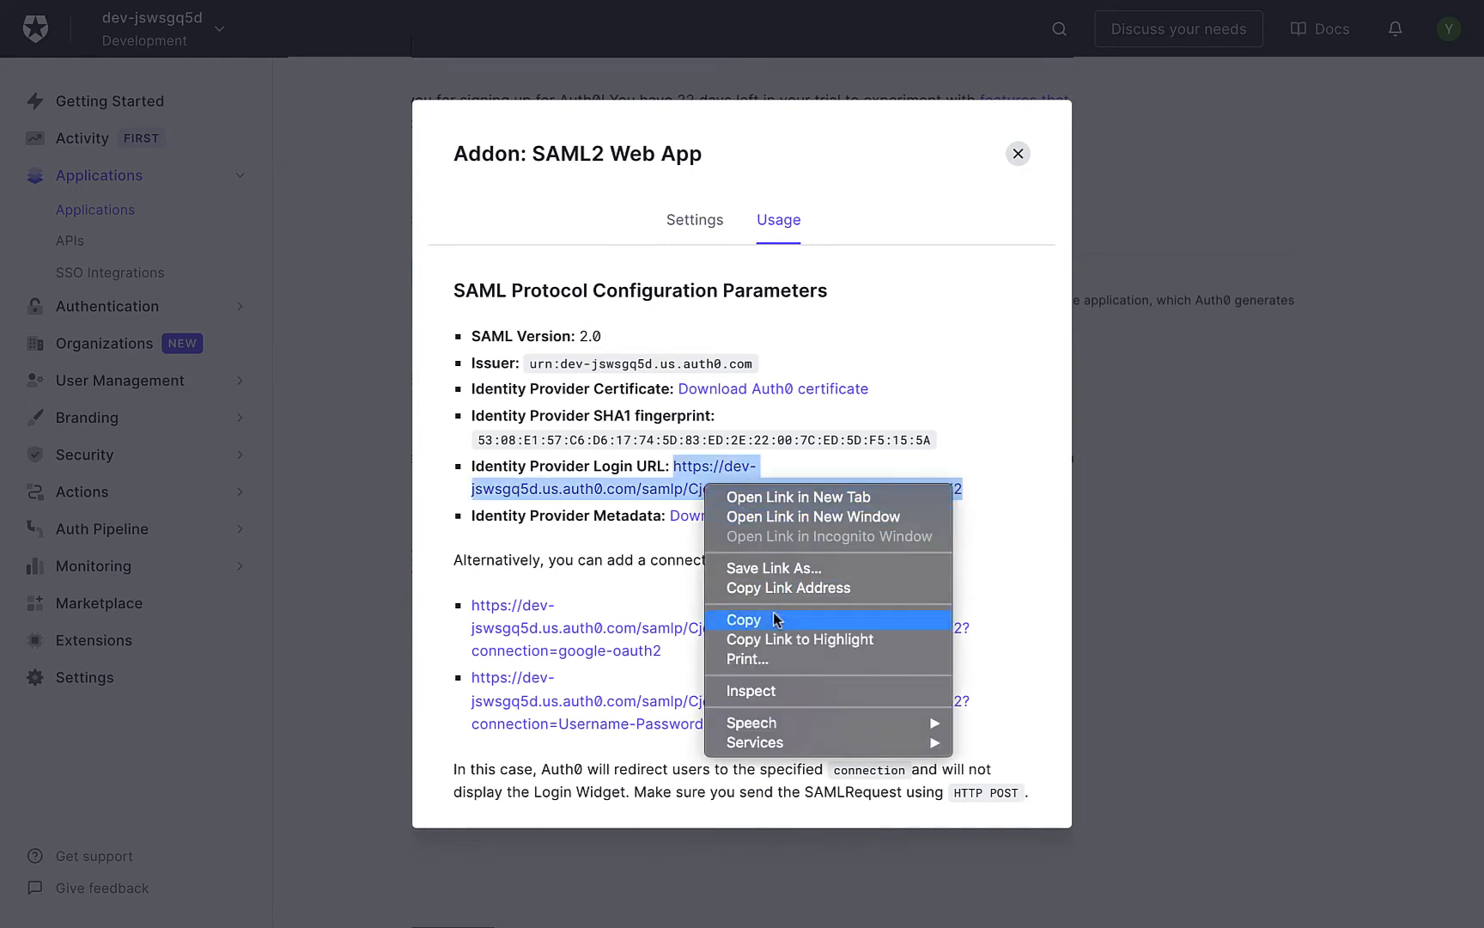
pyautogui.click(744, 620)
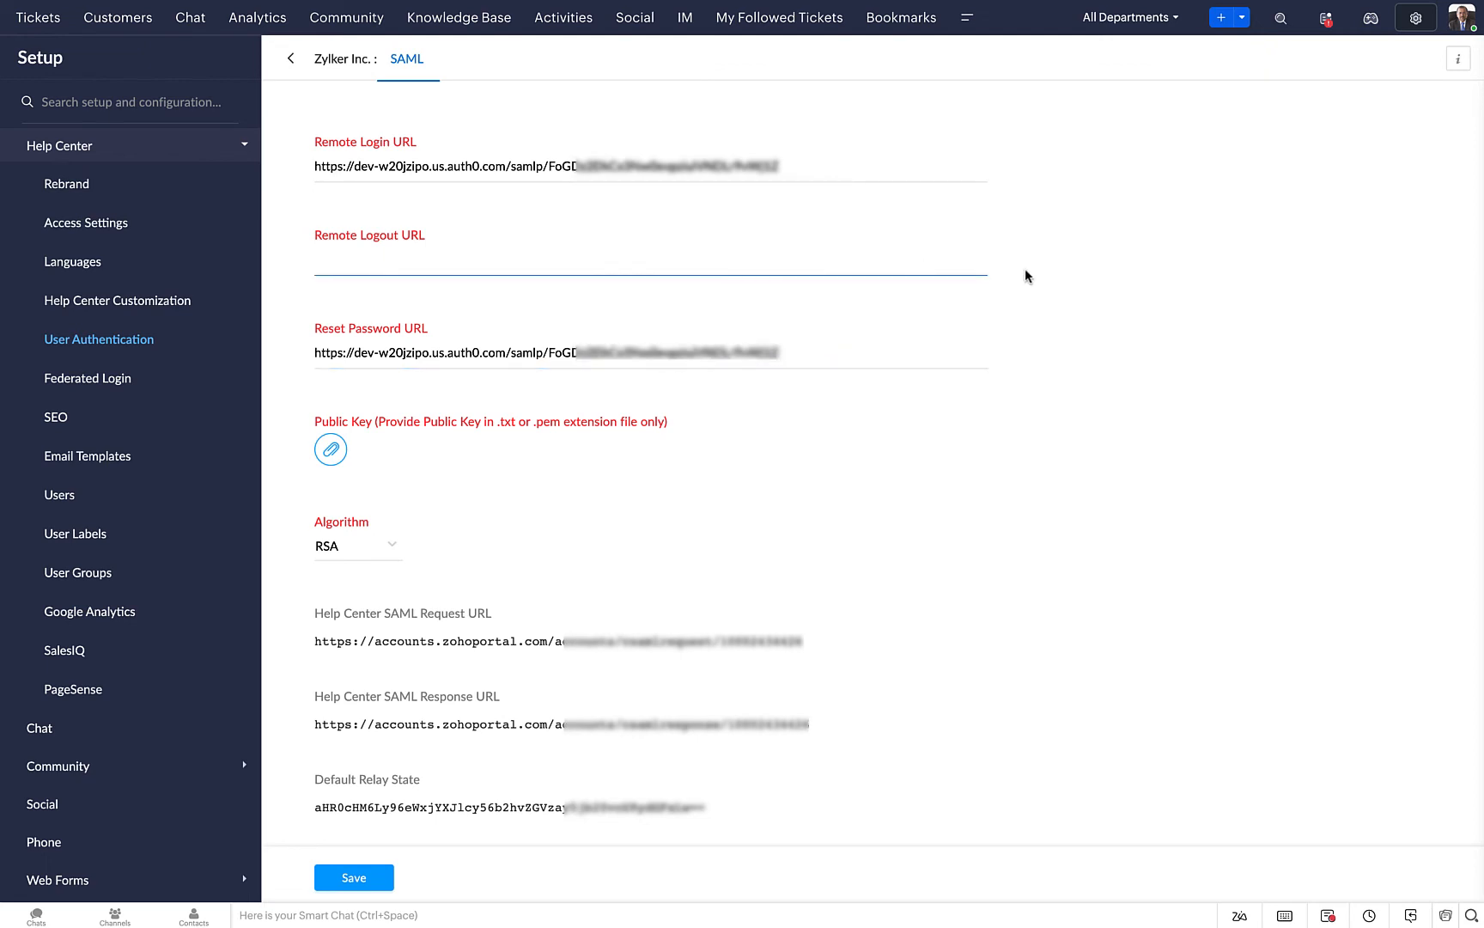
# - Build the Remote Logout URL from the article's sample and the Auth0 tenant domain
pyautogui.click(1459, 59)
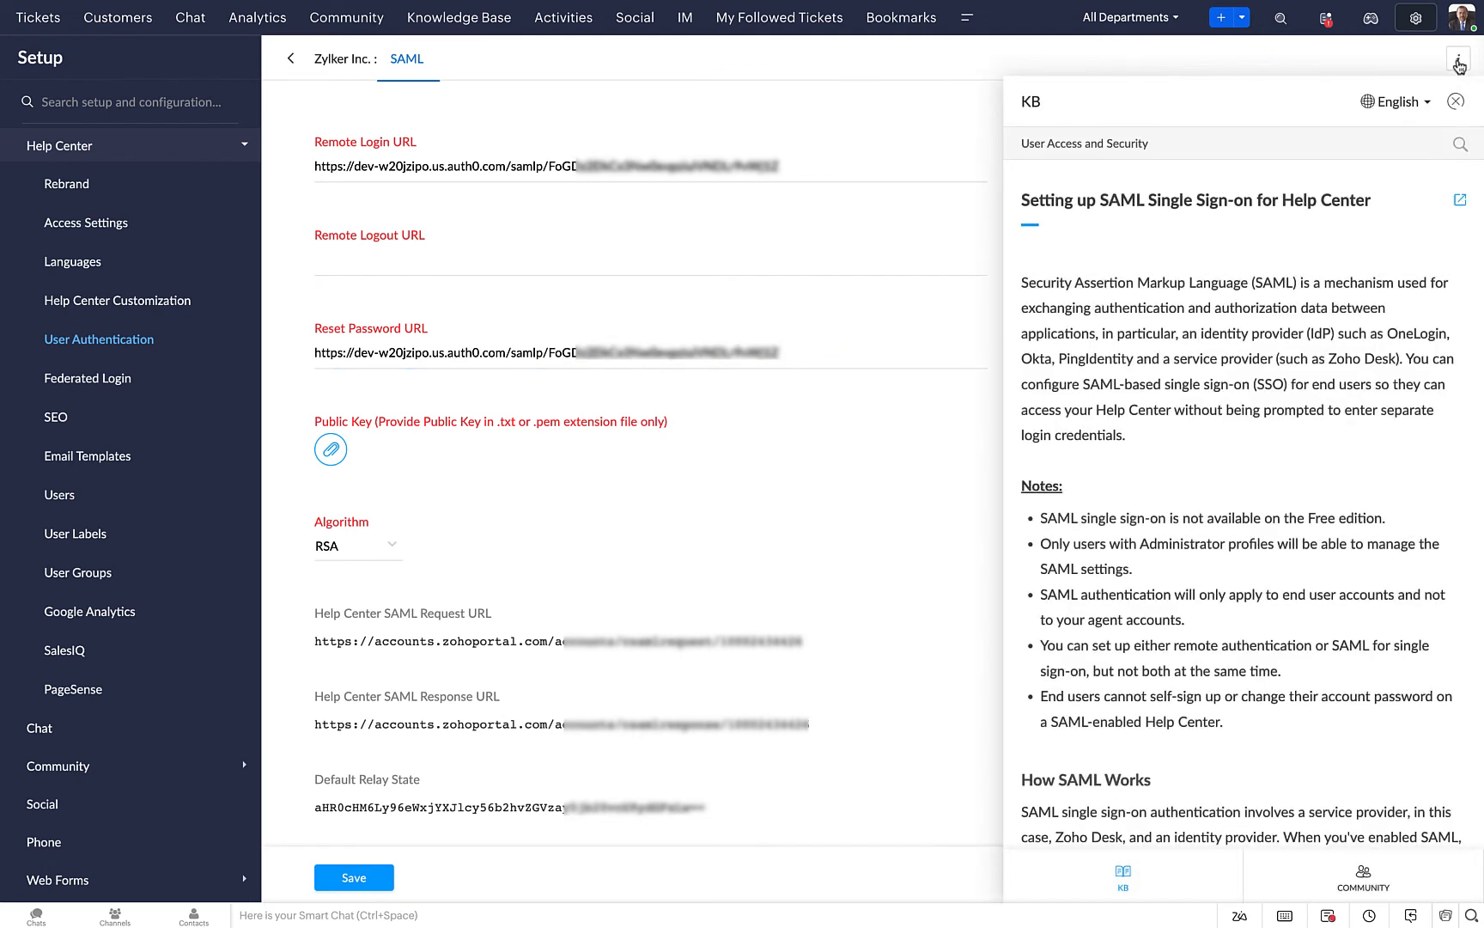
pyautogui.scroll(-3)
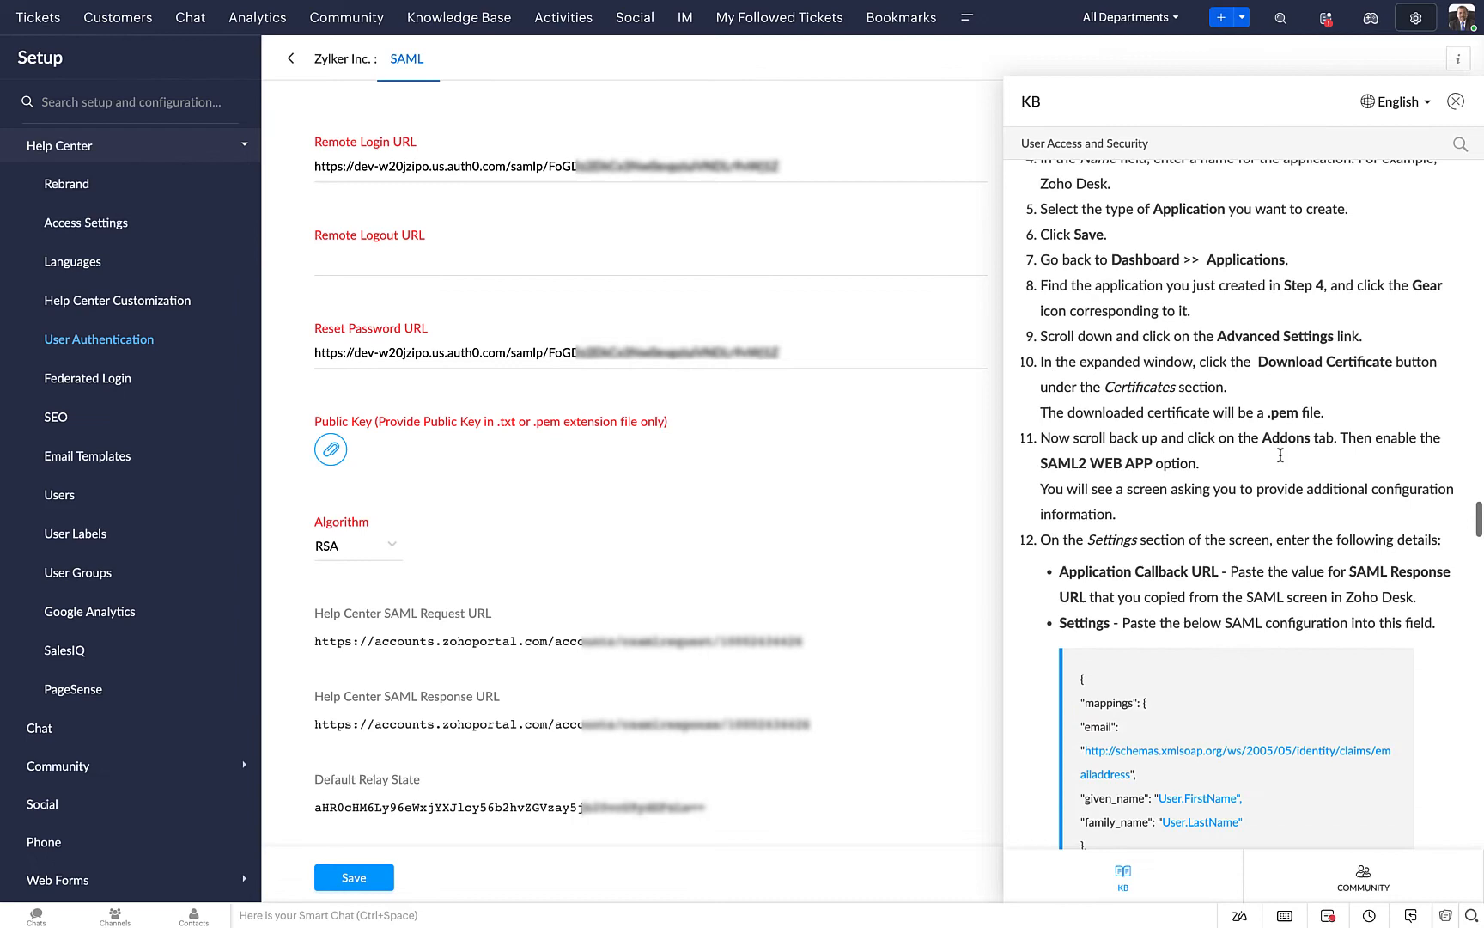
pyautogui.scroll(-3)
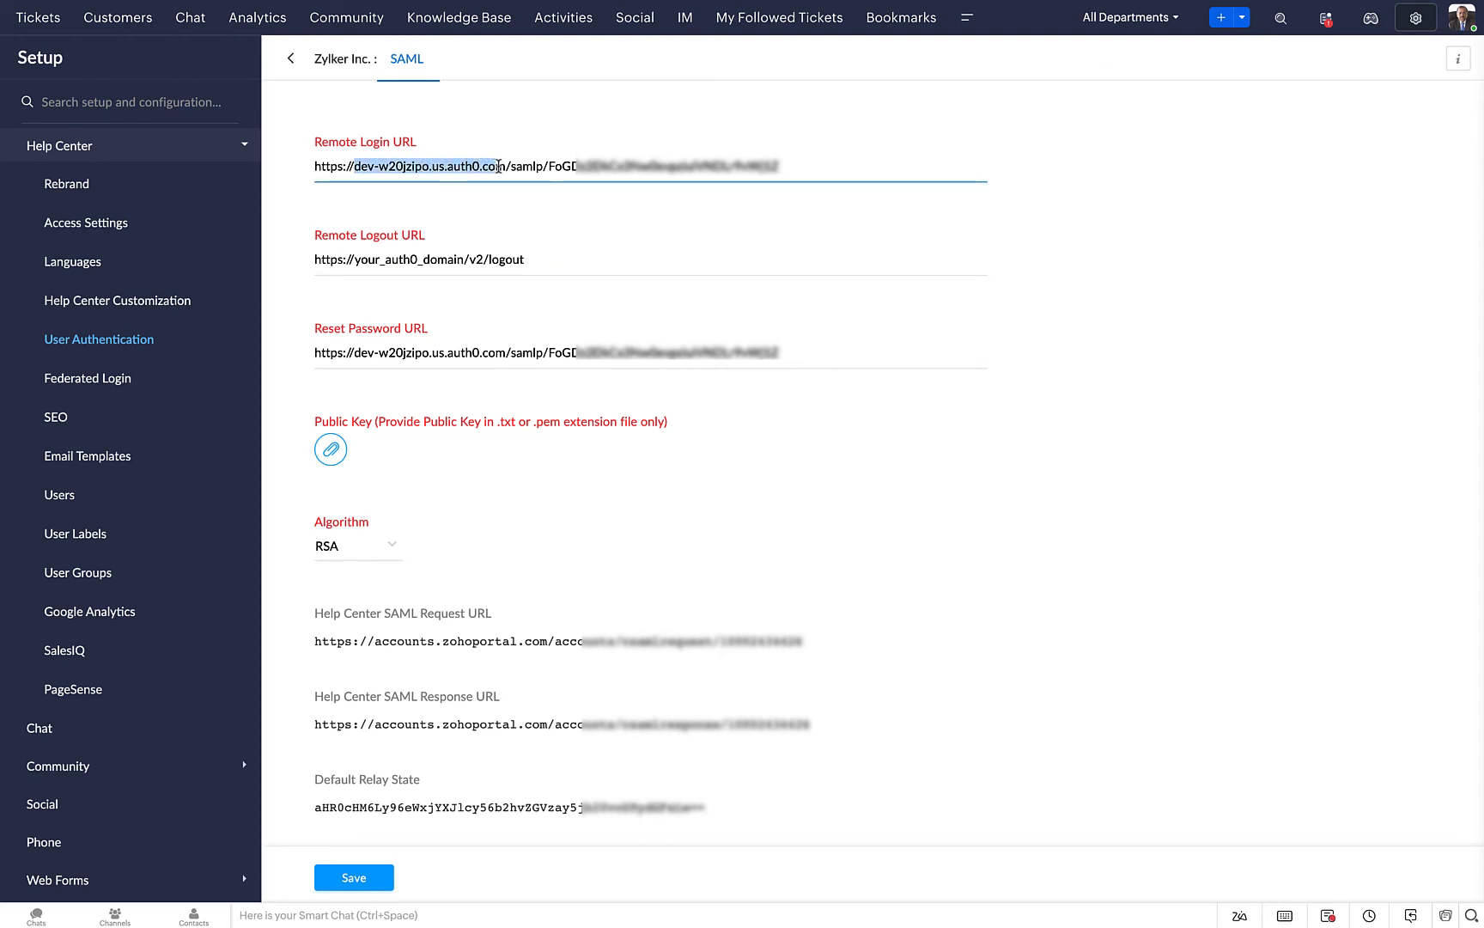
pyautogui.doubleClick(402, 259)
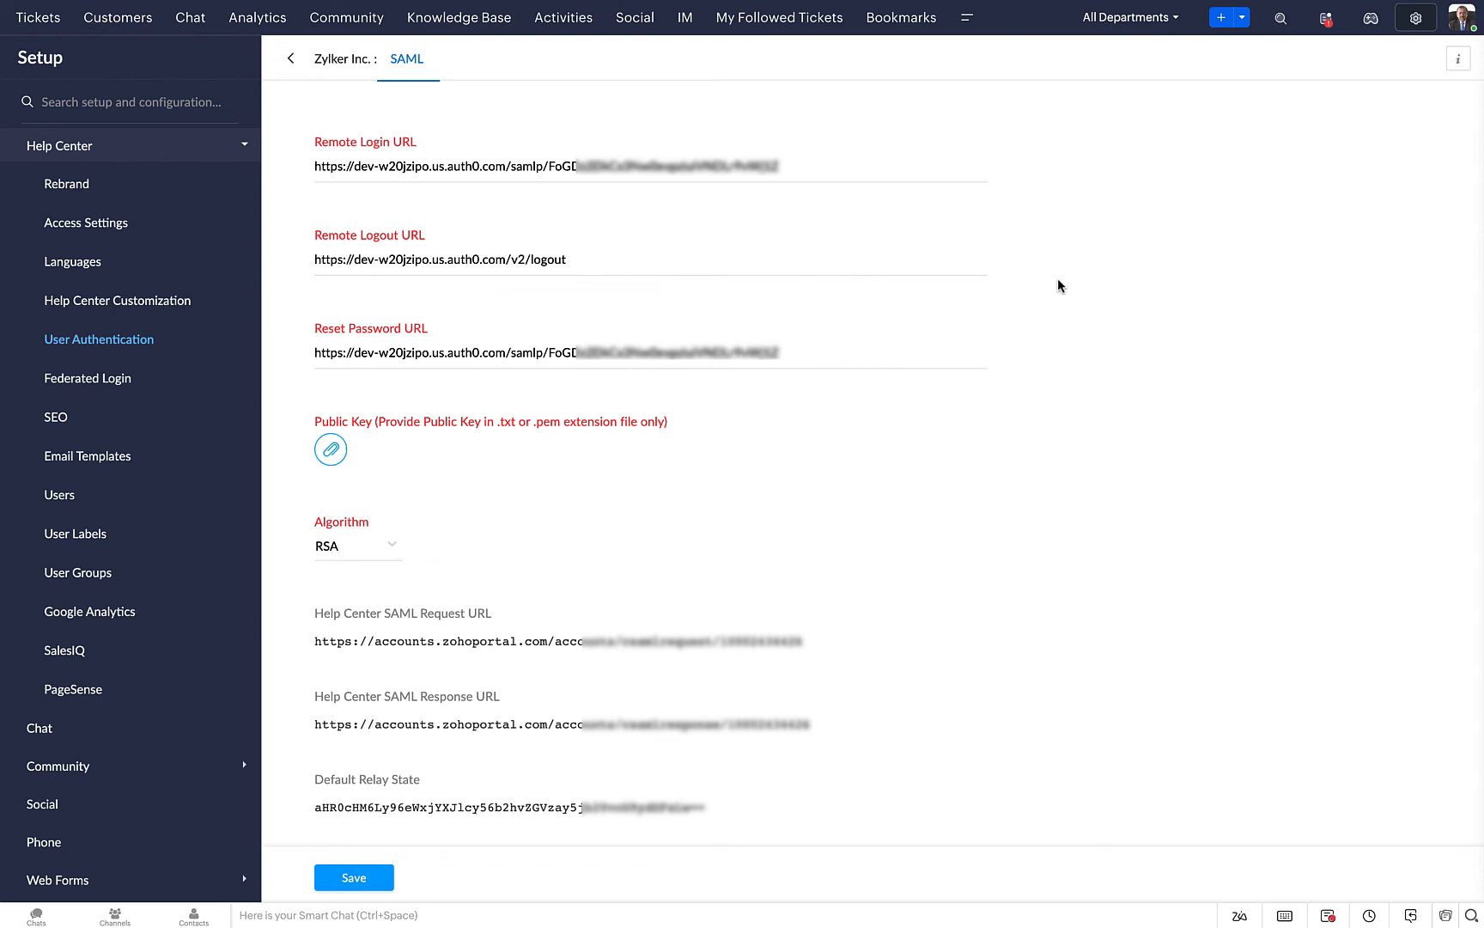
pyautogui.moveTo(330, 449)
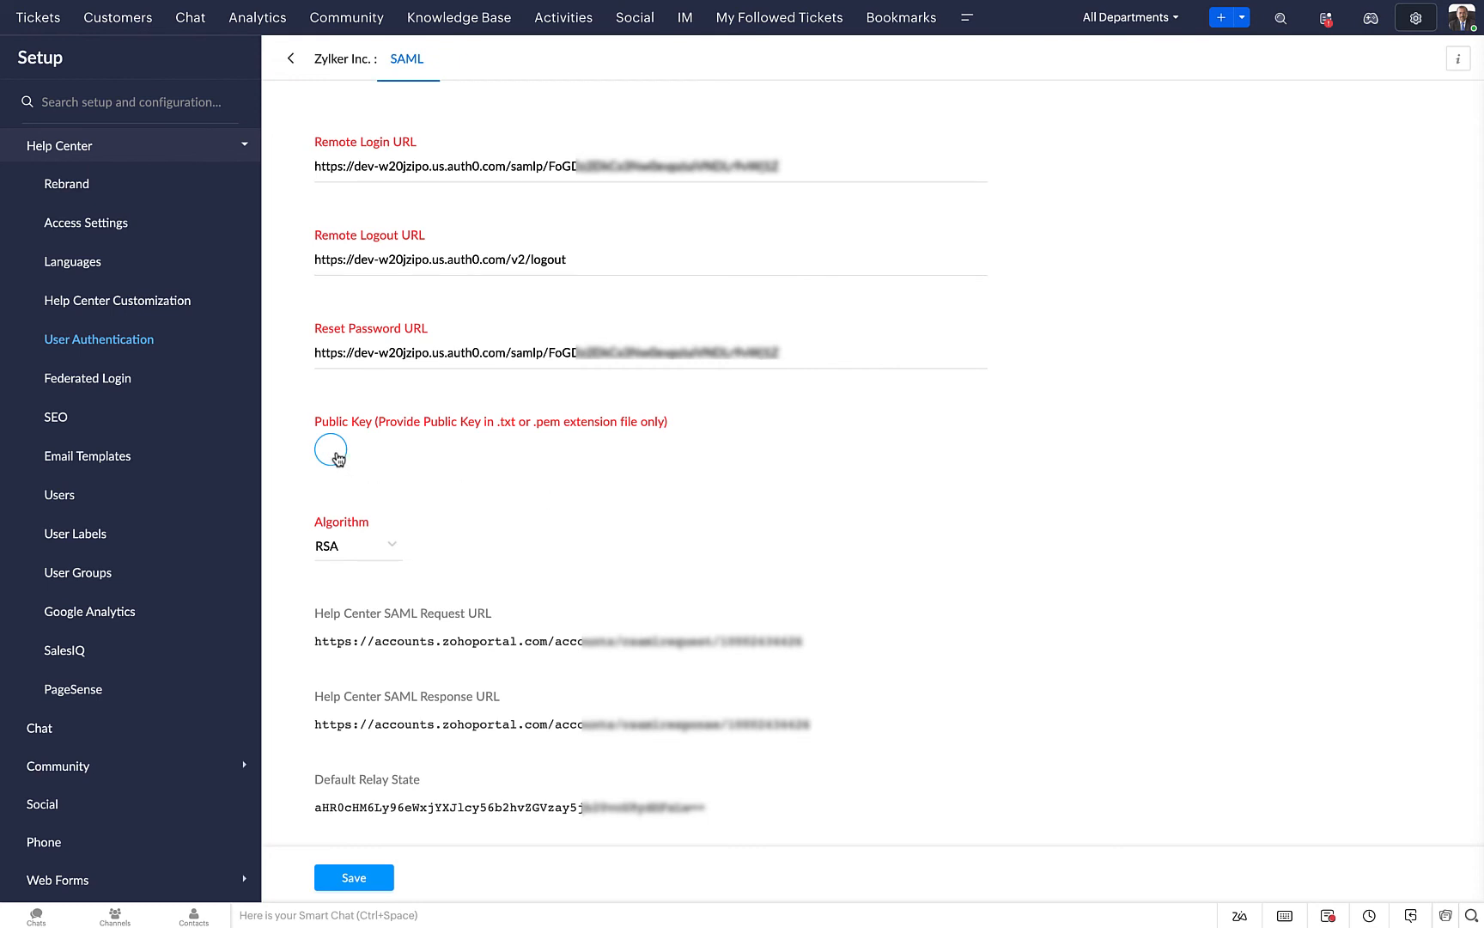
# - Attach the Auth0 certificate .pem as the SAML public key and save the settings
pyautogui.click(331, 449)
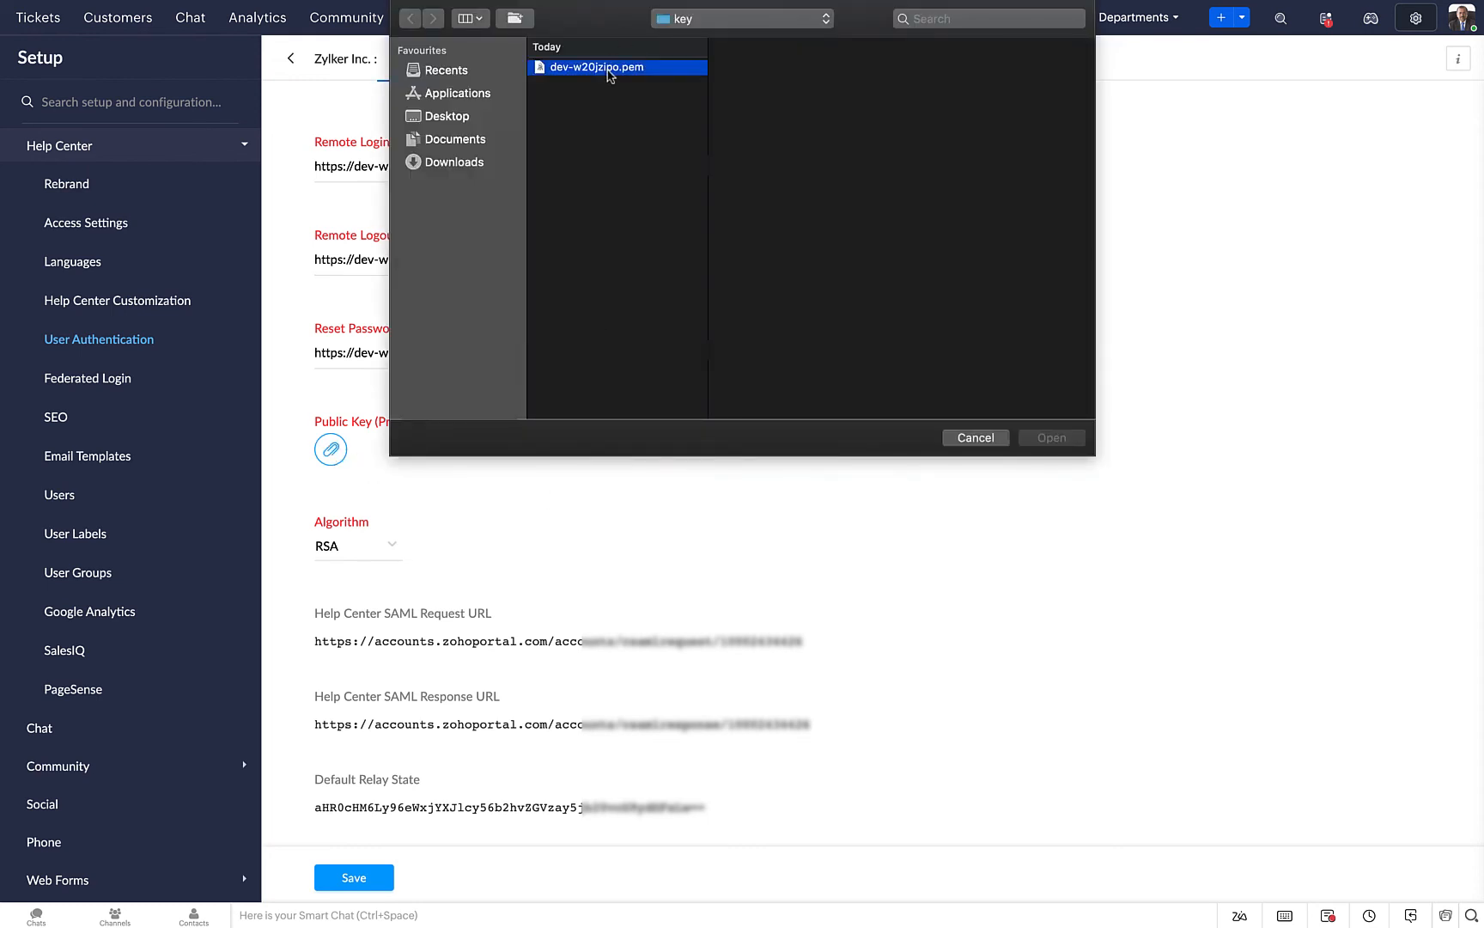
pyautogui.click(1051, 438)
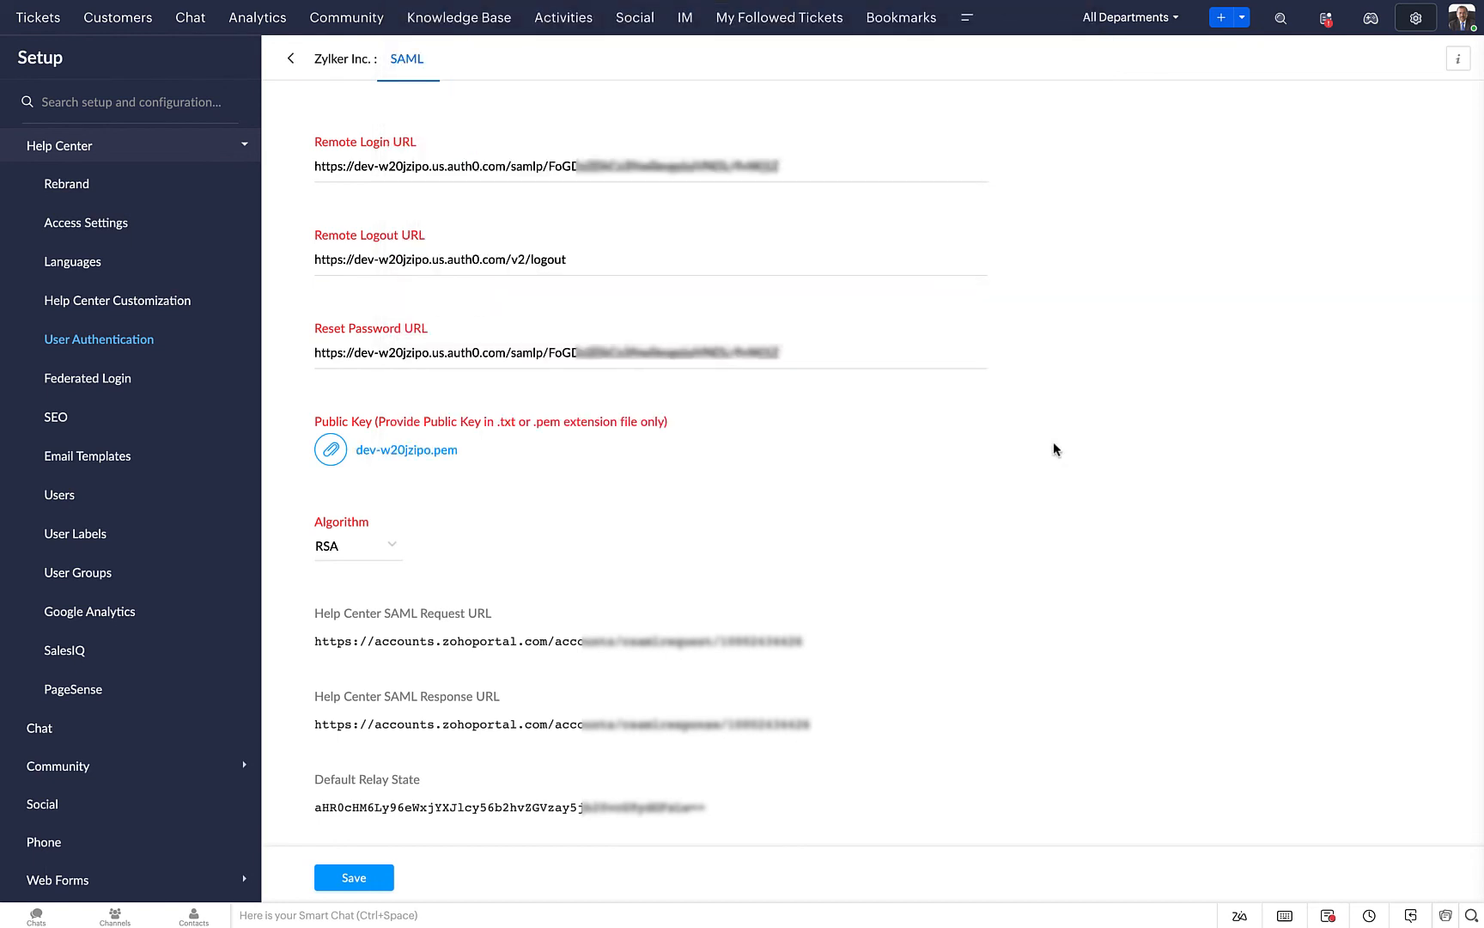
pyautogui.moveTo(914, 513)
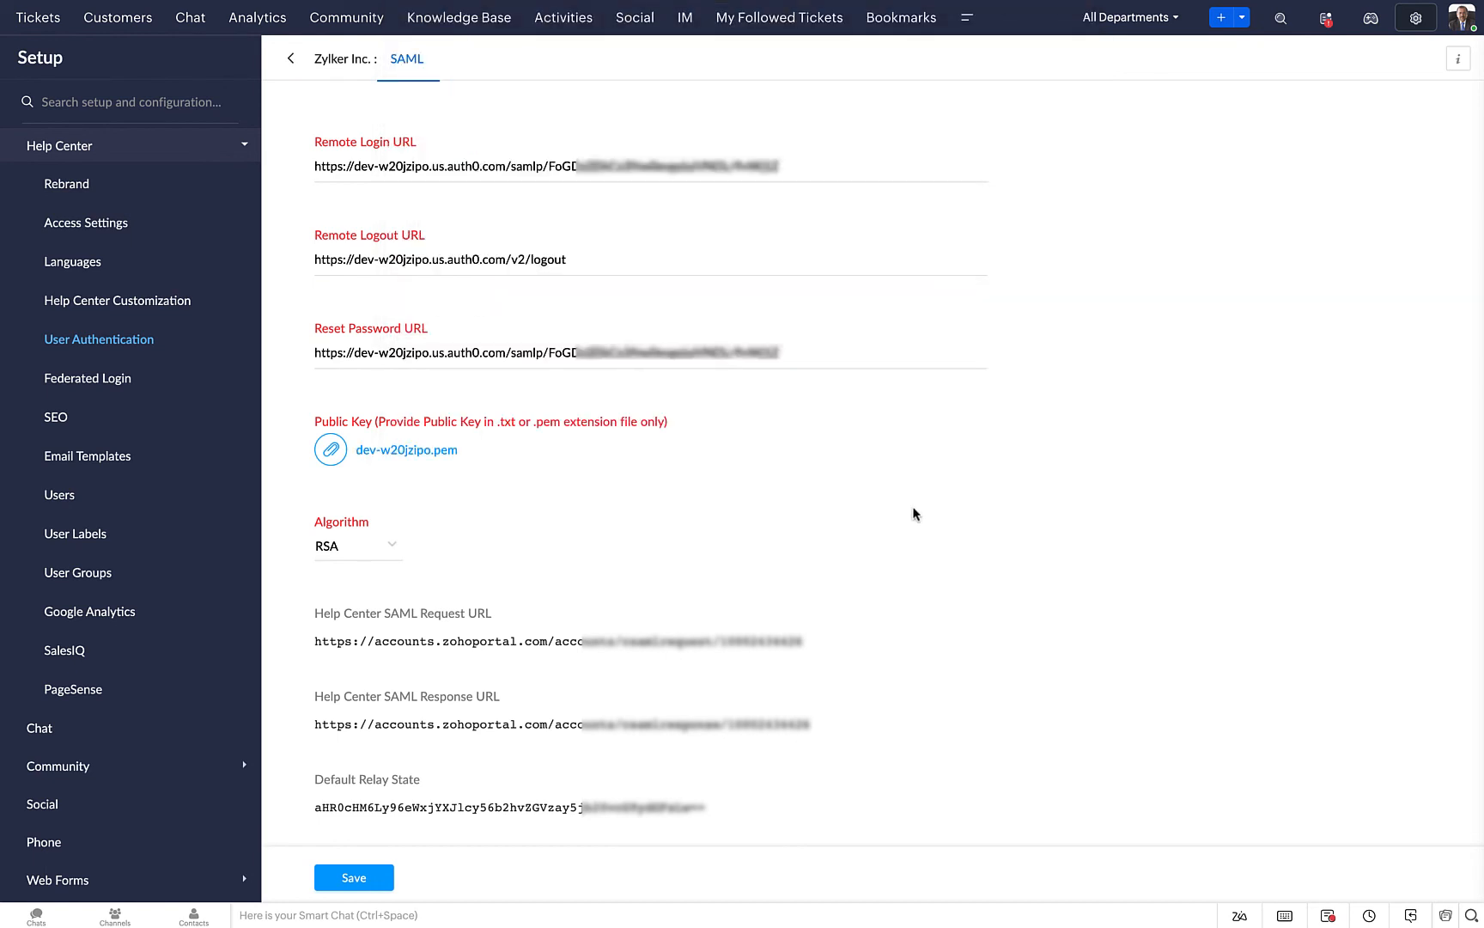
pyautogui.moveTo(376, 878)
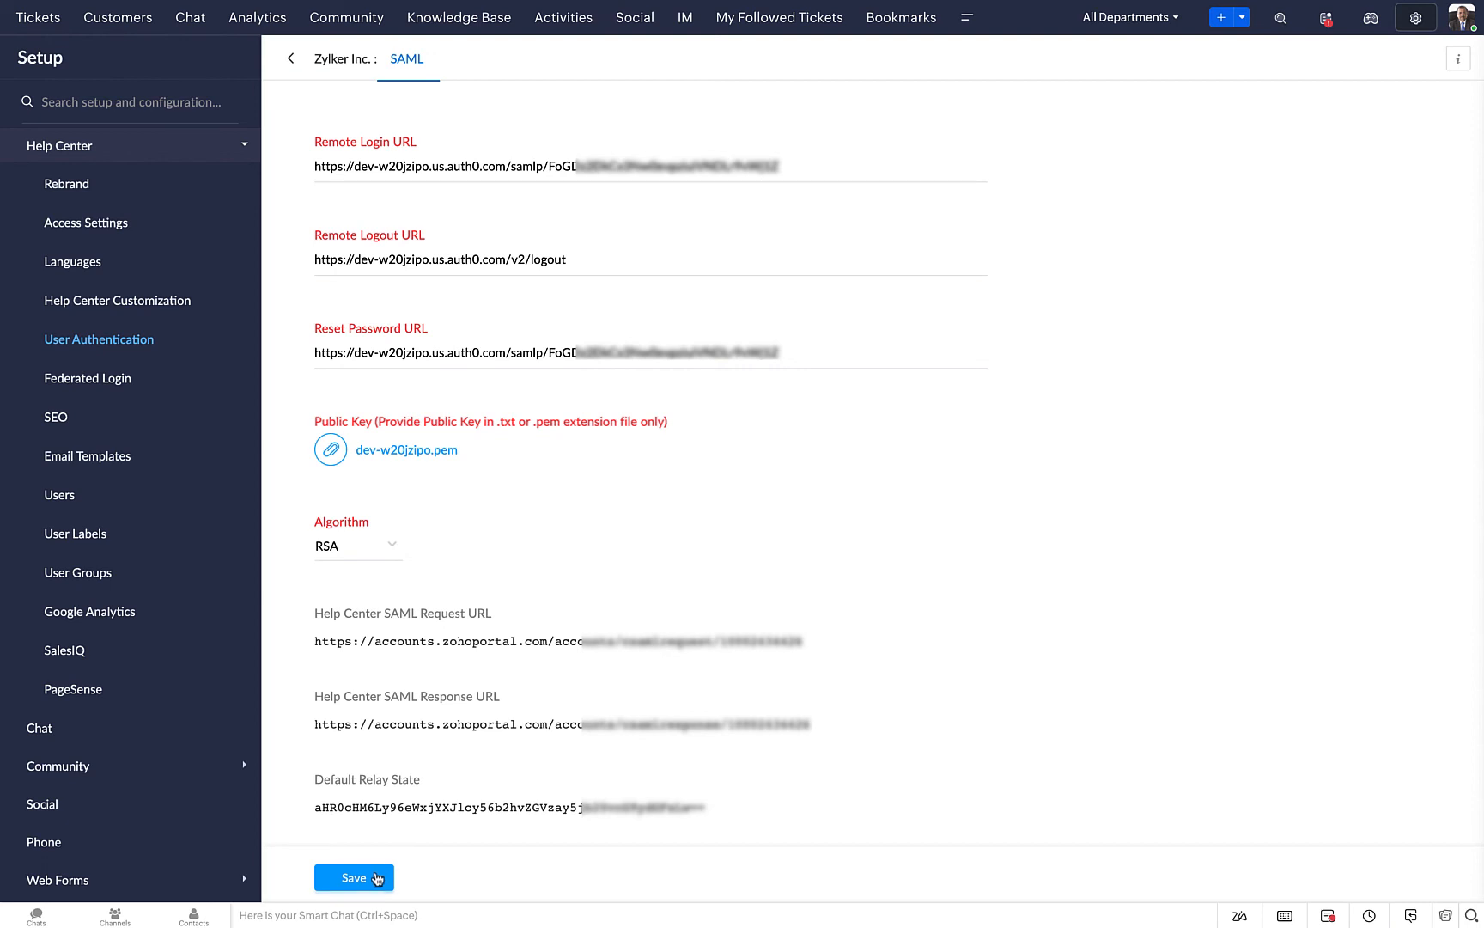
pyautogui.click(354, 878)
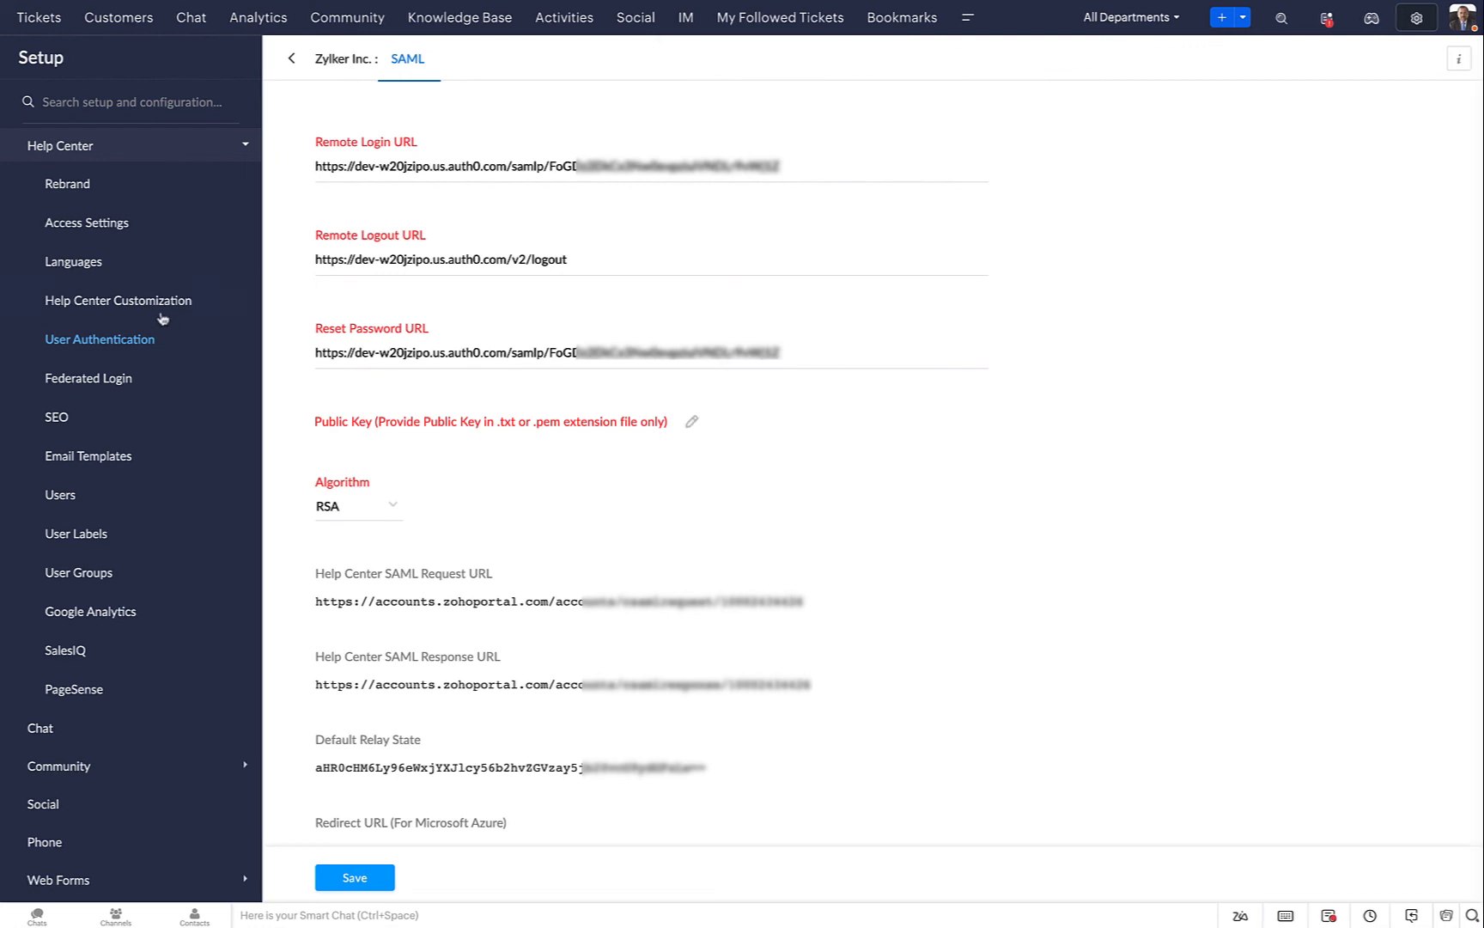
# - Visit the Zylker Inc. help center portal via its URL under Help Center Access Settings
pyautogui.click(85, 223)
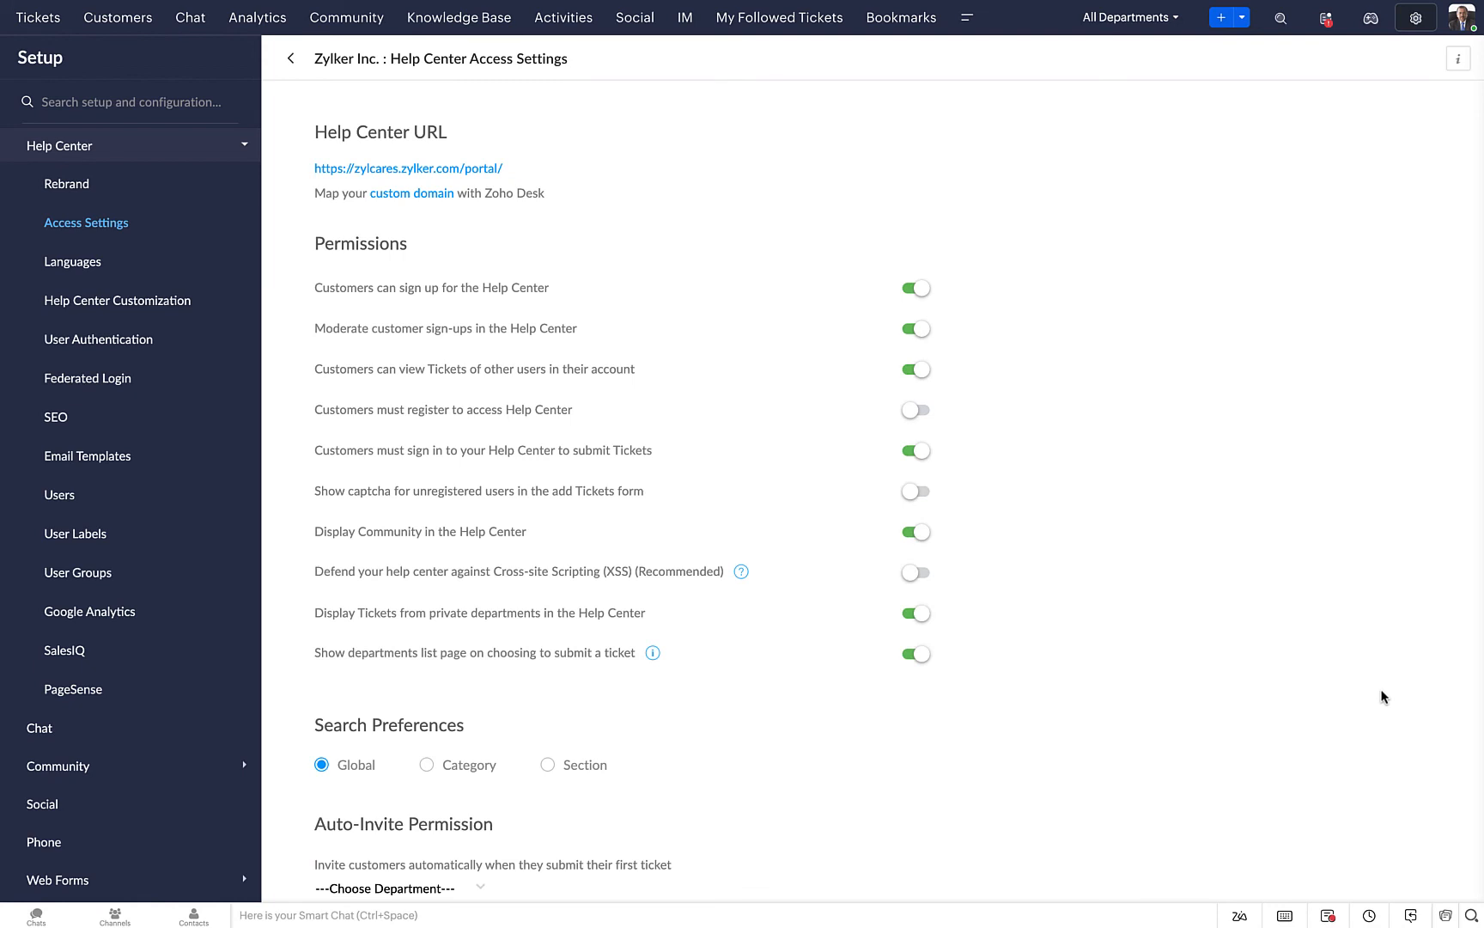
pyautogui.moveTo(463, 173)
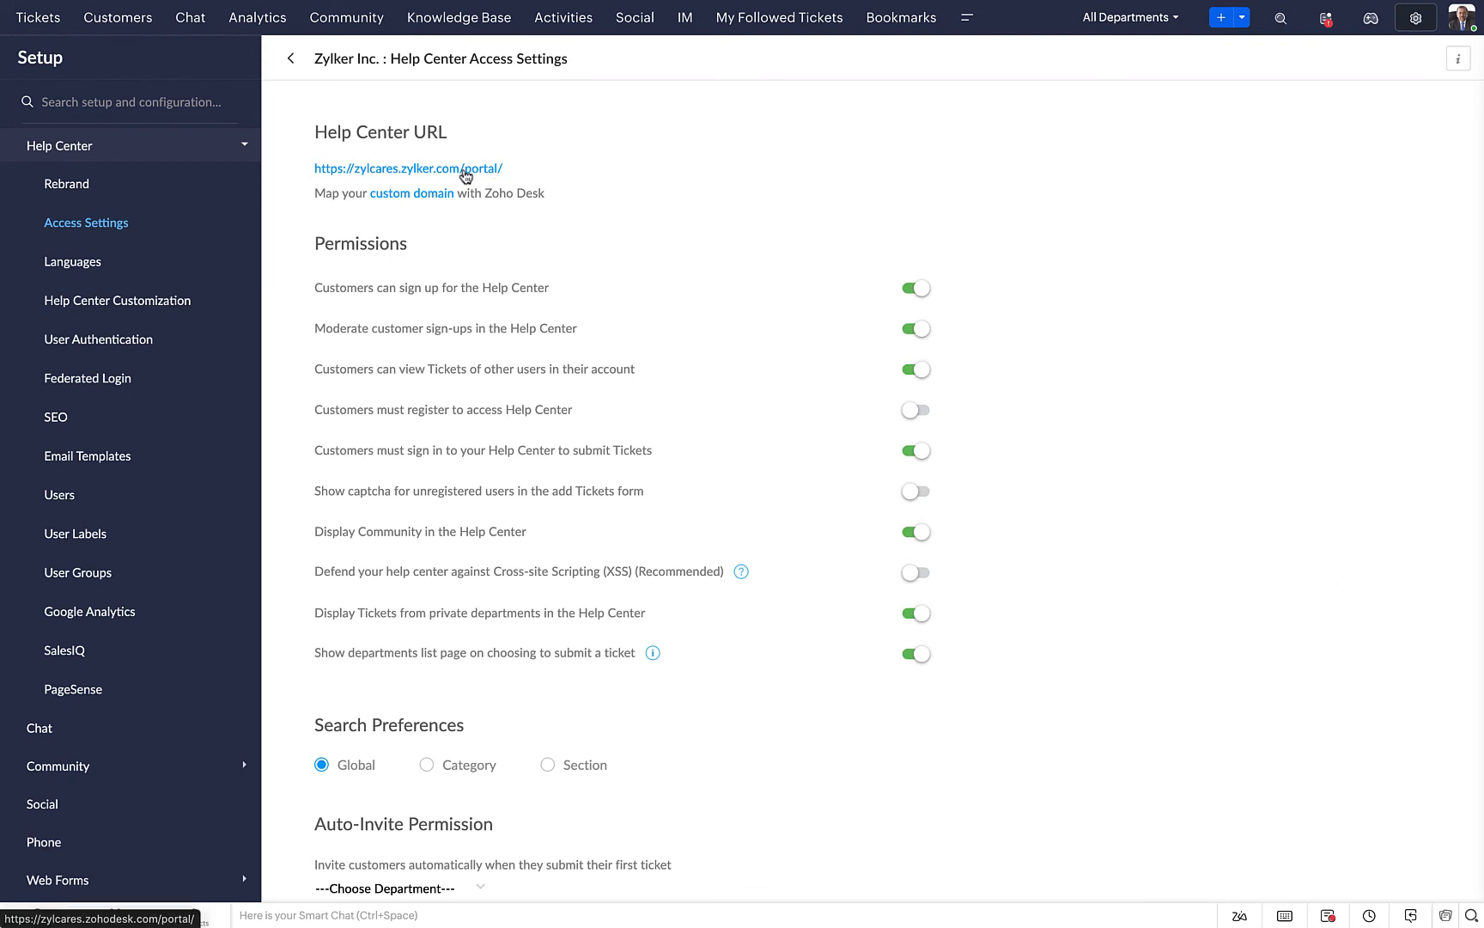
pyautogui.click(407, 167)
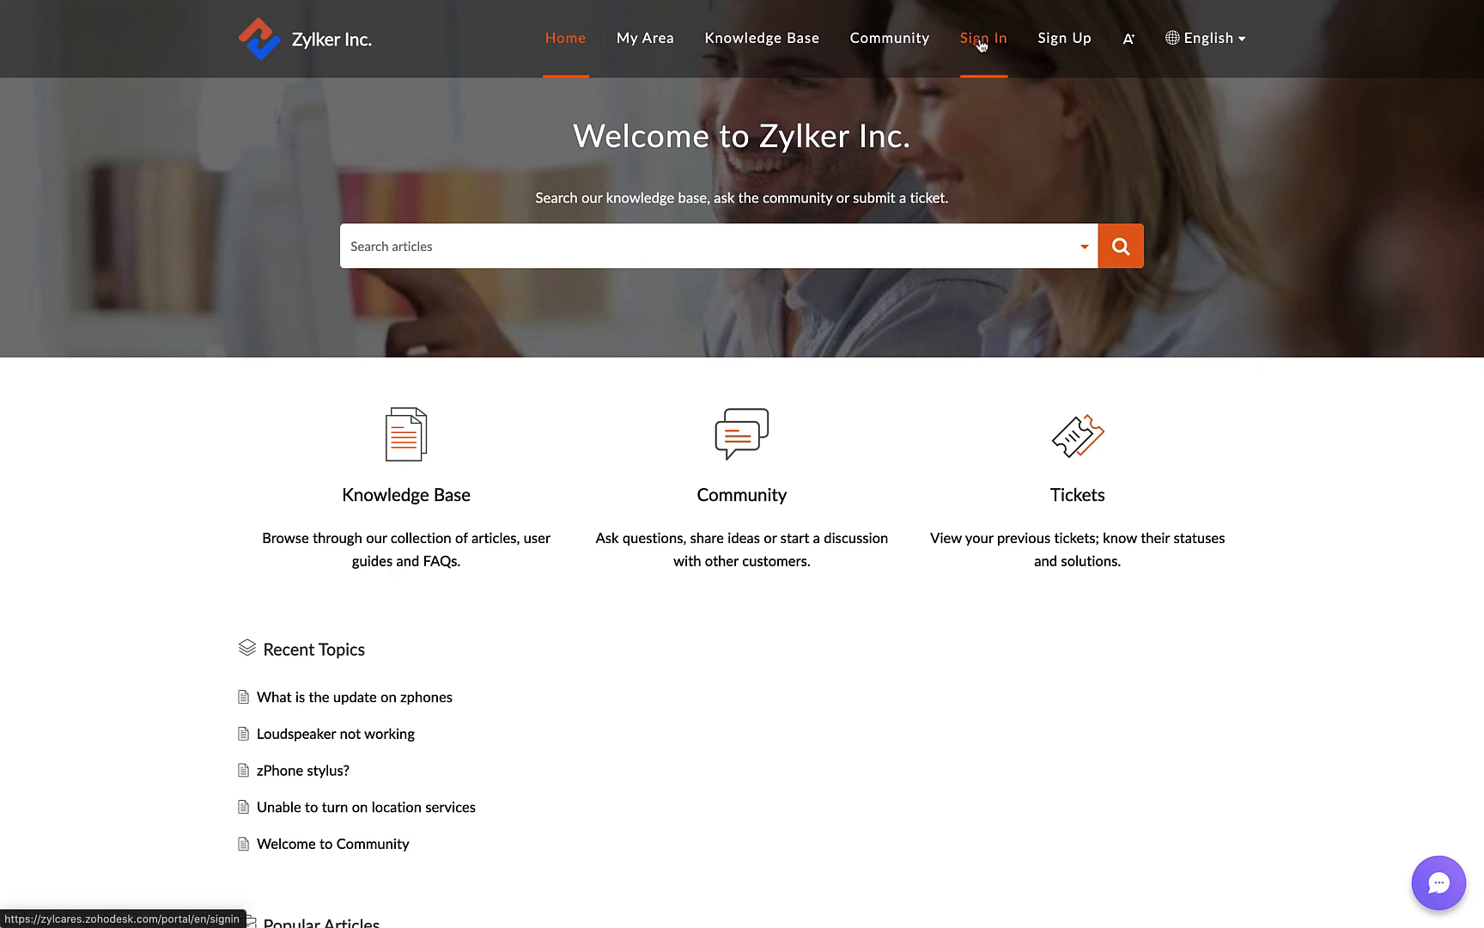
# - Sign in to the Zylker Inc. help center with the end user's email and password via Auth0
pyautogui.click(982, 38)
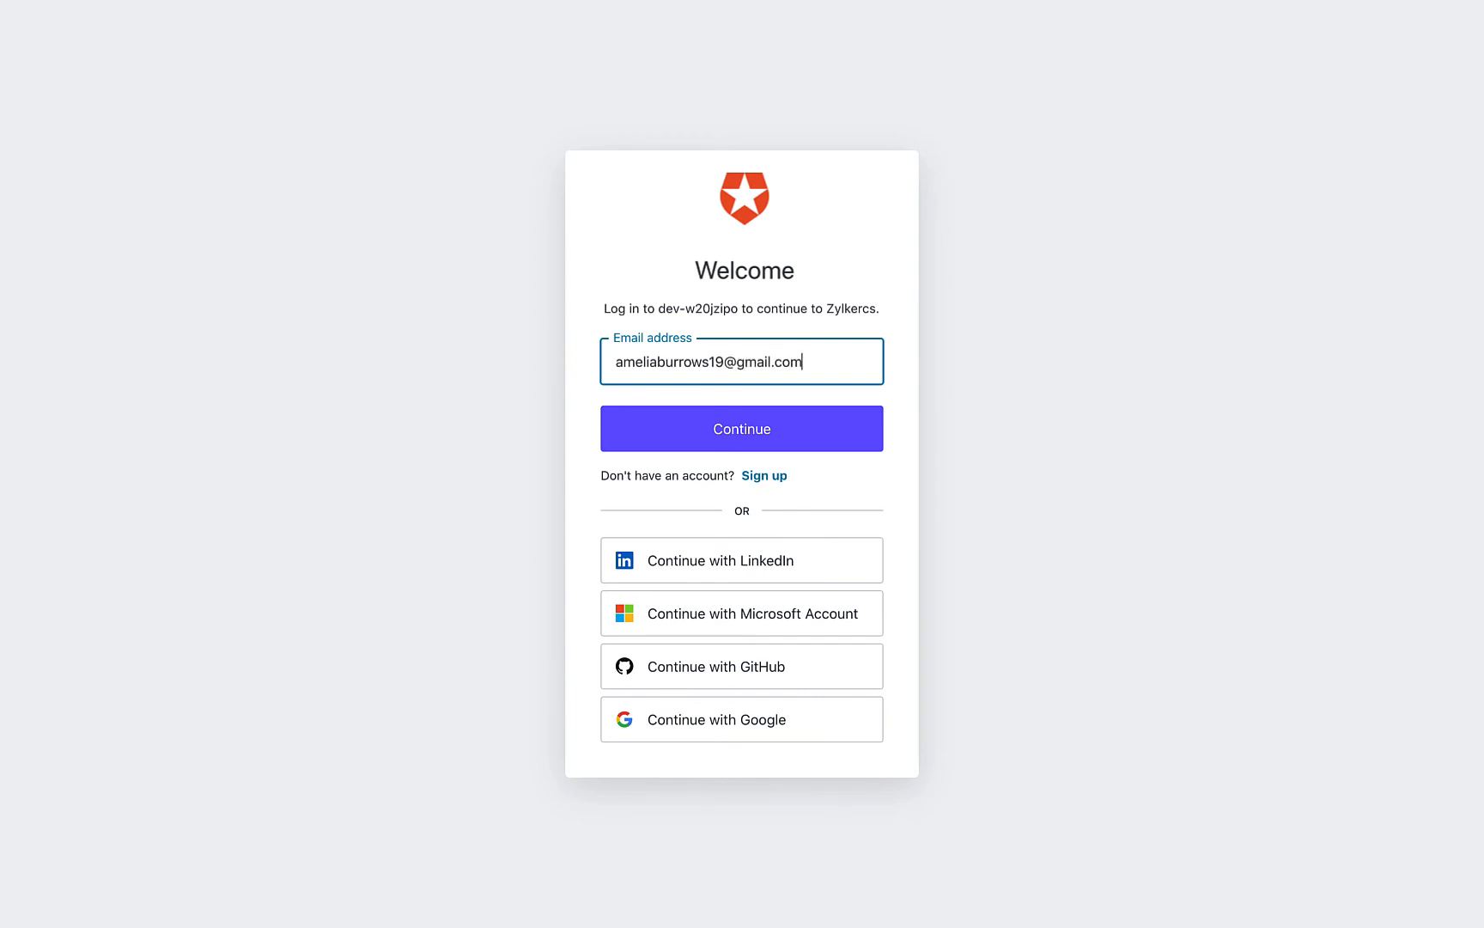
pyautogui.click(741, 427)
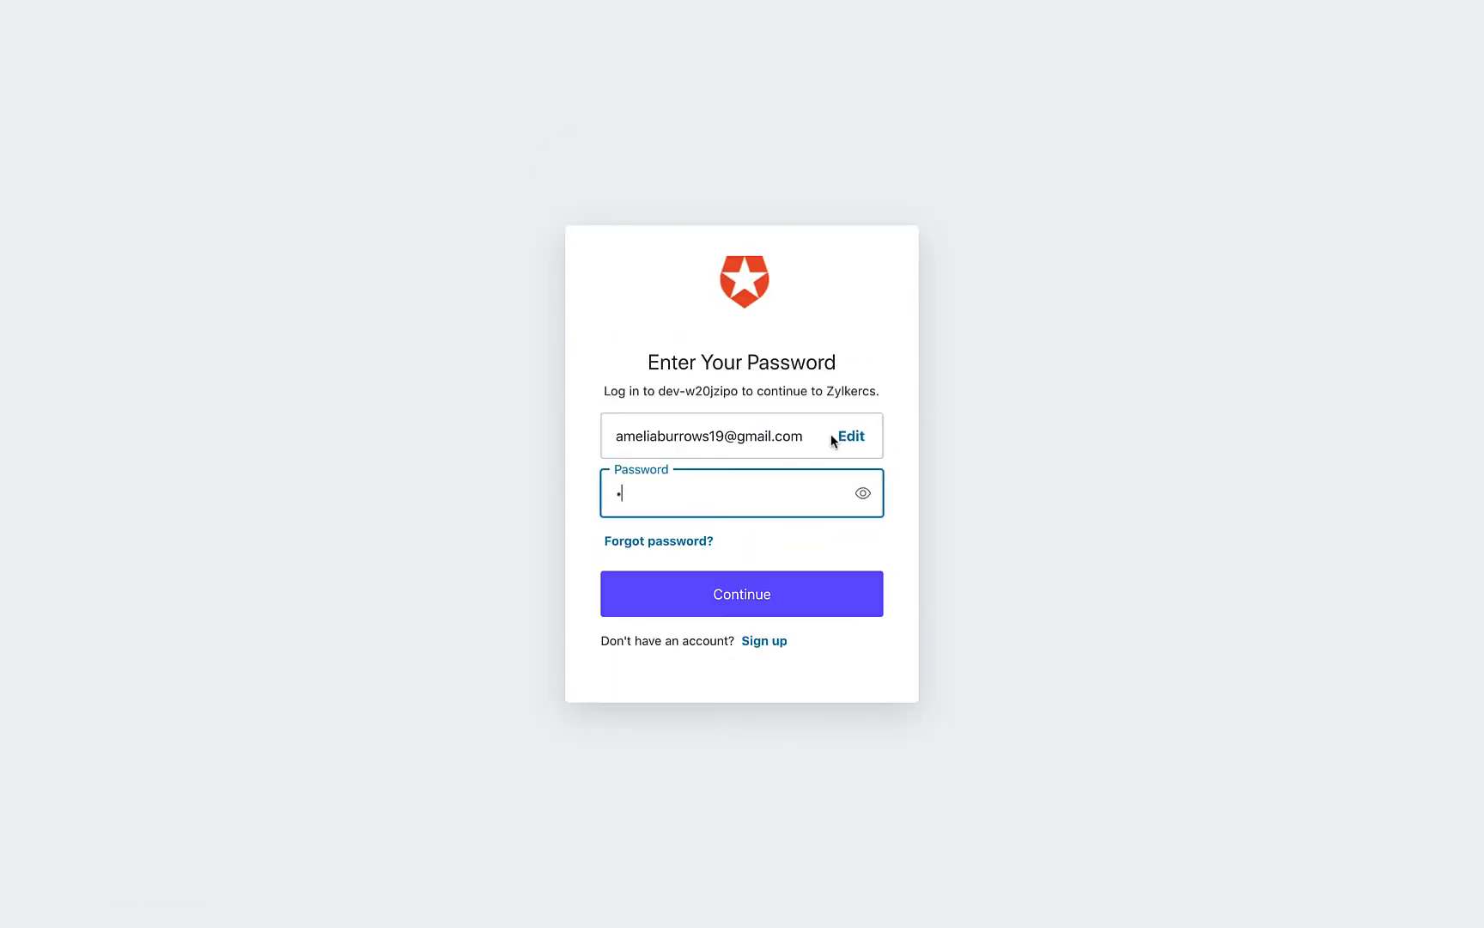
pyautogui.write('password')
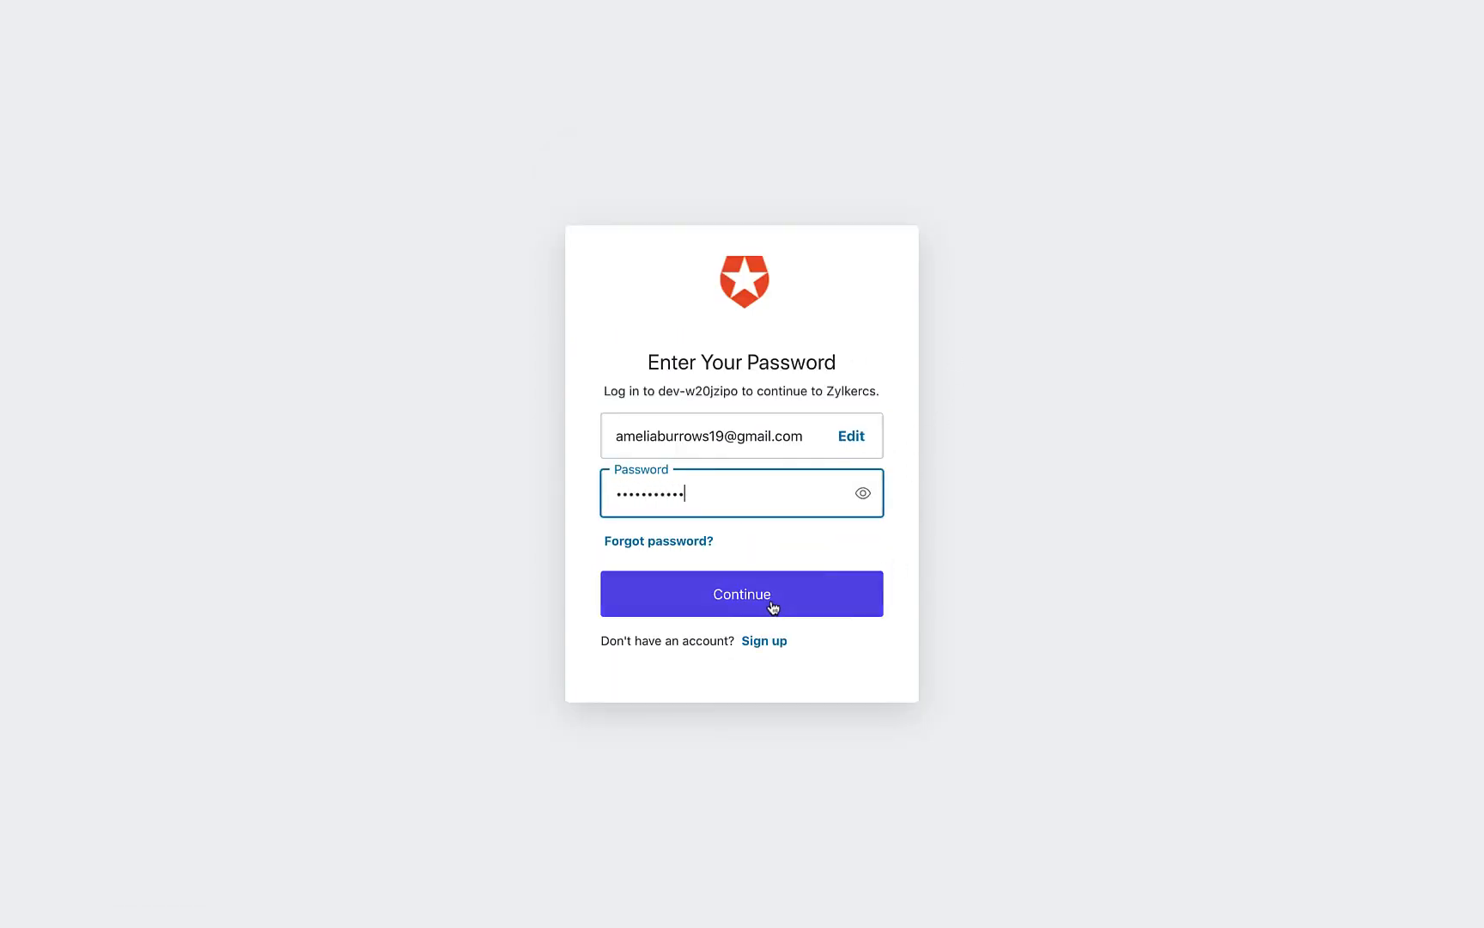
pyautogui.click(741, 594)
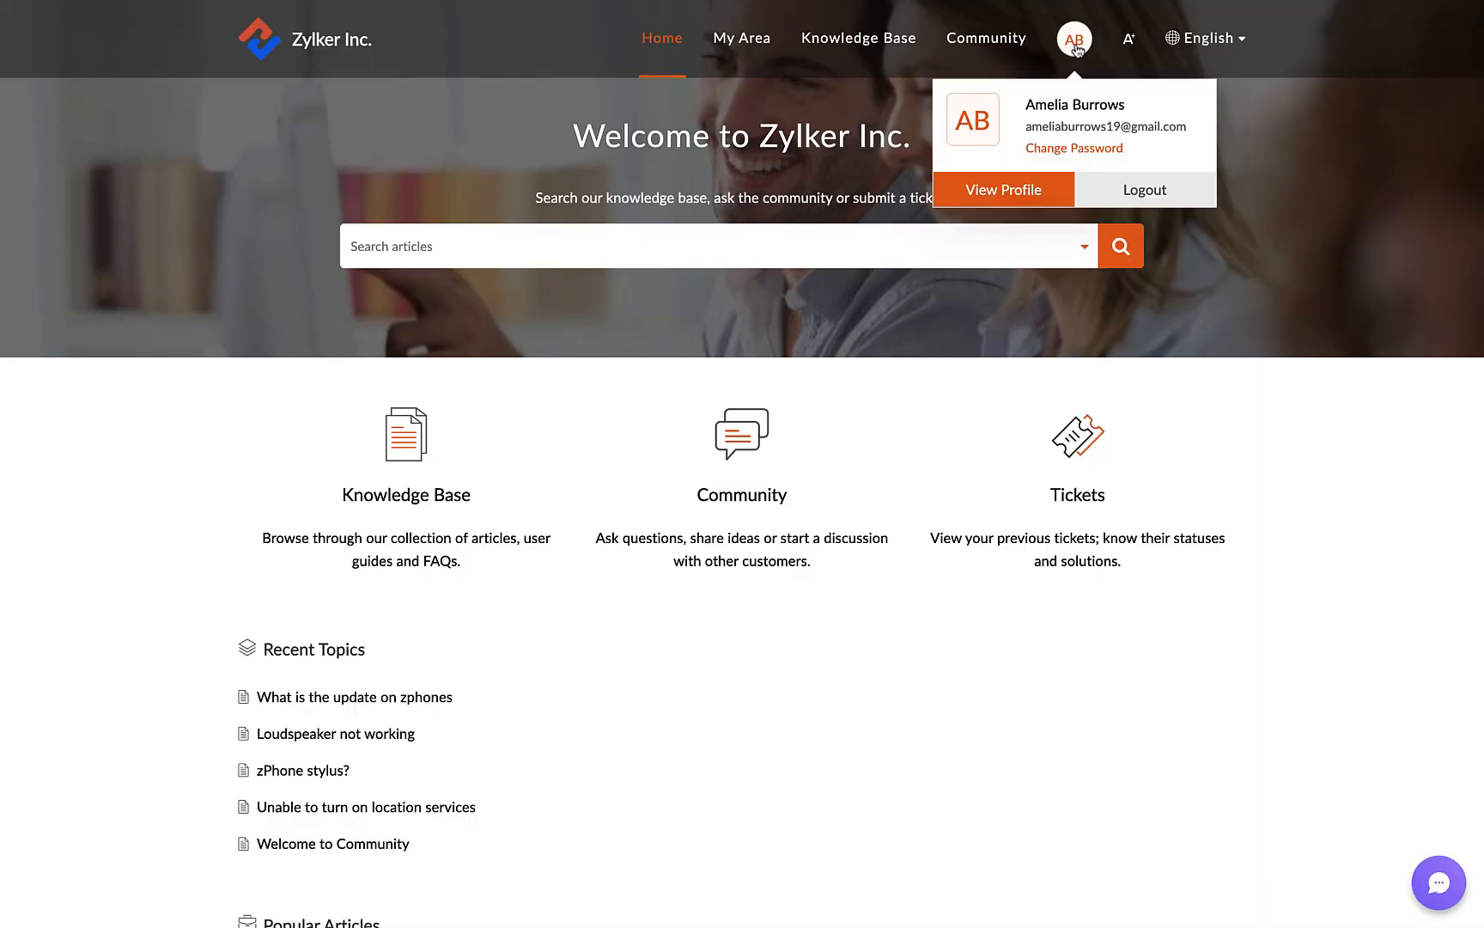
pyautogui.moveTo(1029, 178)
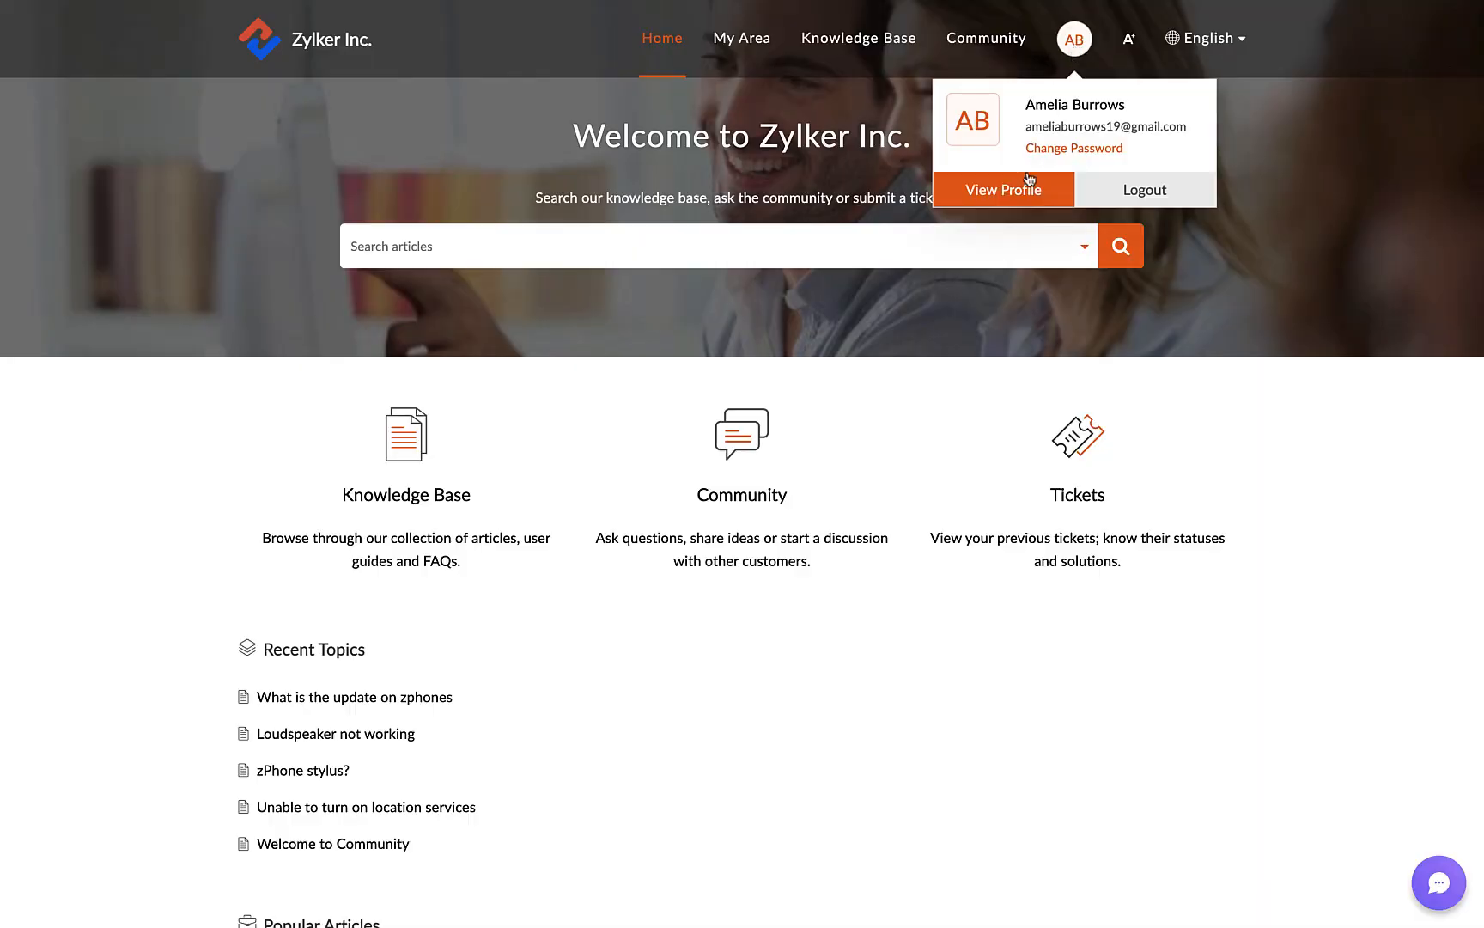